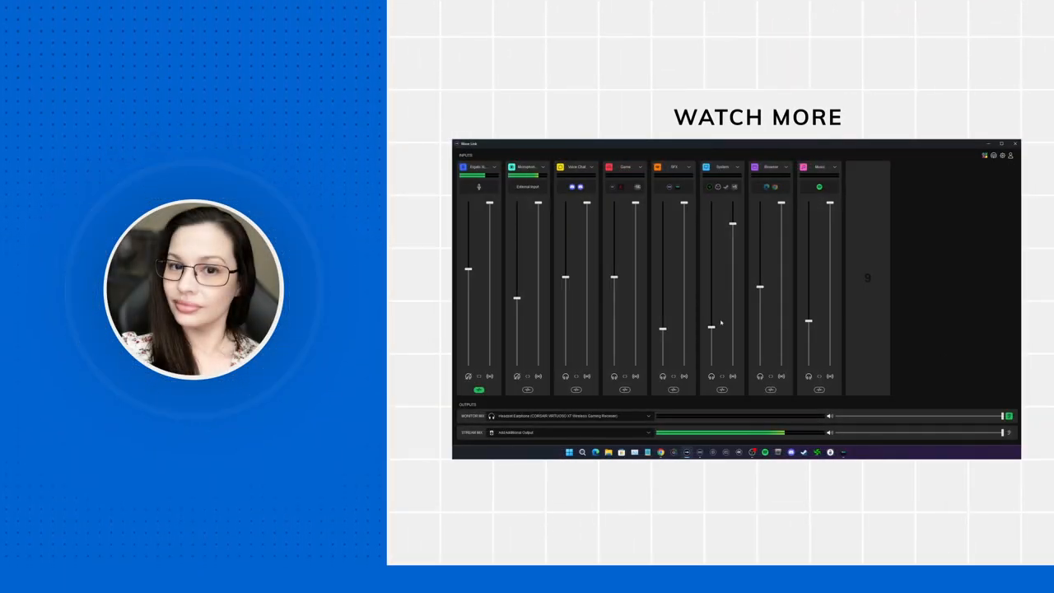
Delete the Microphone channel from the Wave Link mixer, leaving seven inputs
{"action": "left_click", "coordinate": [527, 166]}
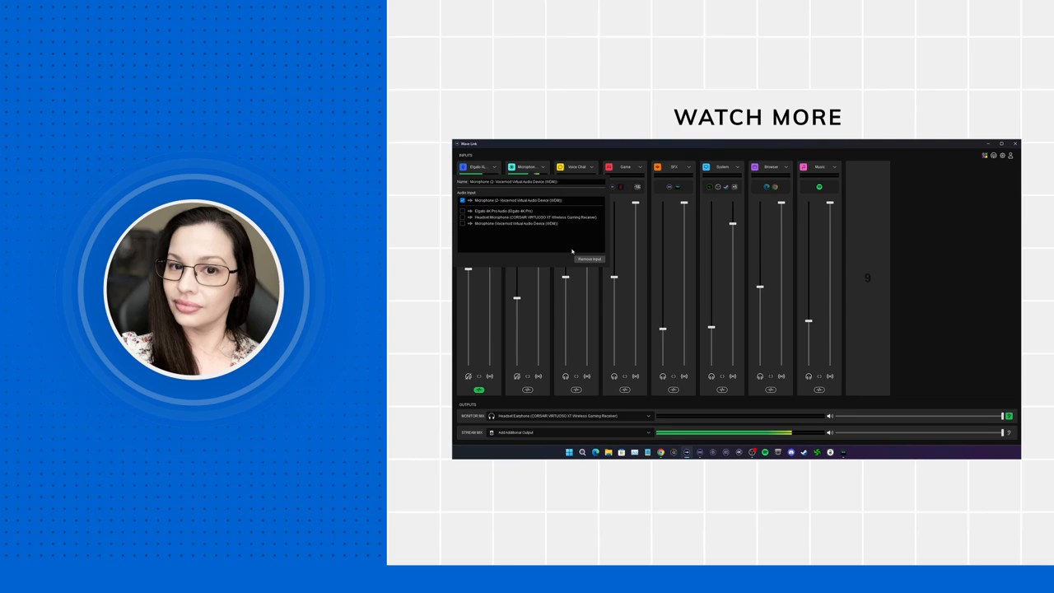
{"action": "left_click", "coordinate": [589, 259]}
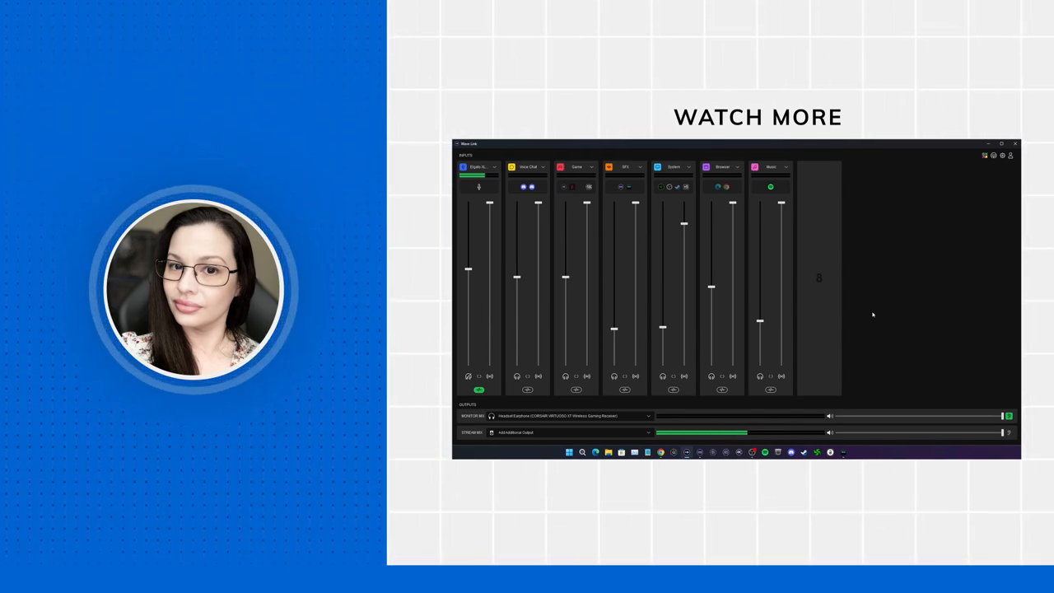
{"action": "mouse_move", "coordinate": [951, 372]}
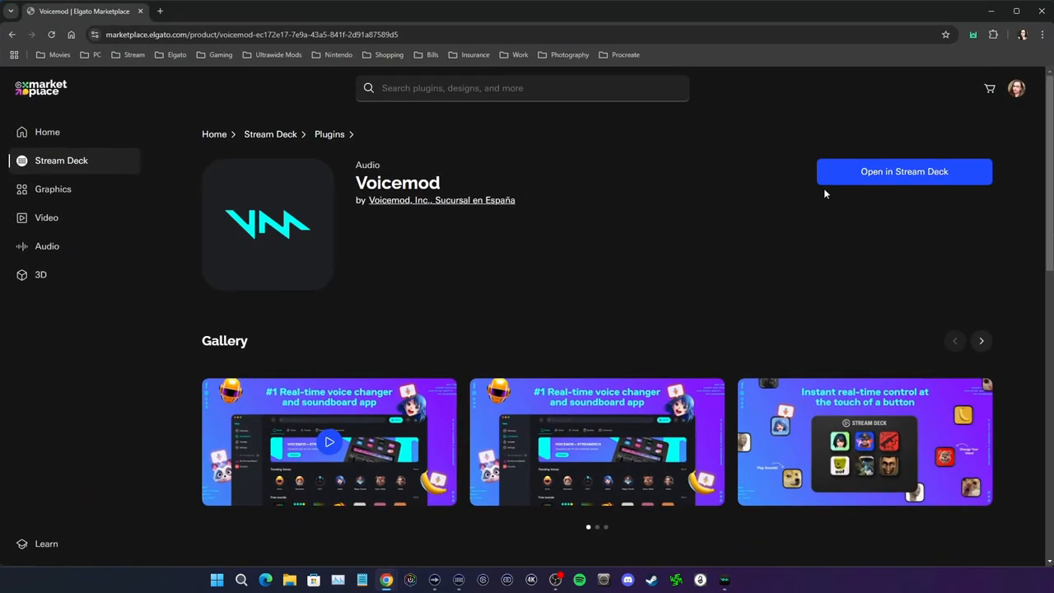
{"action": "mouse_move", "coordinate": [645, 242]}
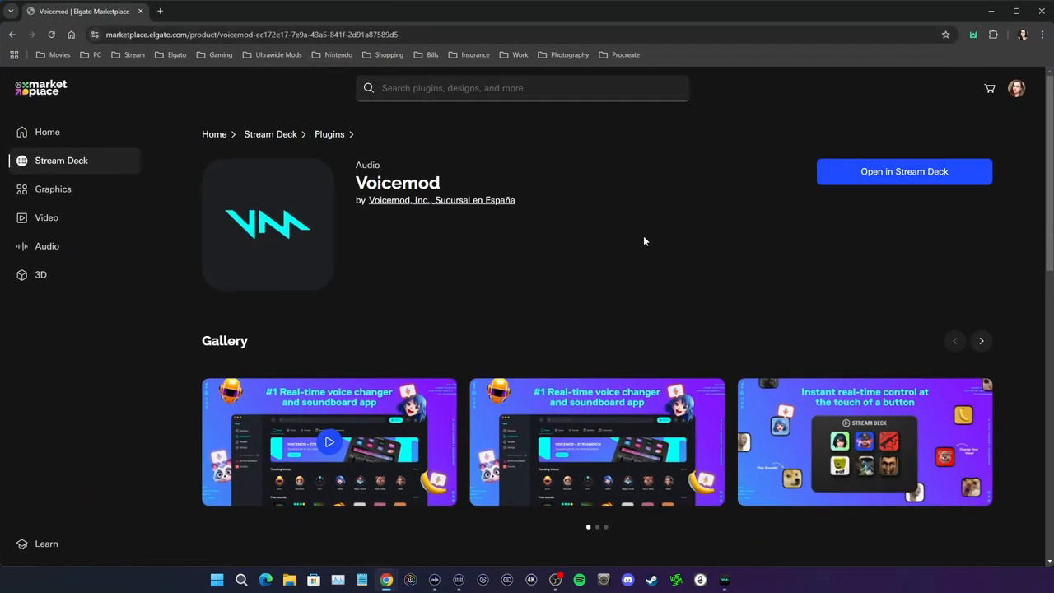
{"action": "mouse_move", "coordinate": [641, 245]}
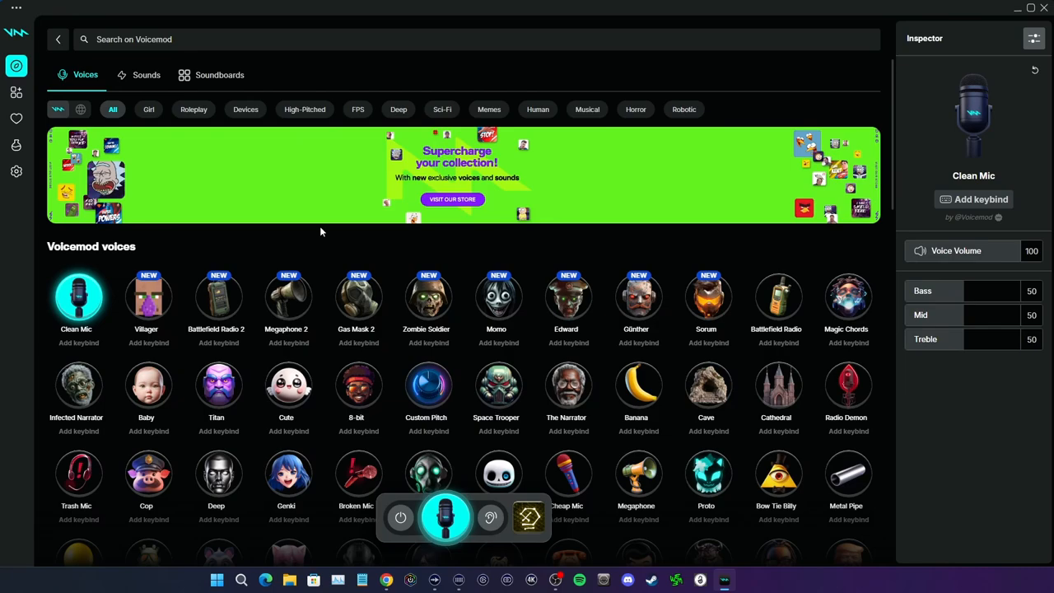
{"action": "mouse_move", "coordinate": [17, 171]}
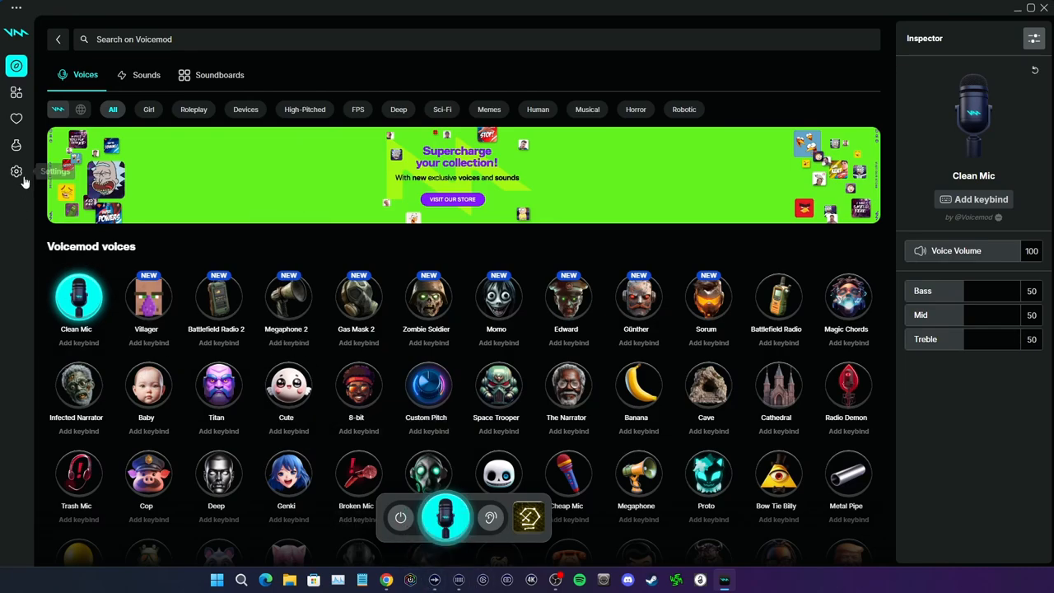
Open Voicemod's settings to check input Wave Link MicrophoneFX and output SFX (Elgato XLR Dock)
{"action": "left_click", "coordinate": [17, 171]}
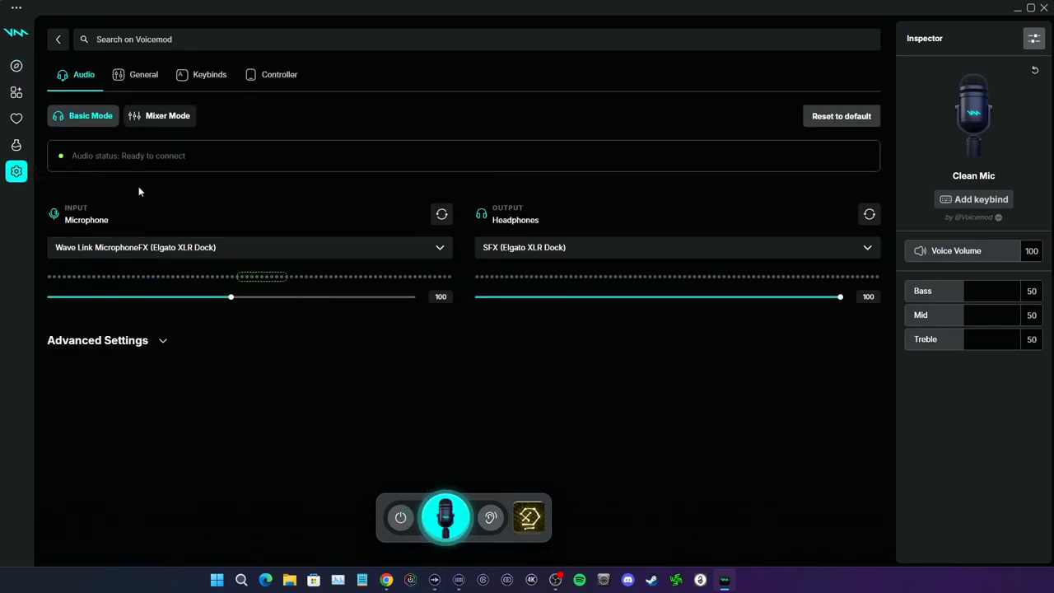
{"action": "mouse_move", "coordinate": [291, 187]}
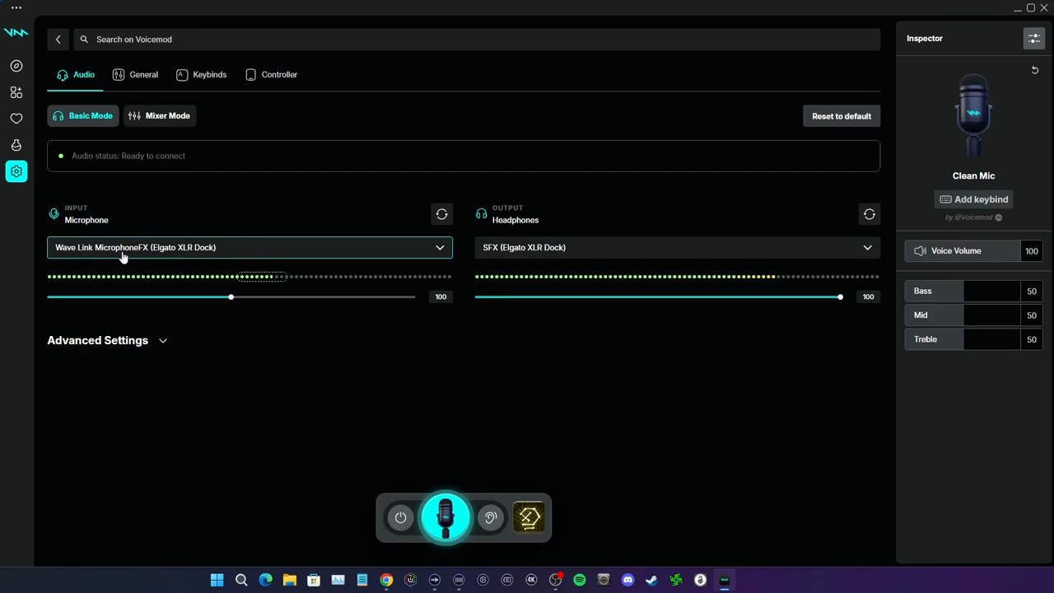
{"action": "mouse_move", "coordinate": [195, 253]}
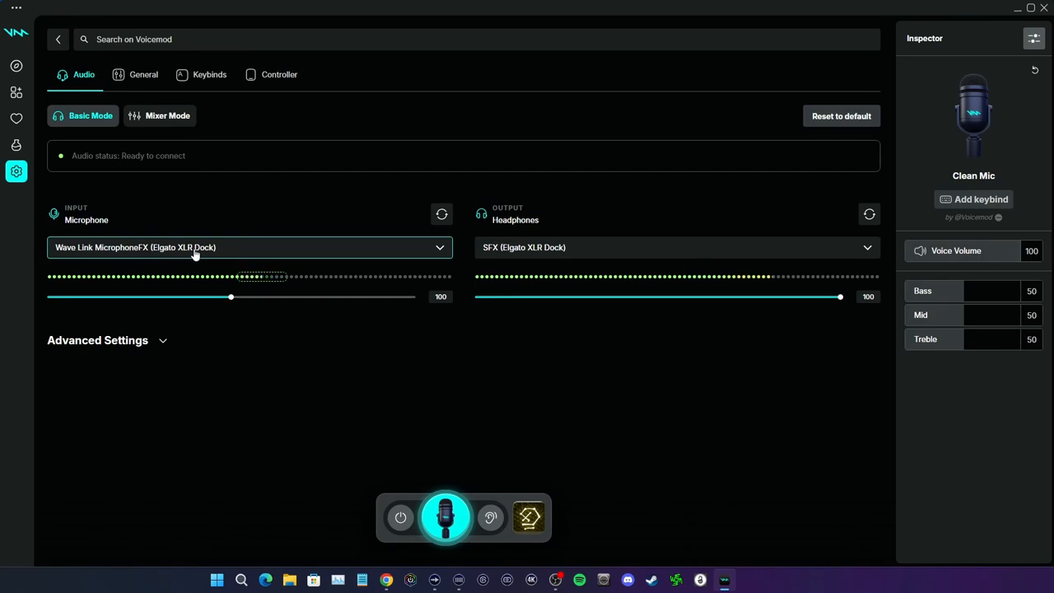
{"action": "mouse_move", "coordinate": [212, 257]}
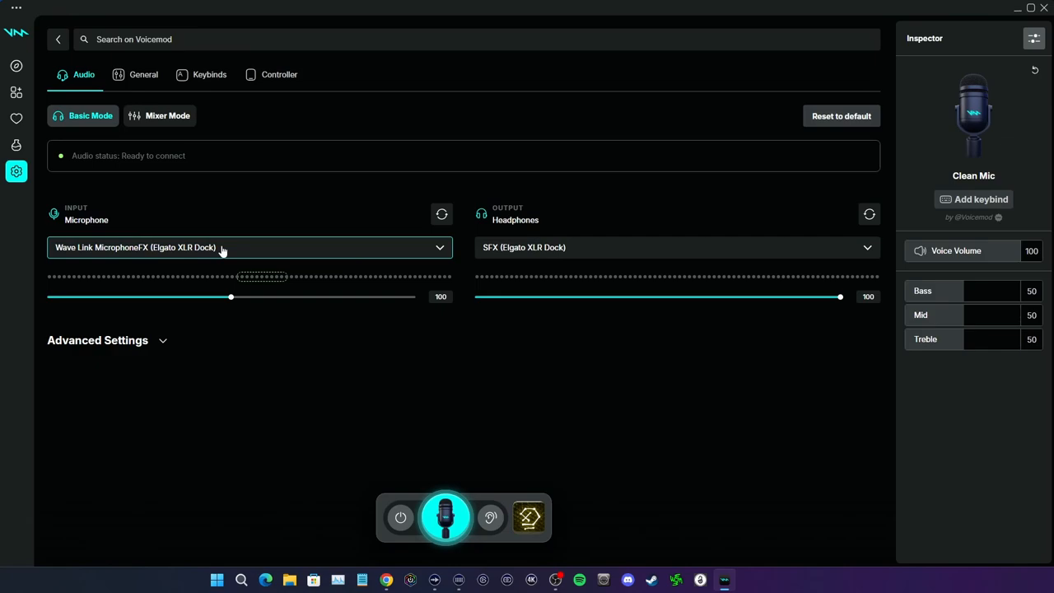
{"action": "mouse_move", "coordinate": [566, 254]}
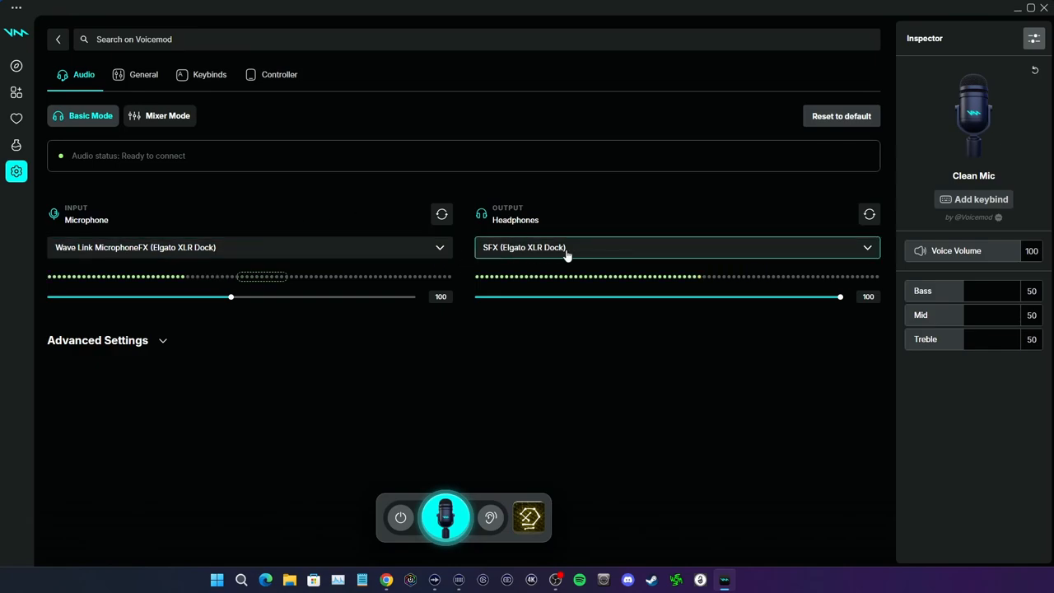
{"action": "mouse_move", "coordinate": [546, 261]}
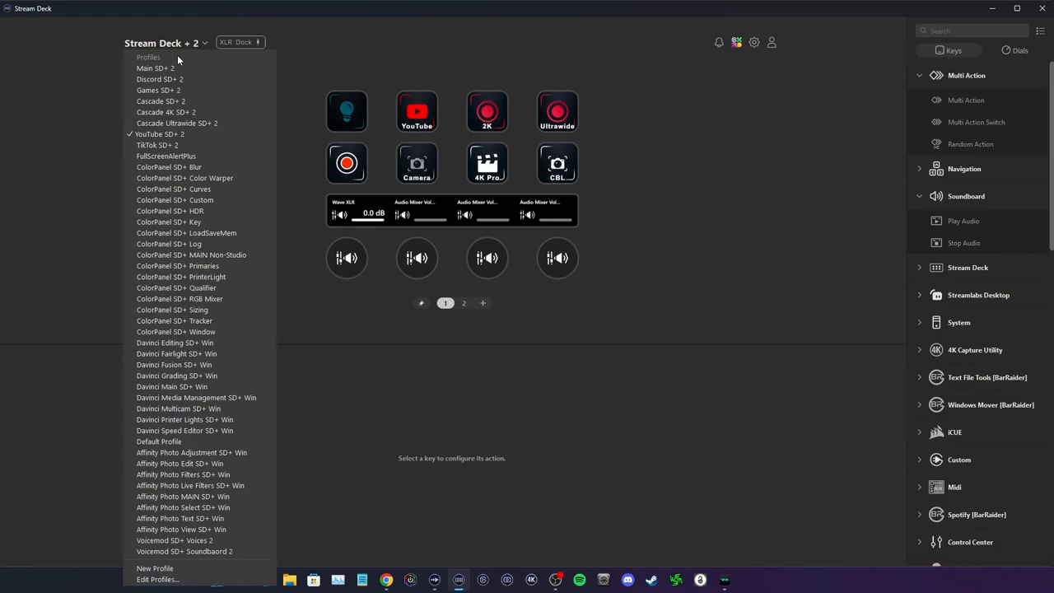
Load the Voicemod SD+ Voices 2 profile on the Stream Deck+
{"action": "left_click", "coordinate": [174, 541]}
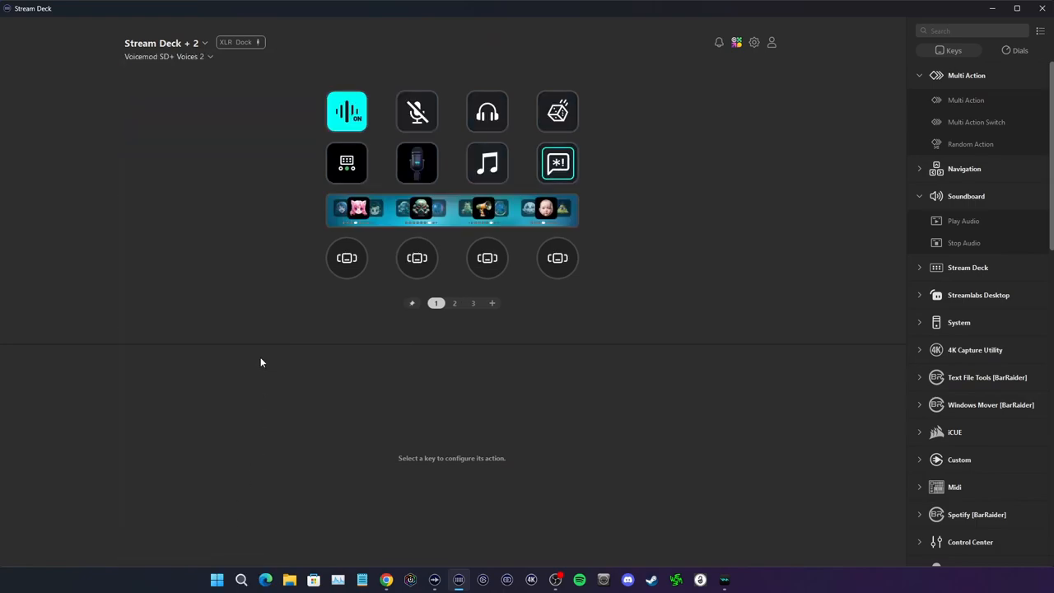
{"action": "mouse_move", "coordinate": [357, 270]}
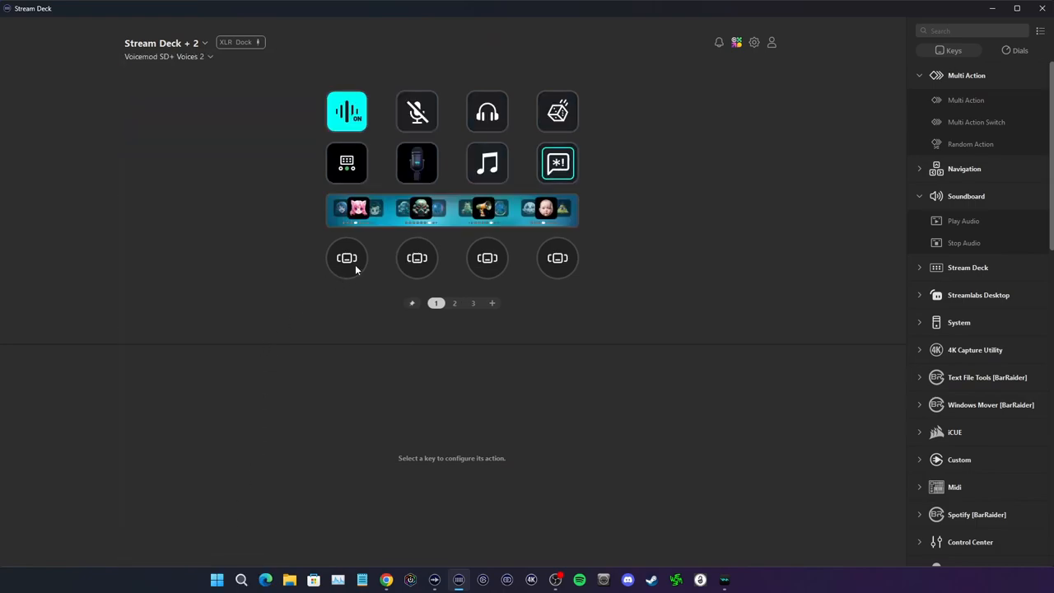
{"action": "mouse_move", "coordinate": [403, 295]}
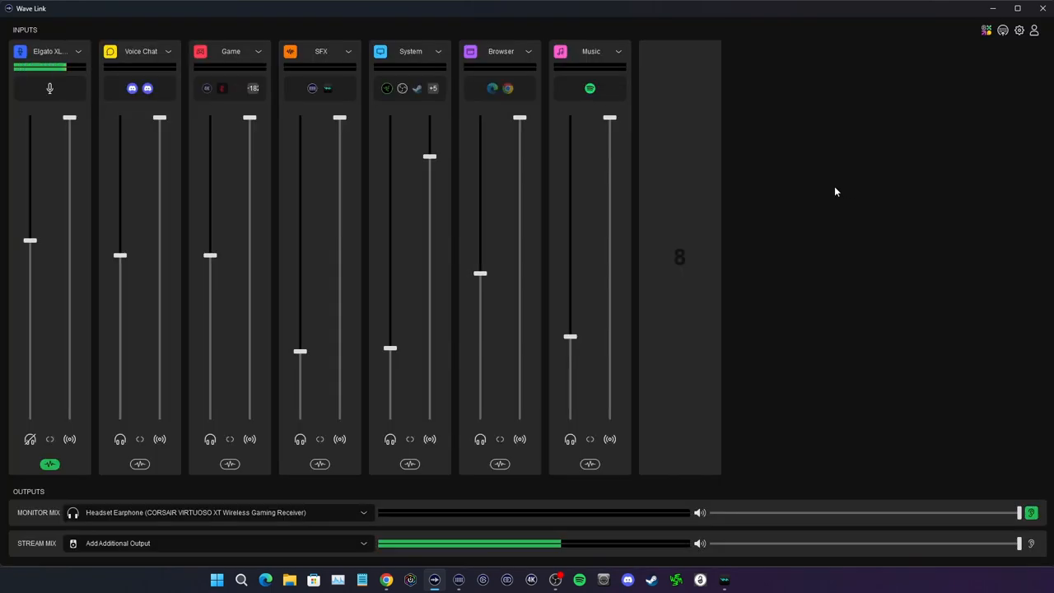
{"action": "left_click", "coordinate": [348, 51]}
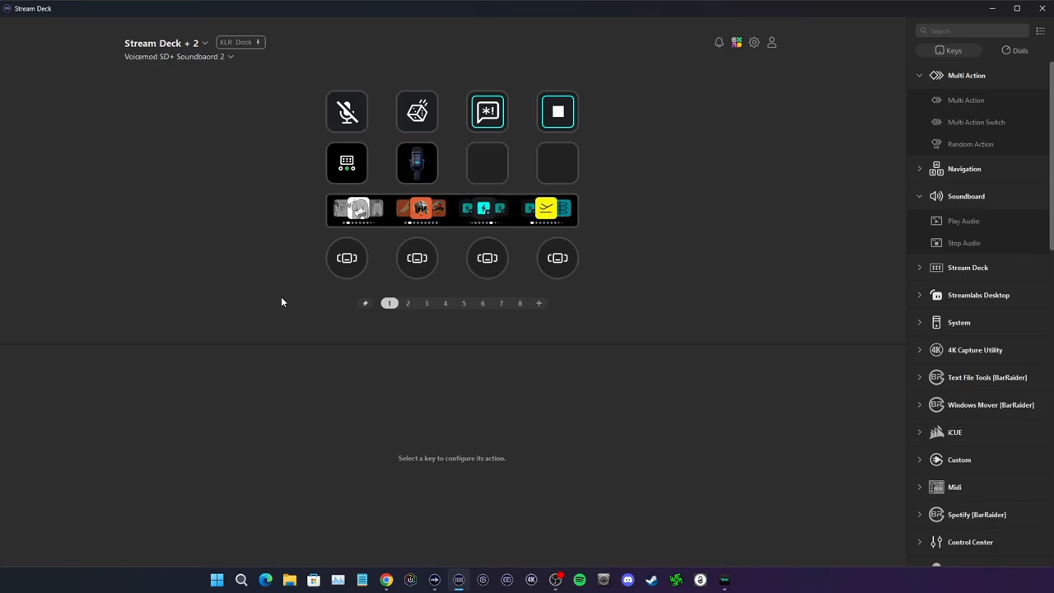
View the soundboard profile's second page and Voicemod's 'My first soundboard' with ten sounds
{"action": "left_click", "coordinate": [408, 304]}
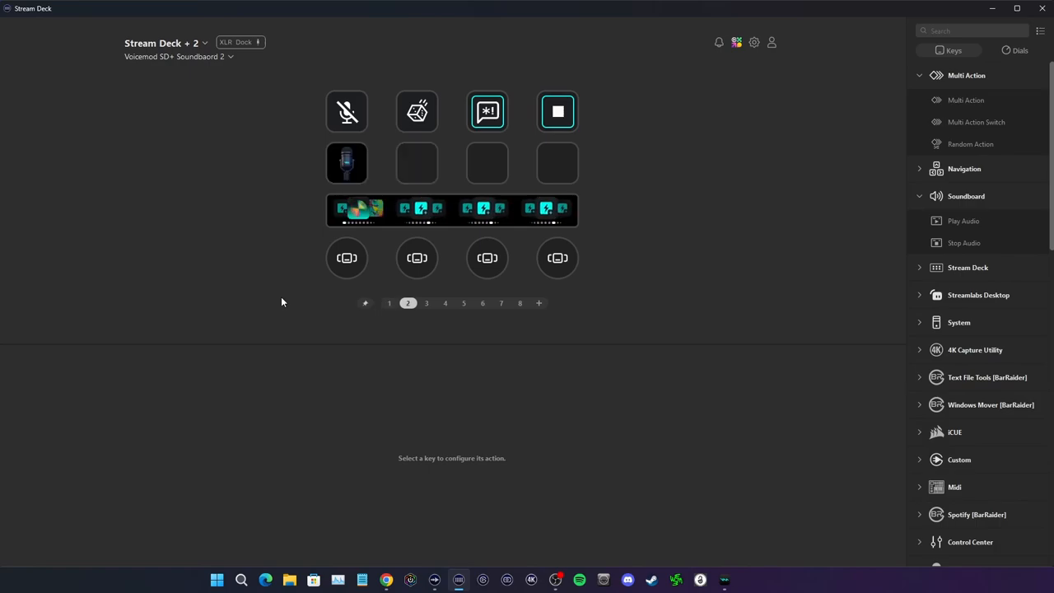
{"action": "left_click", "coordinate": [699, 580]}
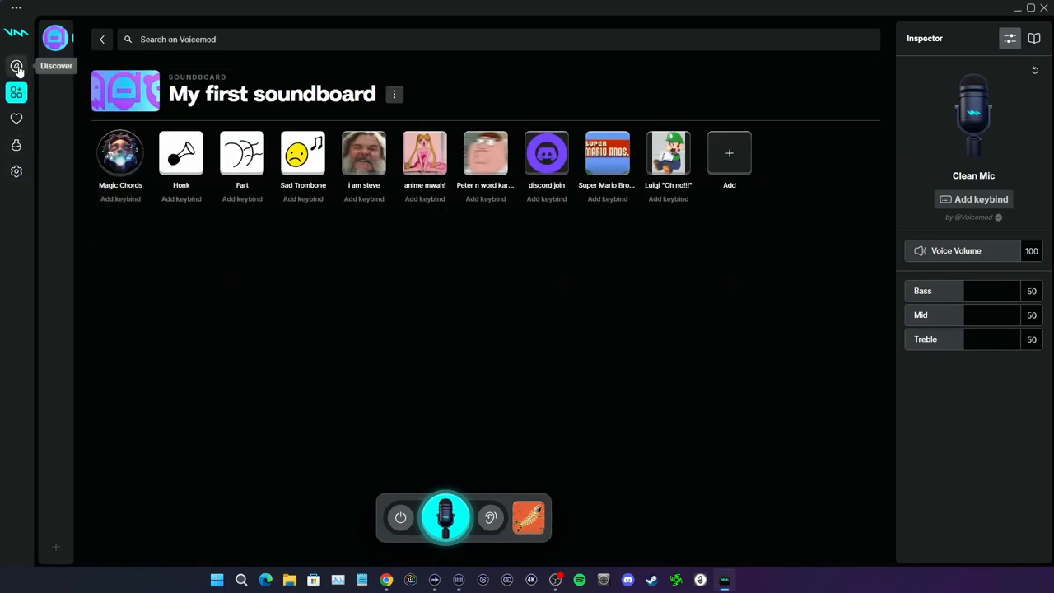
Filter Voicemod's Discover voices by Devices, Deep, Human, Musical and Robotic categories
{"action": "left_click", "coordinate": [16, 66]}
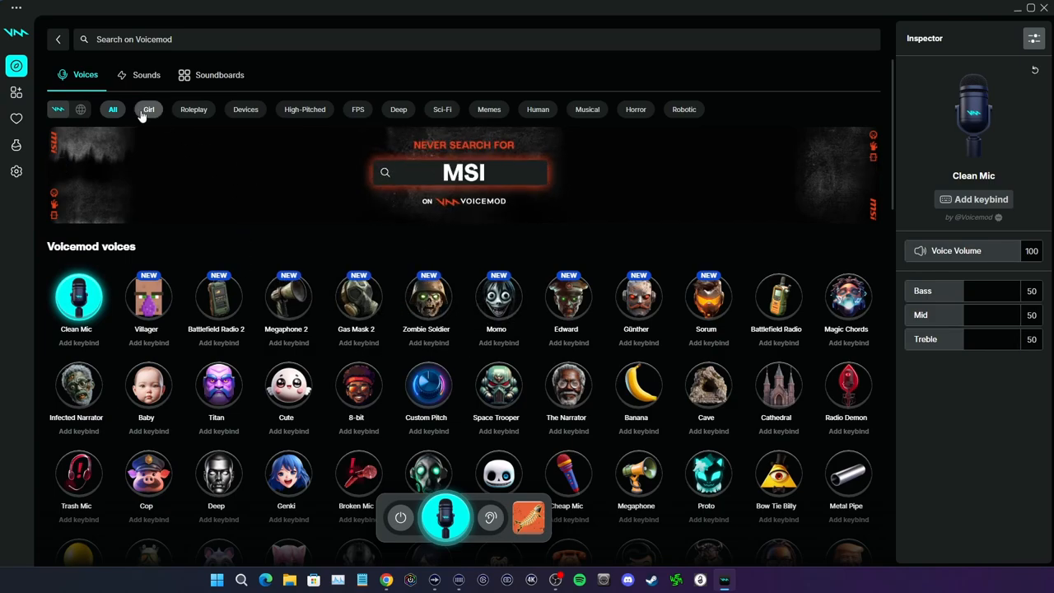
{"action": "left_click", "coordinate": [245, 109]}
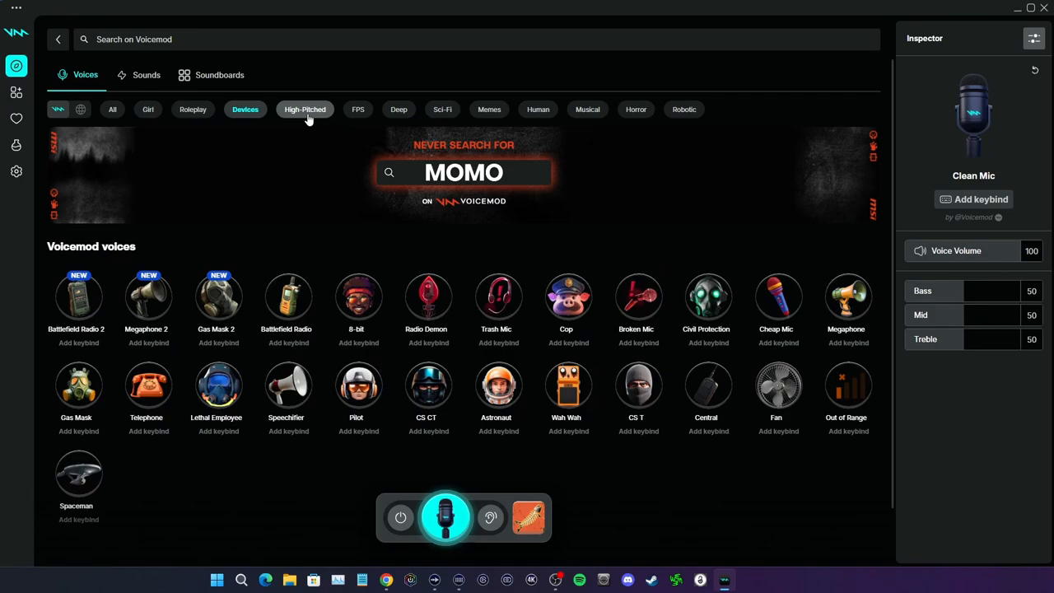
{"action": "left_click", "coordinate": [398, 109]}
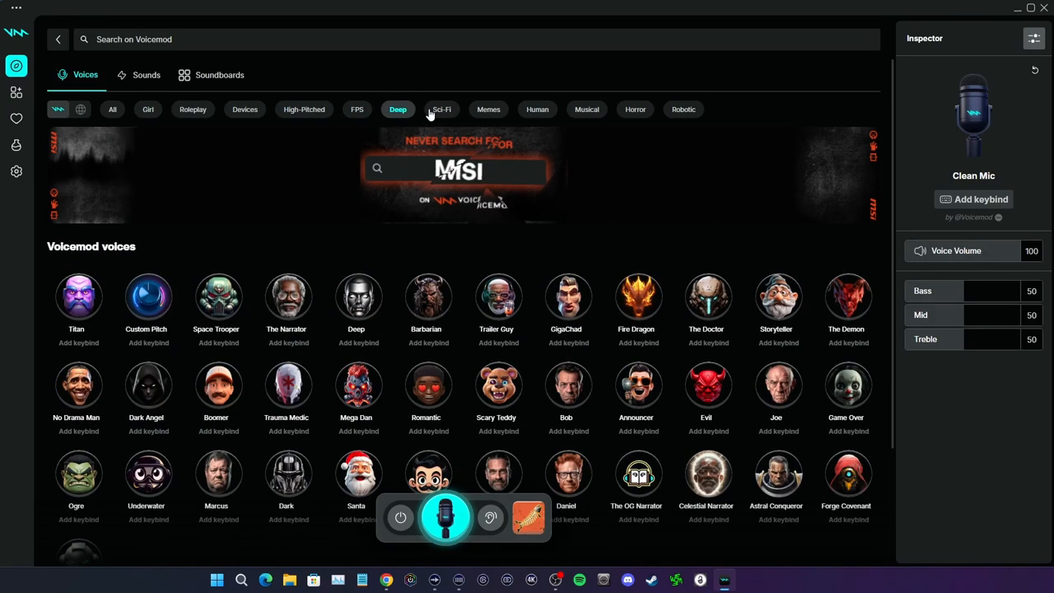
{"action": "left_click", "coordinate": [537, 109]}
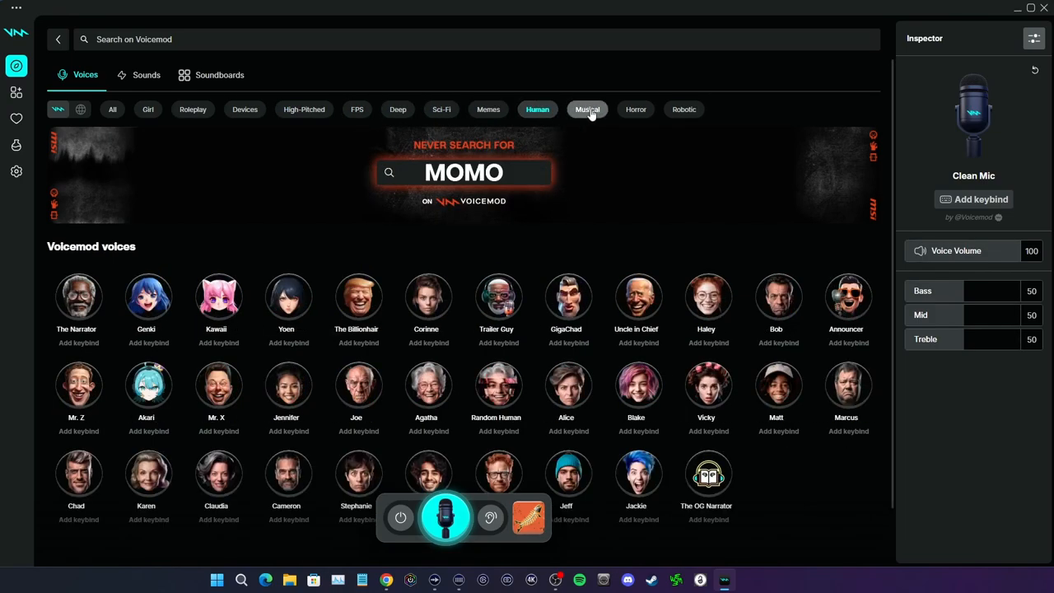
{"action": "left_click", "coordinate": [587, 109]}
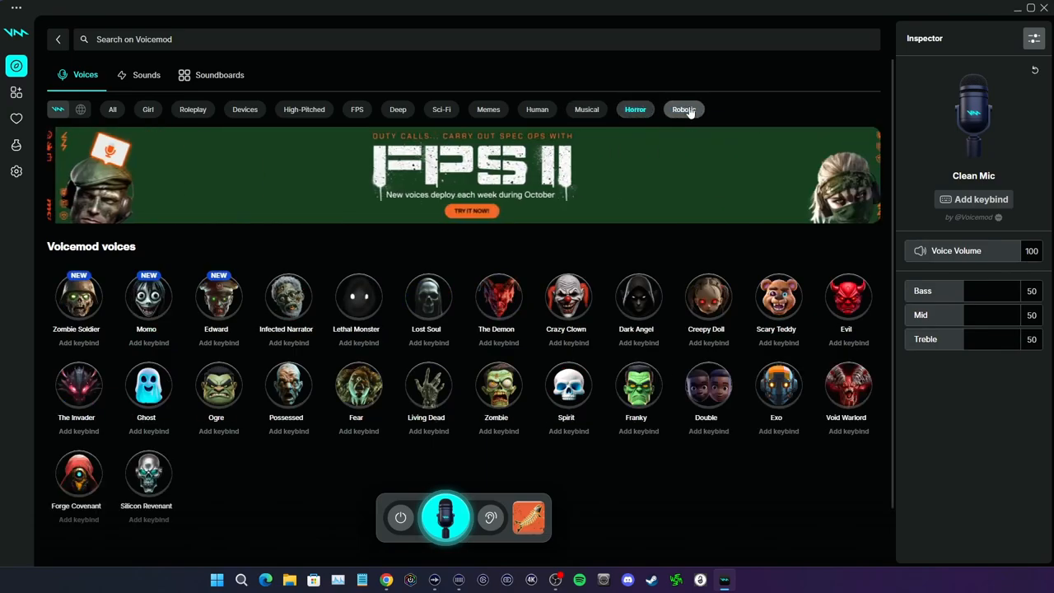
{"action": "left_click", "coordinate": [684, 109]}
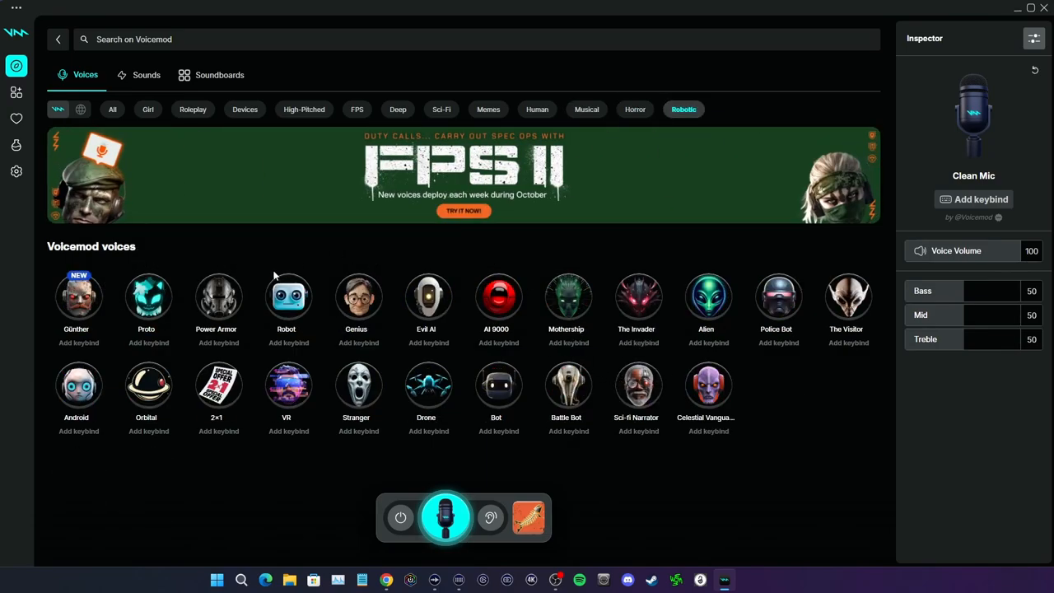
{"action": "mouse_move", "coordinate": [329, 230]}
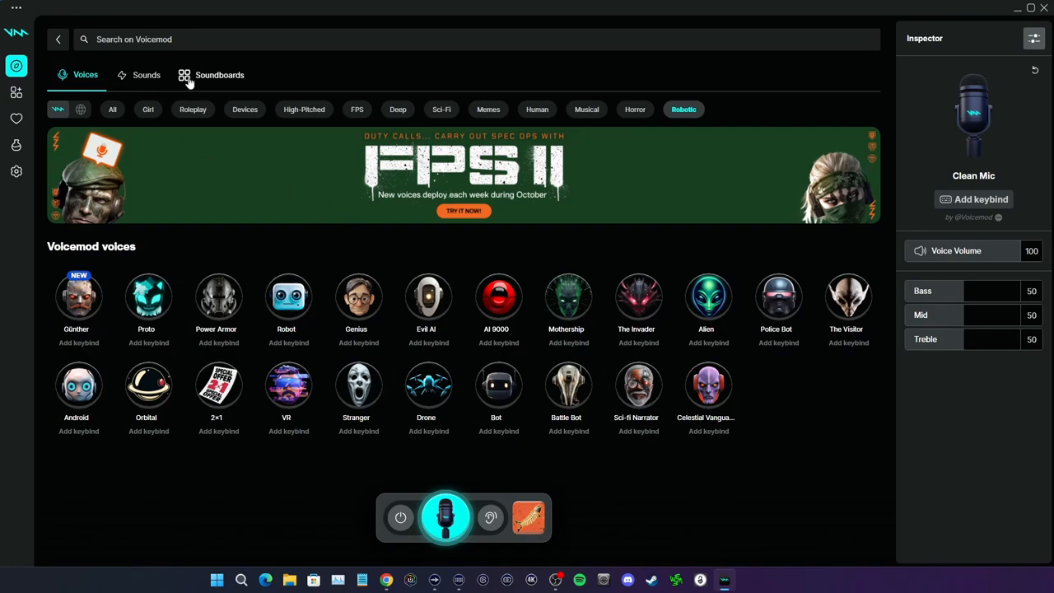
Scroll through Voicemod's full list of soundboards
{"action": "left_click", "coordinate": [219, 75]}
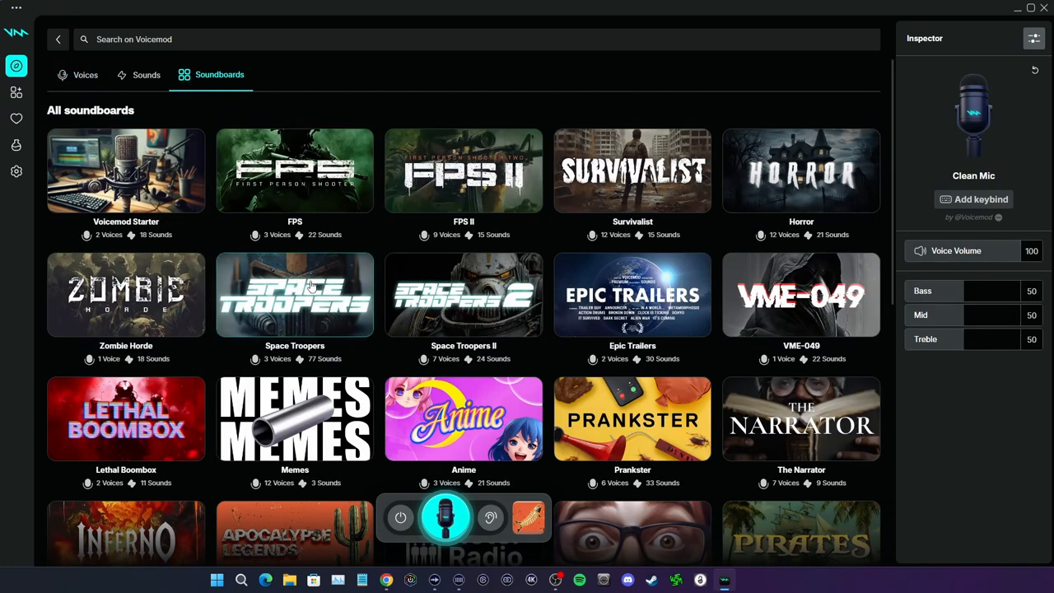
{"action": "scroll", "scroll_direction": "down", "scroll_amount": 3}
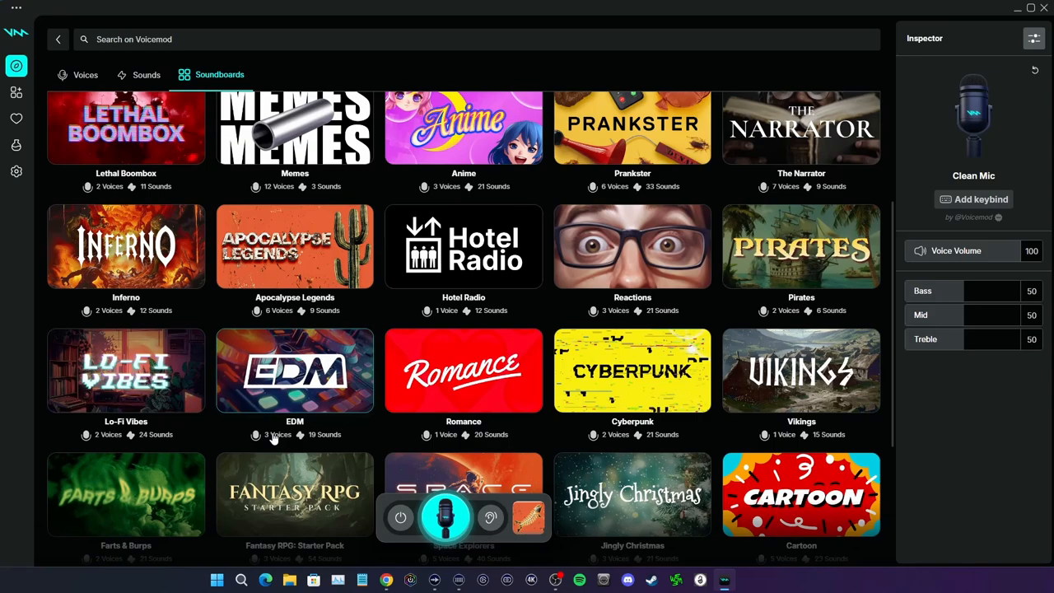
{"action": "scroll", "scroll_direction": "up", "scroll_amount": 3}
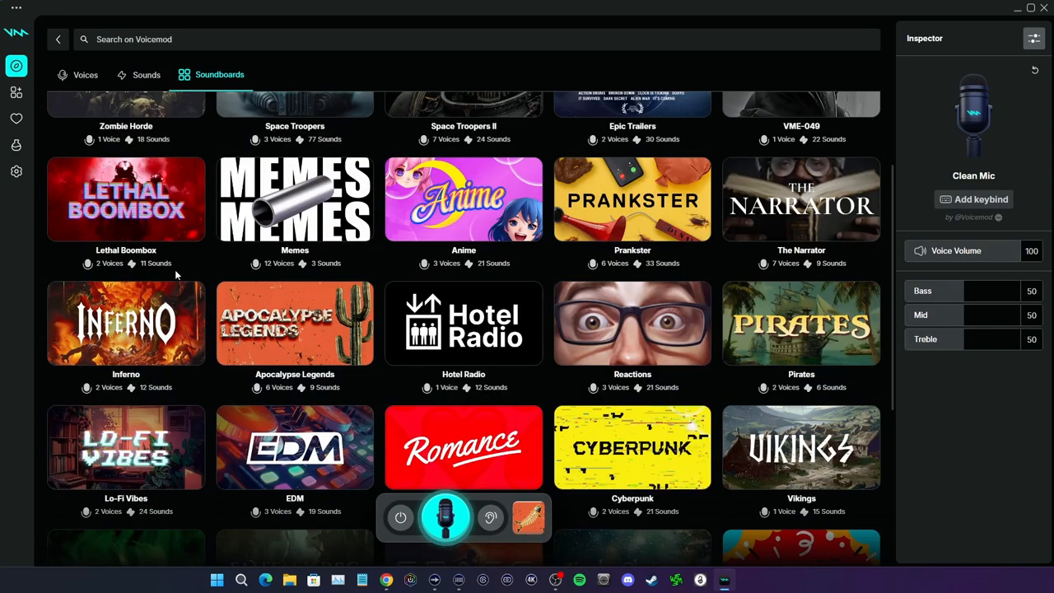
{"action": "scroll", "scroll_direction": "up", "scroll_amount": 3}
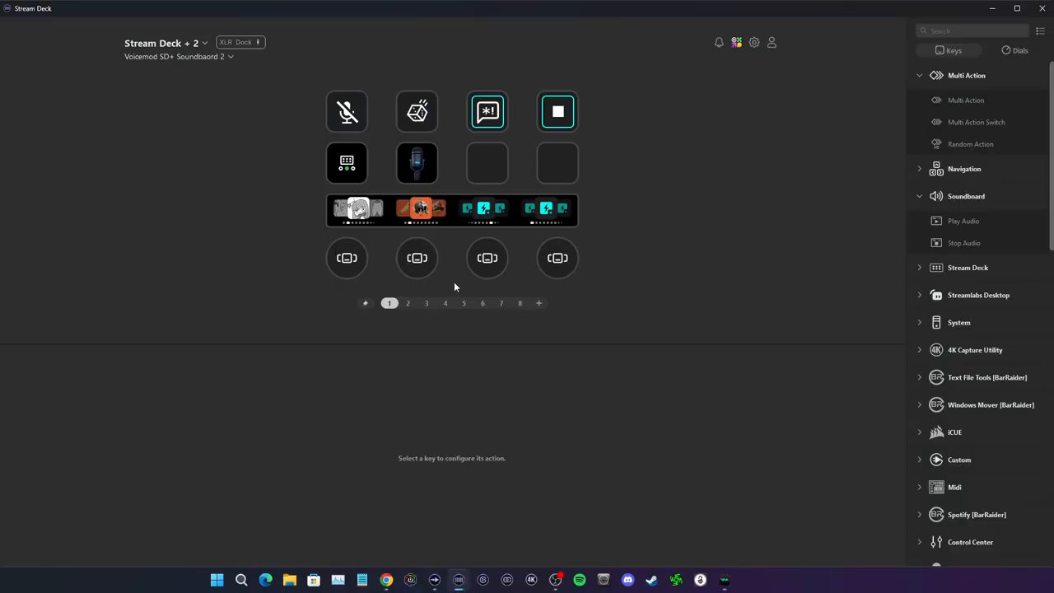
Review the Anime, Apocalypse Legends, Cyberpunk, EDM and Epic Trailers dials on pages 1–2
{"action": "left_click", "coordinate": [347, 258]}
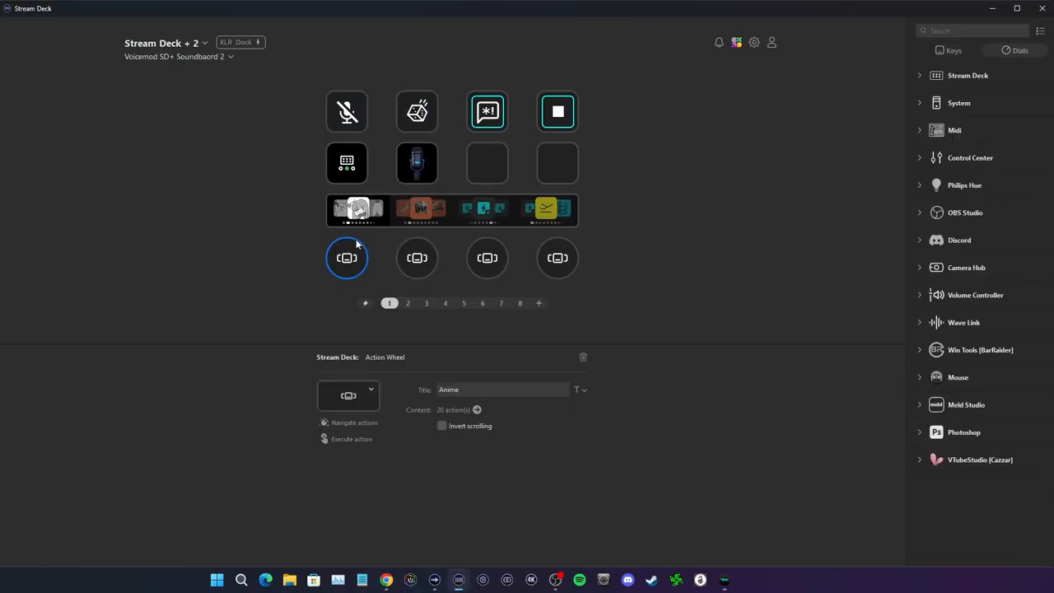
{"action": "left_click", "coordinate": [417, 258]}
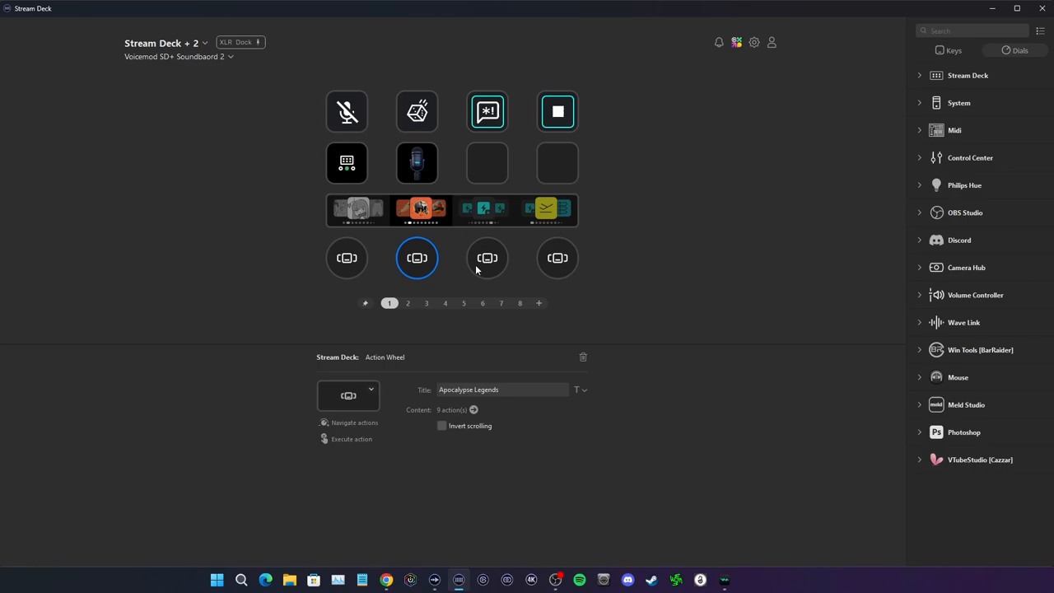
{"action": "left_click", "coordinate": [557, 257]}
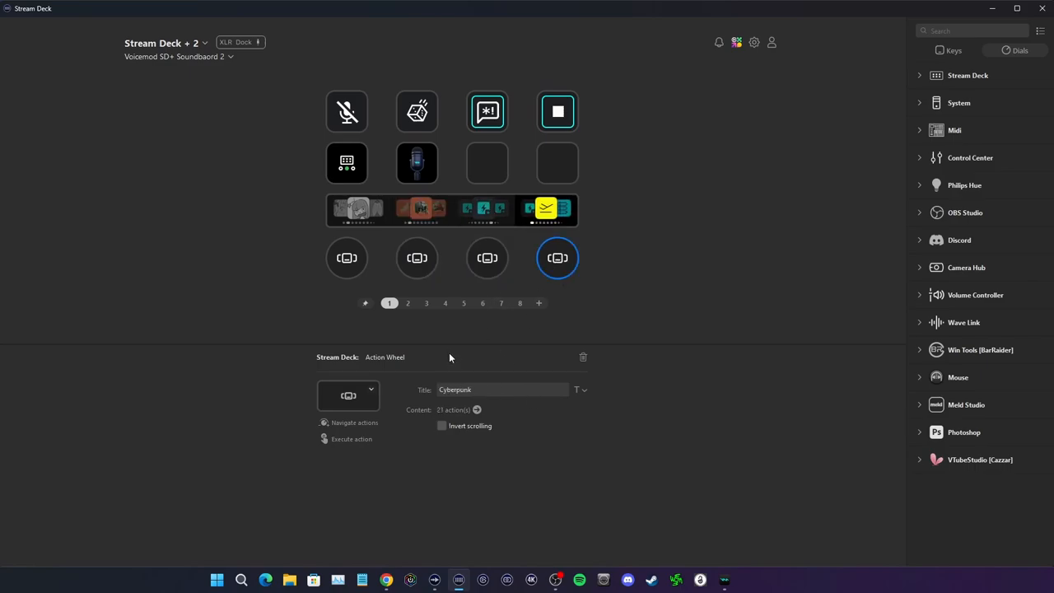
{"action": "left_click", "coordinate": [407, 303]}
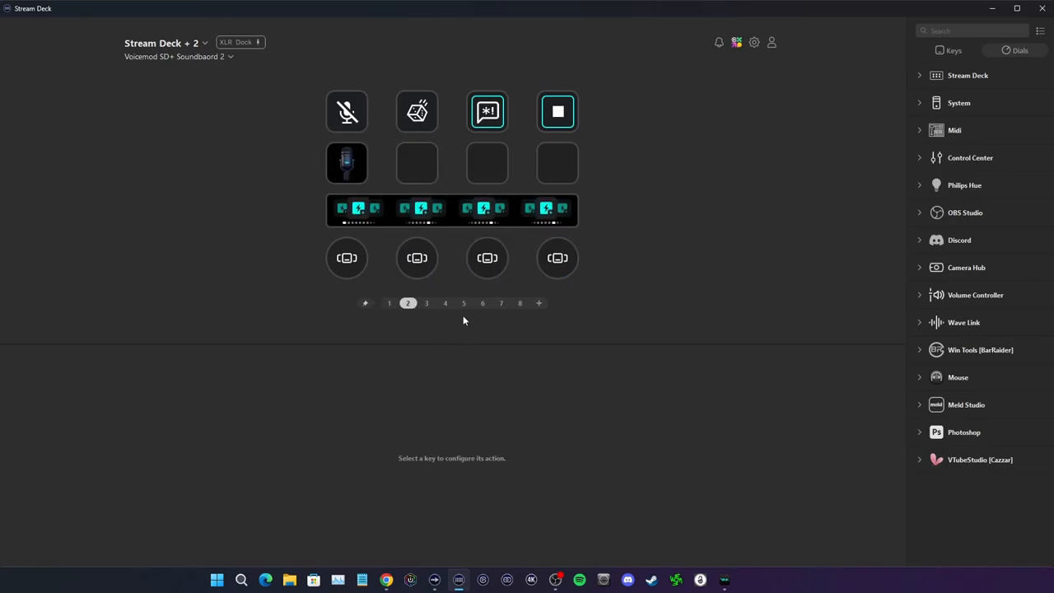
{"action": "left_click", "coordinate": [346, 257]}
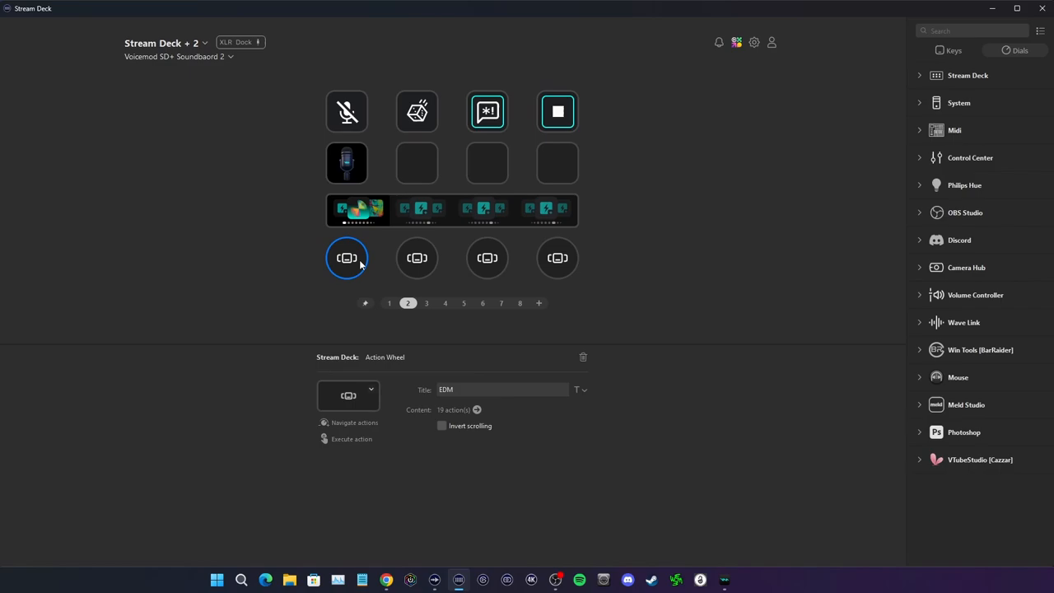
{"action": "left_click", "coordinate": [417, 258]}
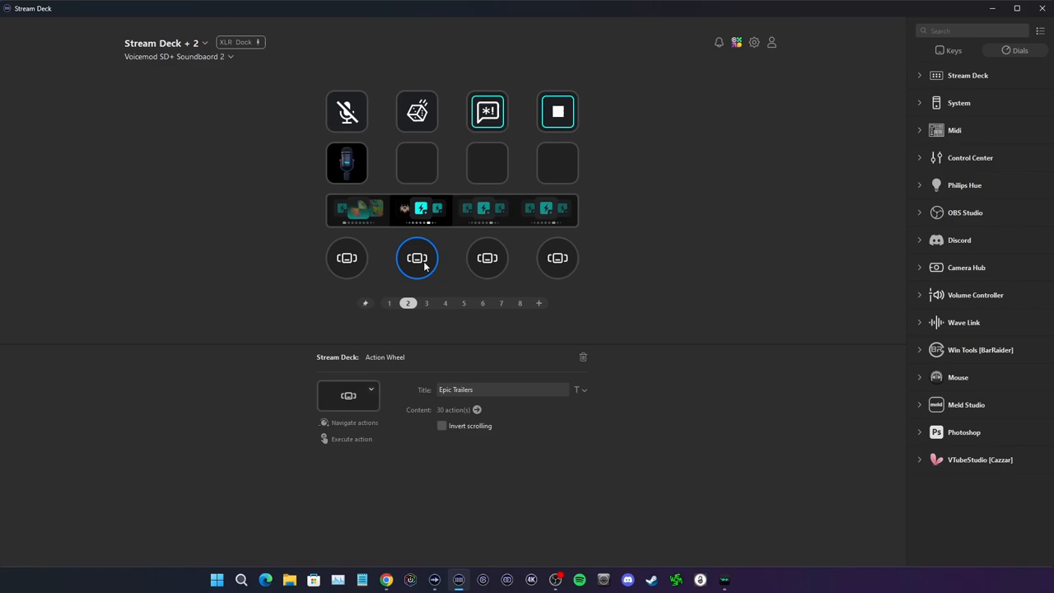
{"action": "mouse_move", "coordinate": [206, 66]}
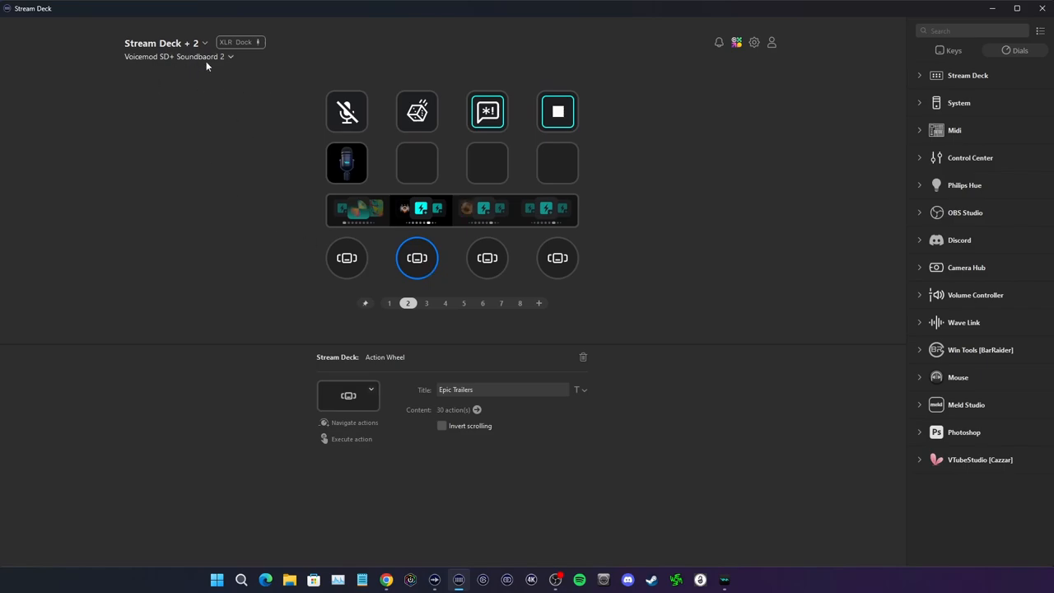
{"action": "mouse_move", "coordinate": [366, 267]}
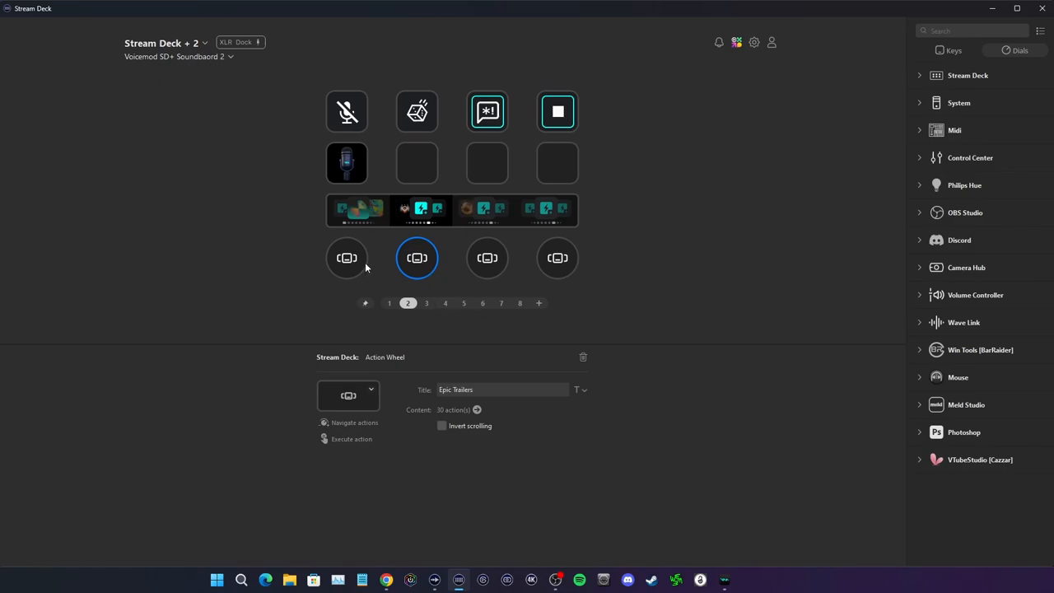
{"action": "mouse_move", "coordinate": [392, 306]}
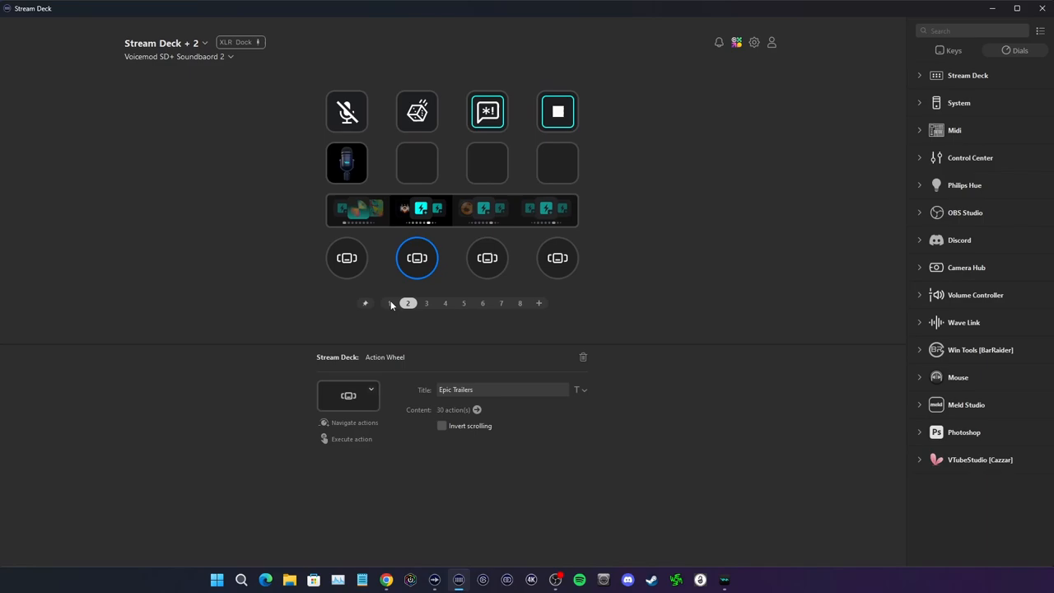
{"action": "left_click", "coordinate": [365, 304]}
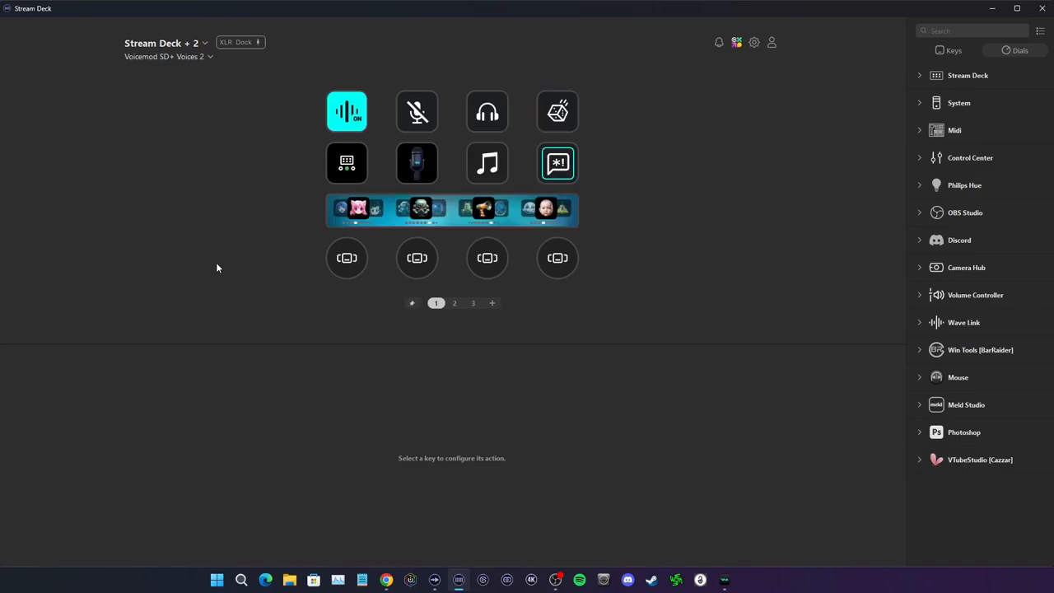
Target the page-1 Switch Profile key at Voicemod SD+ Voices 2, Current device, page 1, and copy it
{"action": "left_click", "coordinate": [346, 162]}
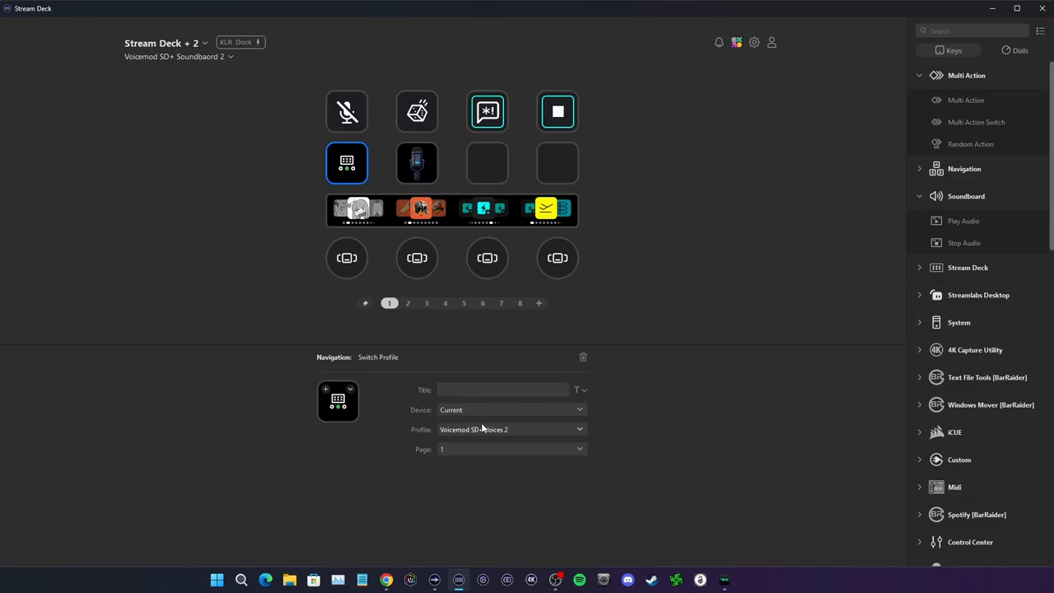
{"action": "mouse_move", "coordinate": [483, 437]}
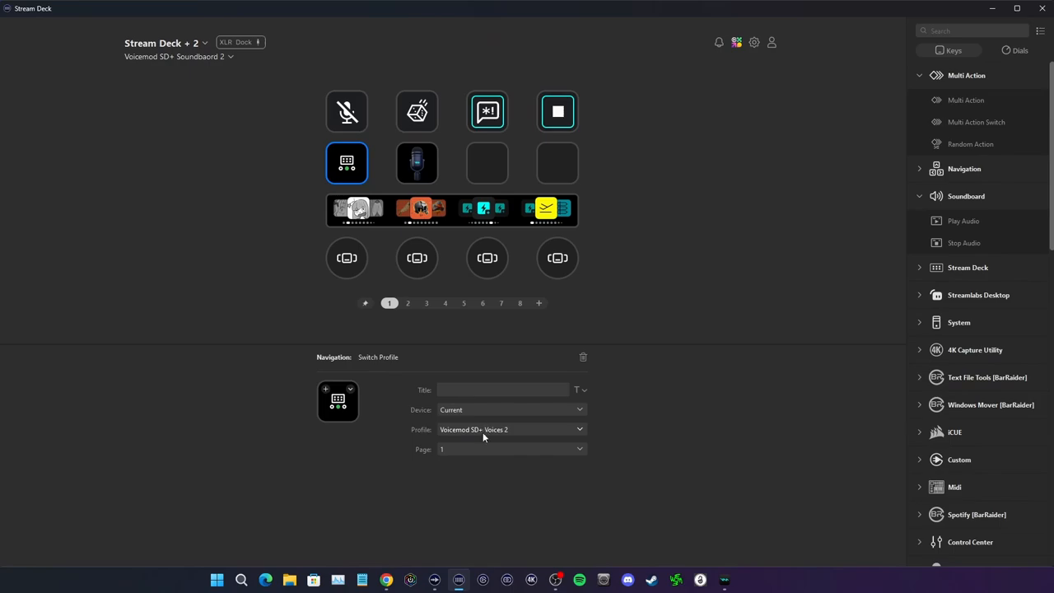
{"action": "left_click", "coordinate": [511, 429]}
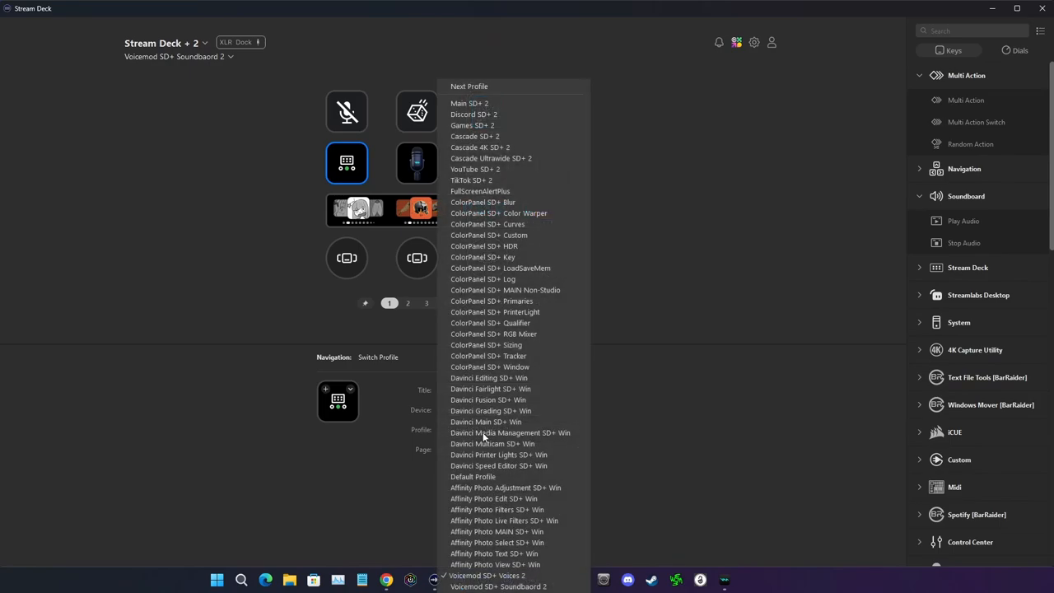
{"action": "left_click", "coordinate": [487, 575]}
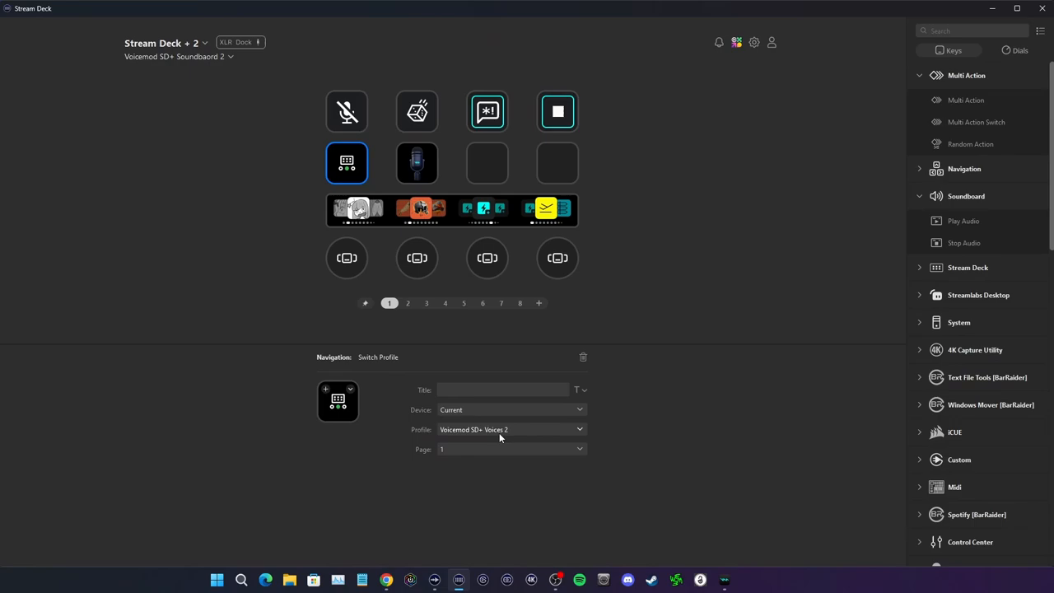
{"action": "left_click", "coordinate": [511, 409]}
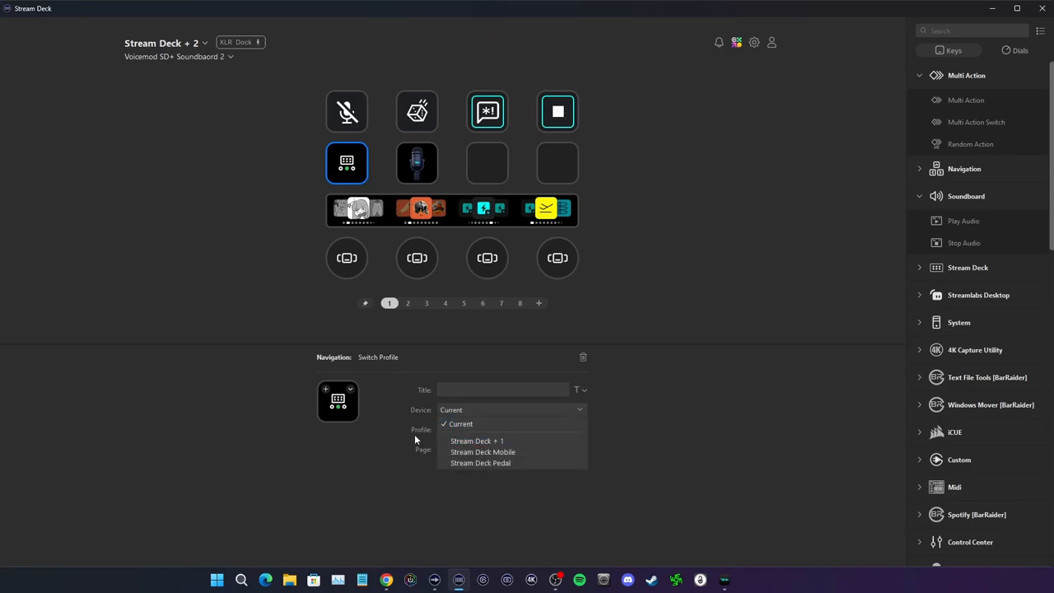
{"action": "mouse_move", "coordinate": [393, 444]}
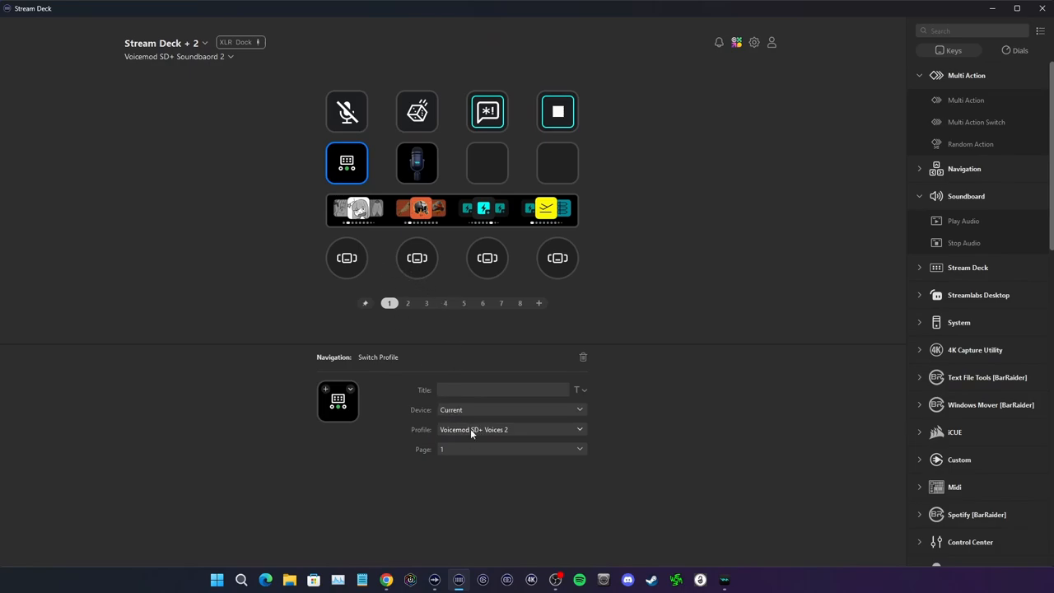
{"action": "left_click", "coordinate": [511, 429]}
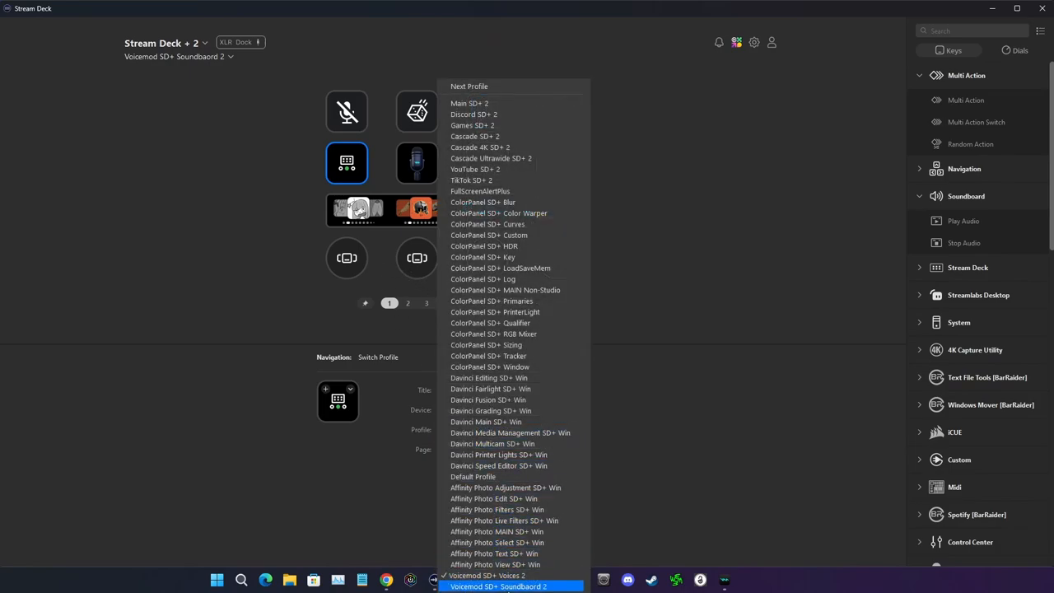
{"action": "mouse_move", "coordinate": [488, 575]}
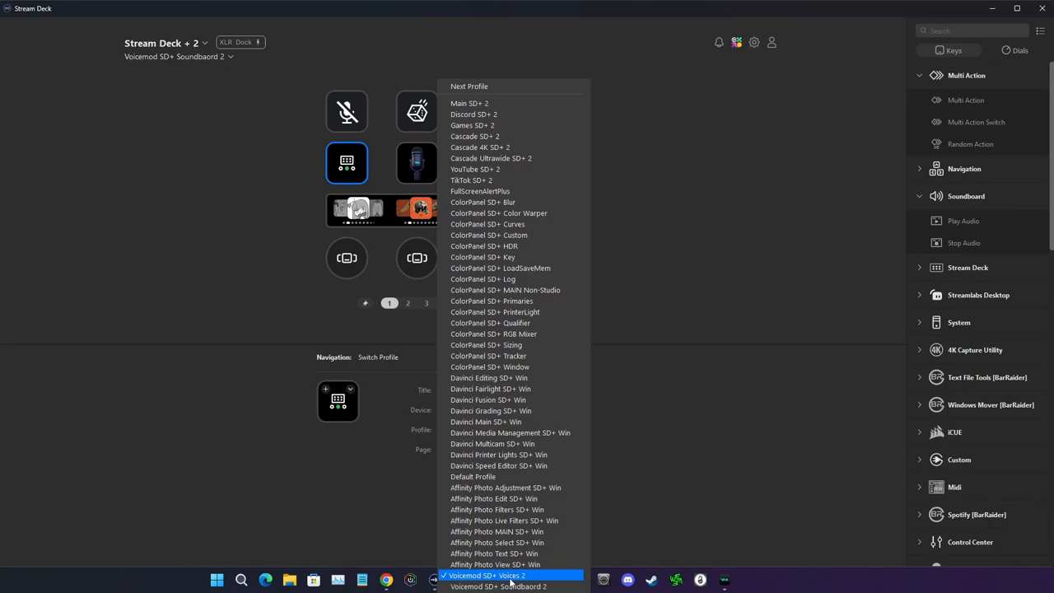
{"action": "left_click", "coordinate": [488, 575]}
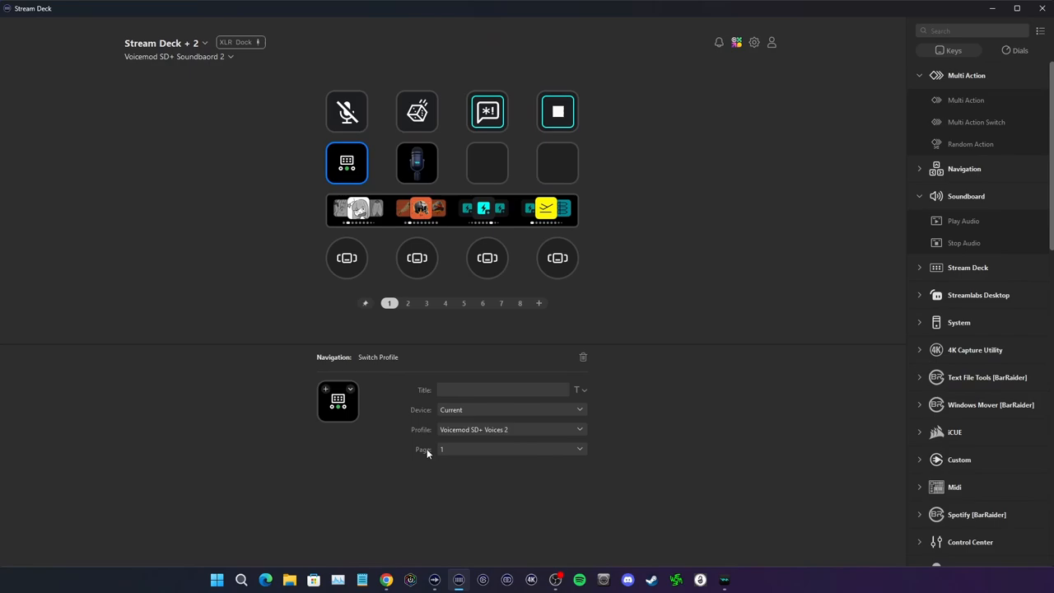
{"action": "mouse_move", "coordinate": [457, 458]}
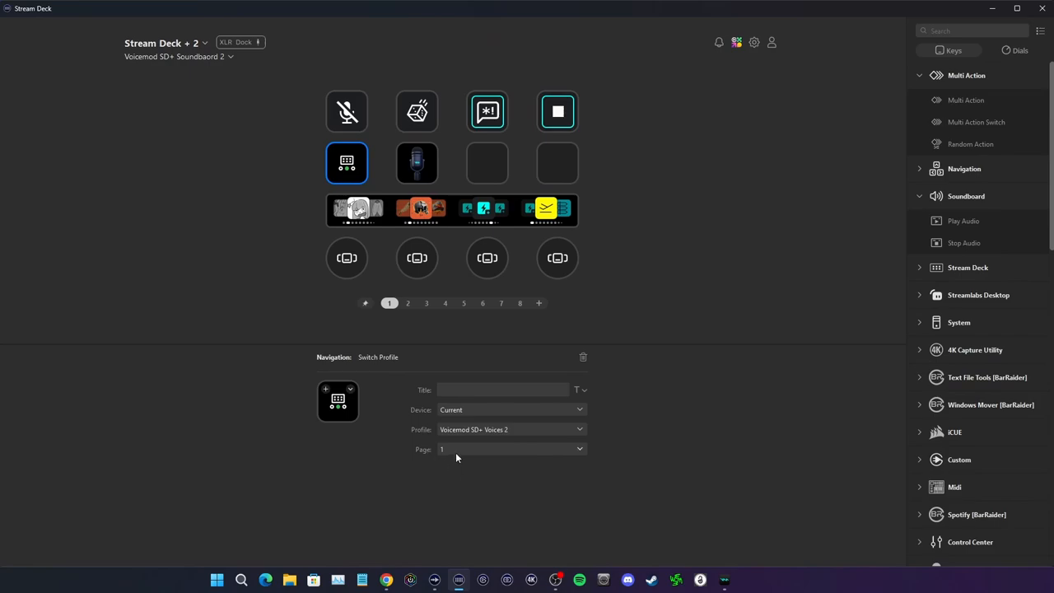
{"action": "mouse_move", "coordinate": [883, 218]}
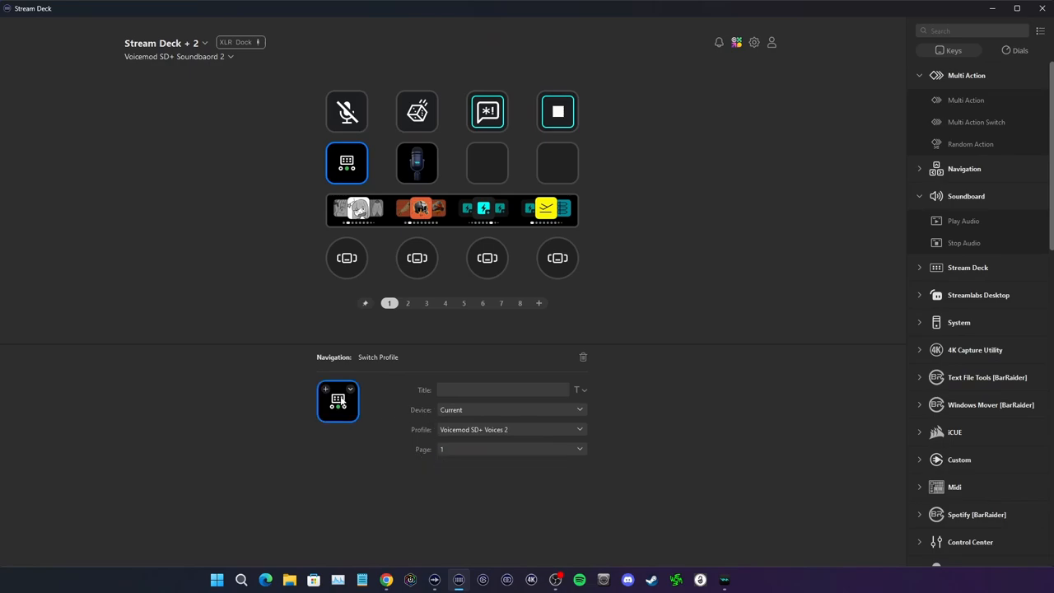
{"action": "left_click", "coordinate": [511, 449]}
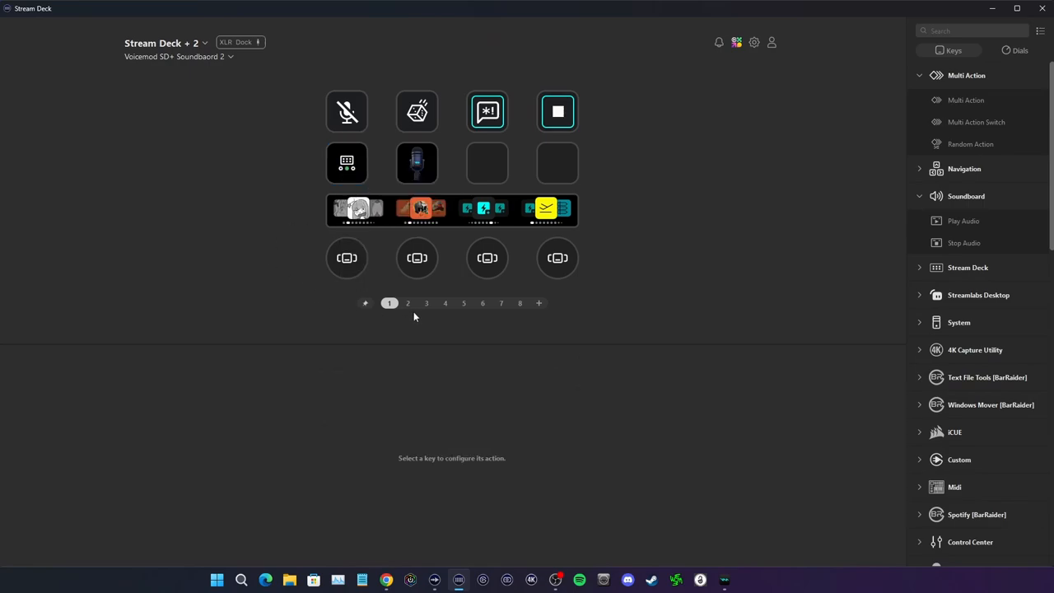
Paste the switch-profile key onto an empty page-2 key and open it, targeting Voices 2 page 2
{"action": "left_click", "coordinate": [408, 303]}
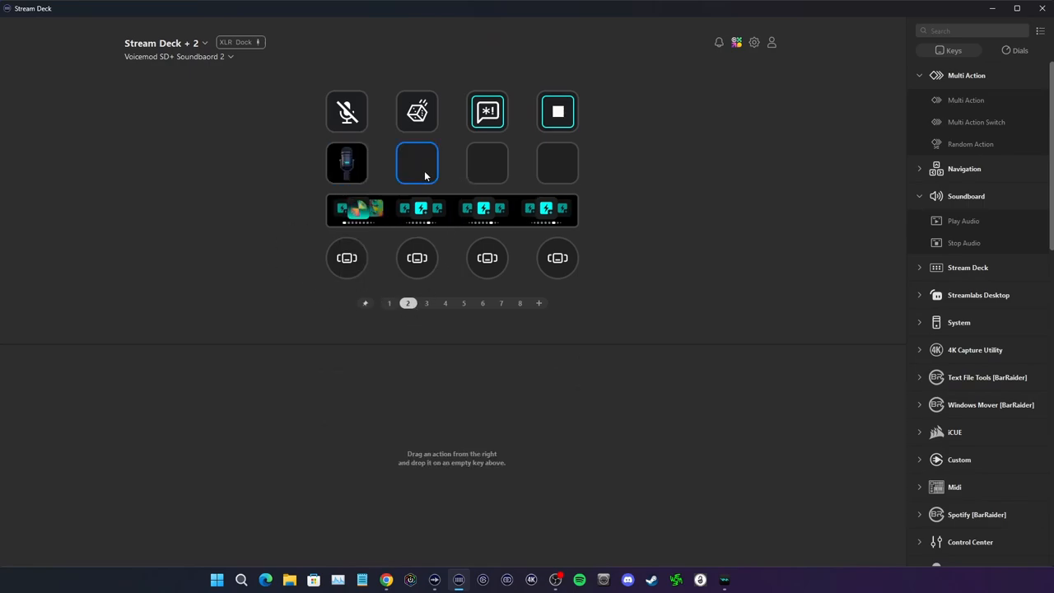
{"action": "right_click", "coordinate": [417, 162]}
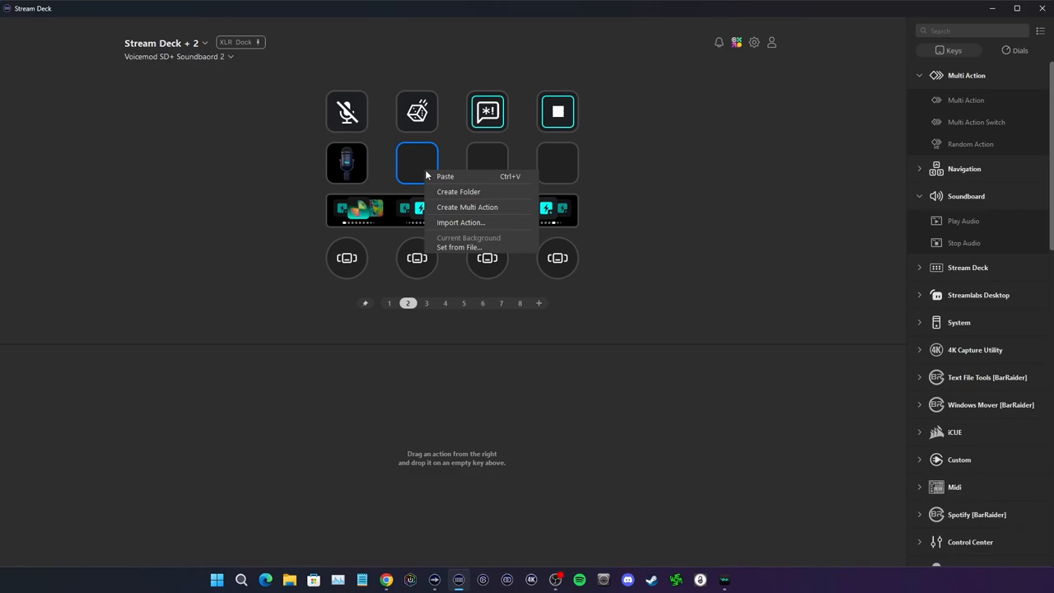
{"action": "mouse_move", "coordinate": [447, 179]}
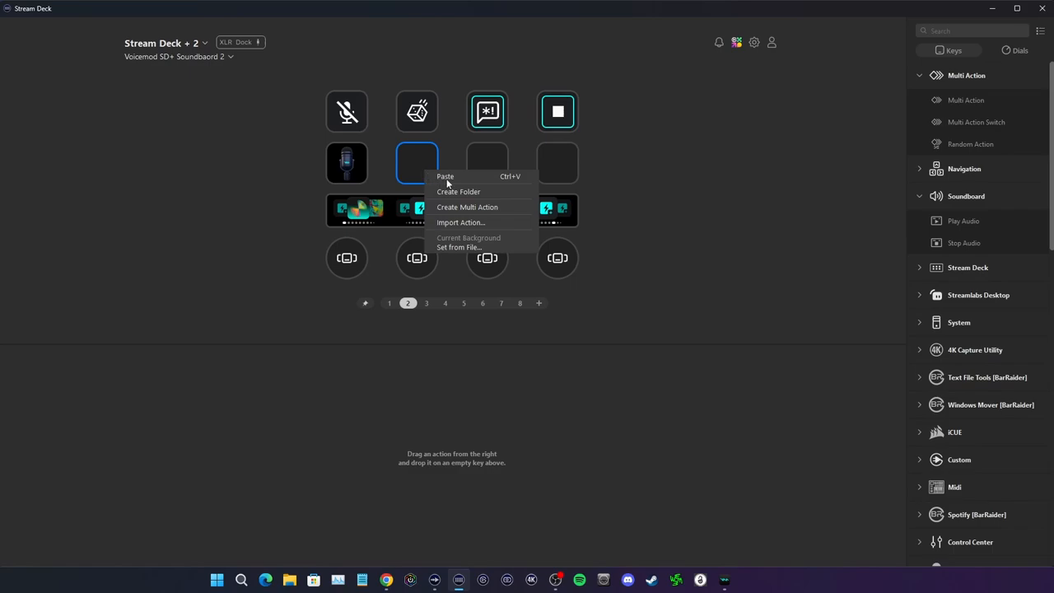
{"action": "left_click", "coordinate": [445, 177]}
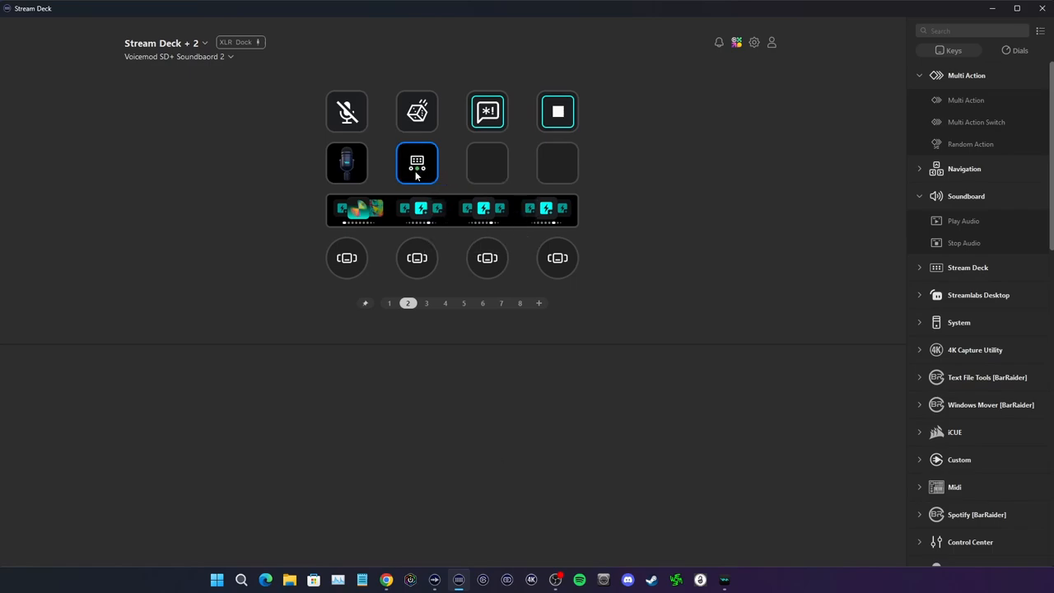
{"action": "left_click", "coordinate": [417, 164]}
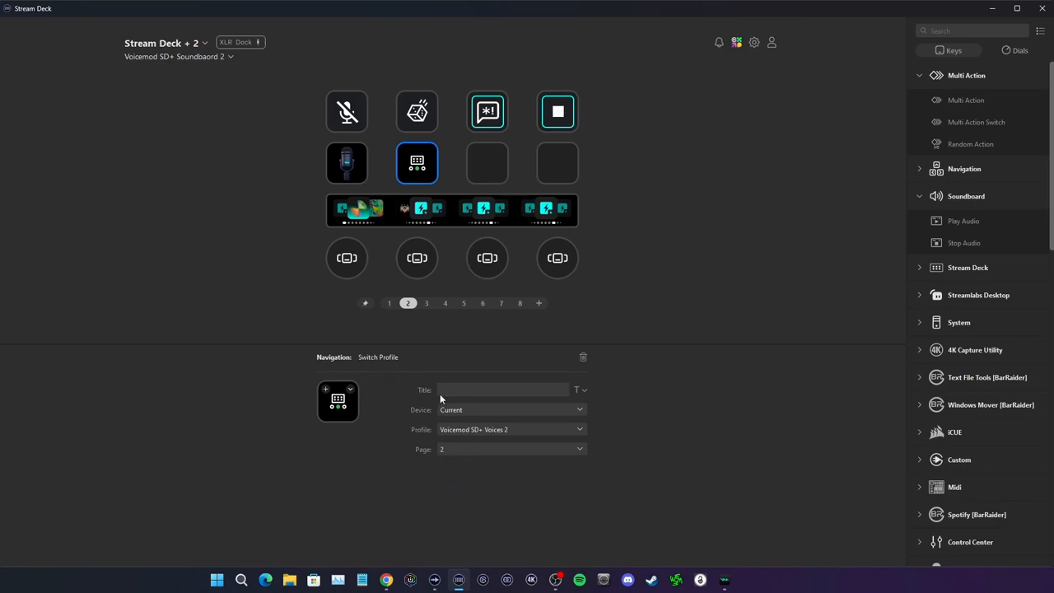
{"action": "mouse_move", "coordinate": [452, 185]}
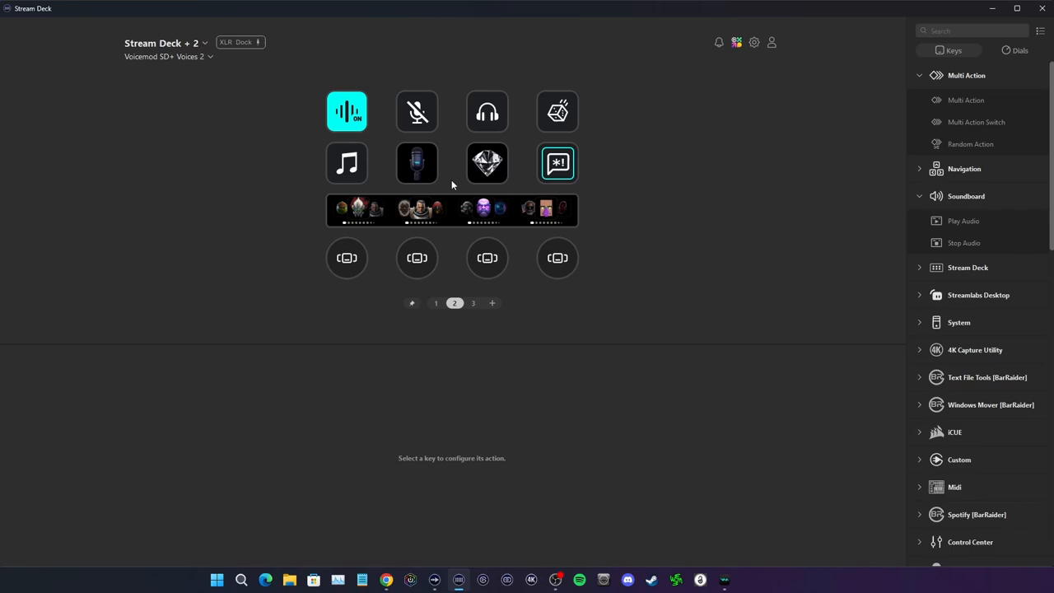
{"action": "mouse_move", "coordinate": [349, 212]}
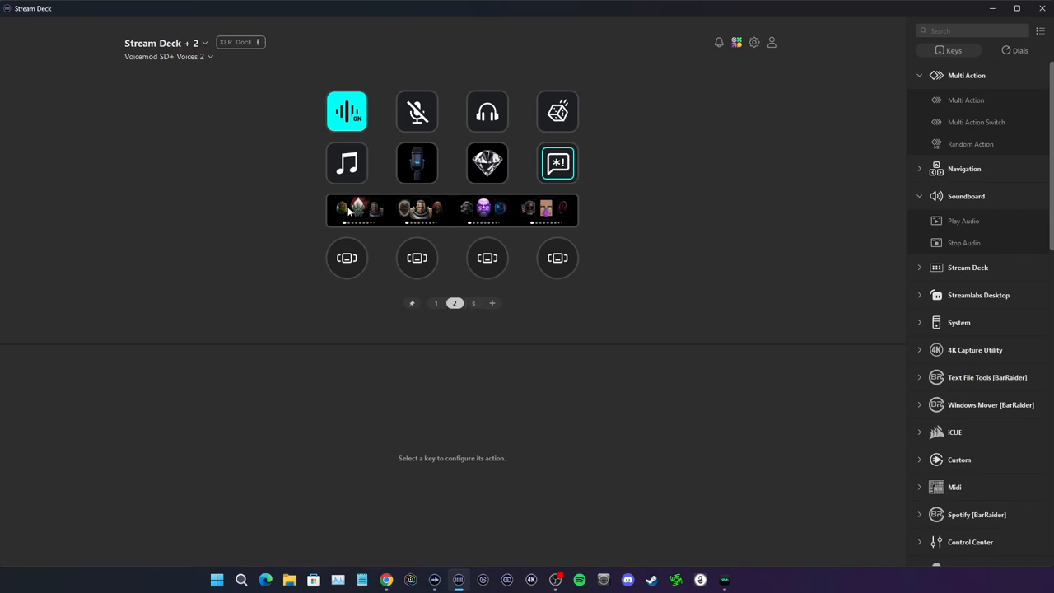
{"action": "mouse_move", "coordinate": [467, 325]}
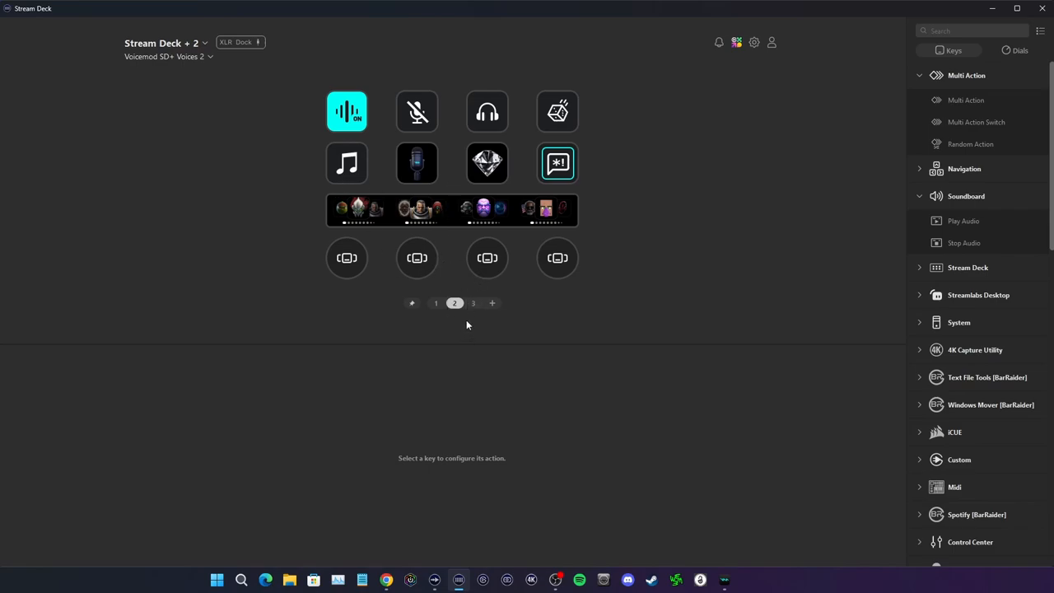
Inspect the Voice Enhancer, Clean Mic and background effects keys, then the 20-action Girl dial
{"action": "left_click", "coordinate": [486, 162]}
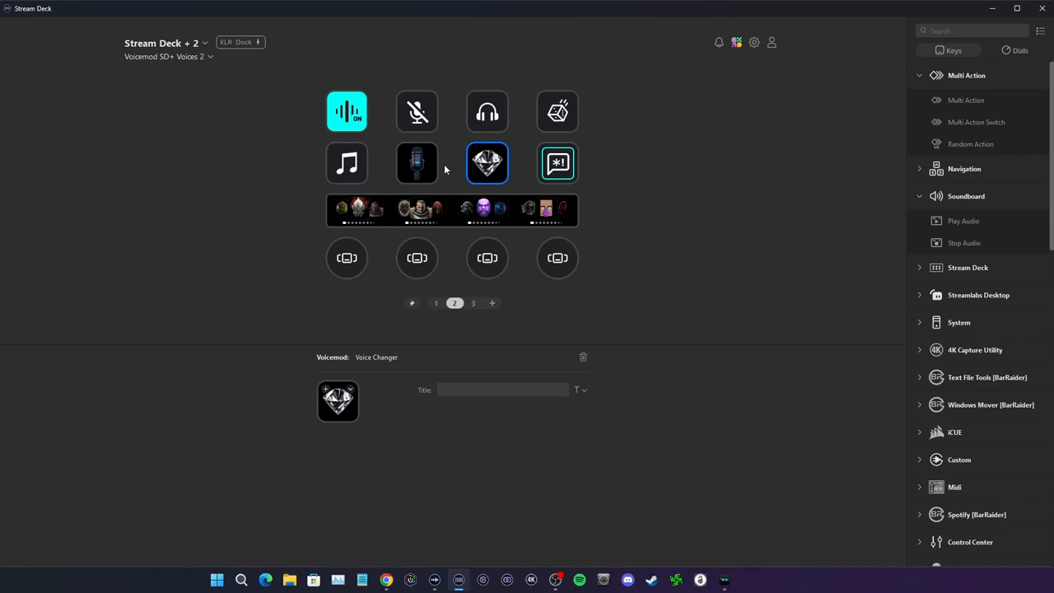
{"action": "left_click", "coordinate": [486, 162]}
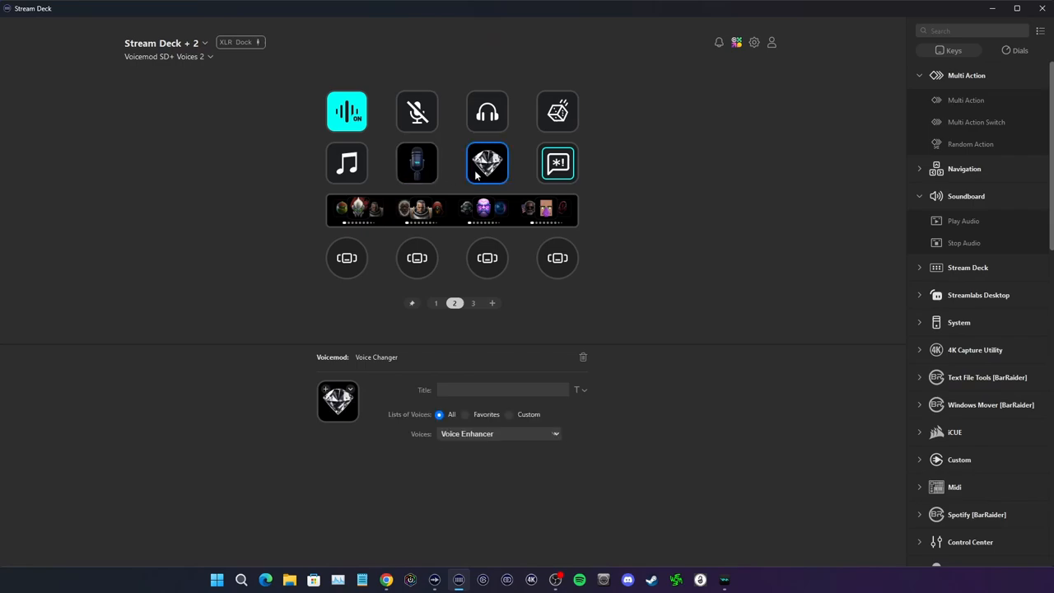
{"action": "left_click", "coordinate": [417, 162]}
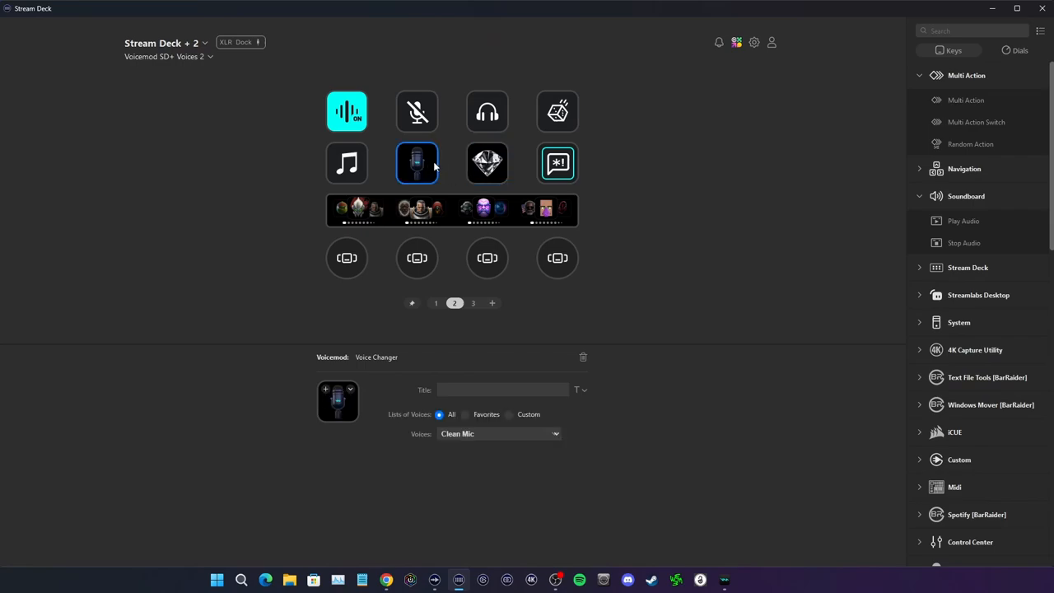
{"action": "left_click", "coordinate": [436, 304]}
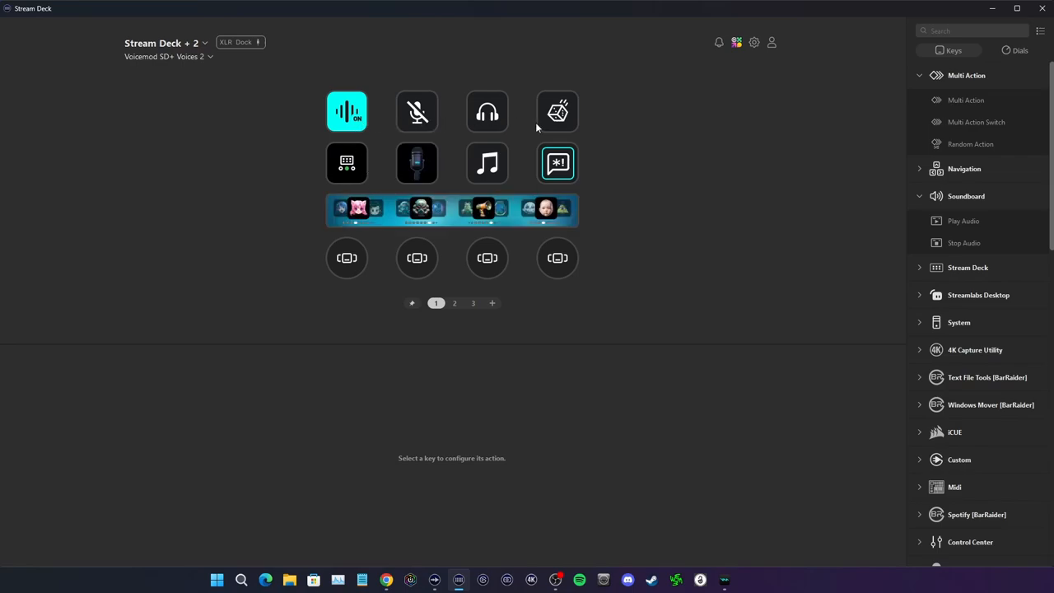
{"action": "mouse_move", "coordinate": [505, 176]}
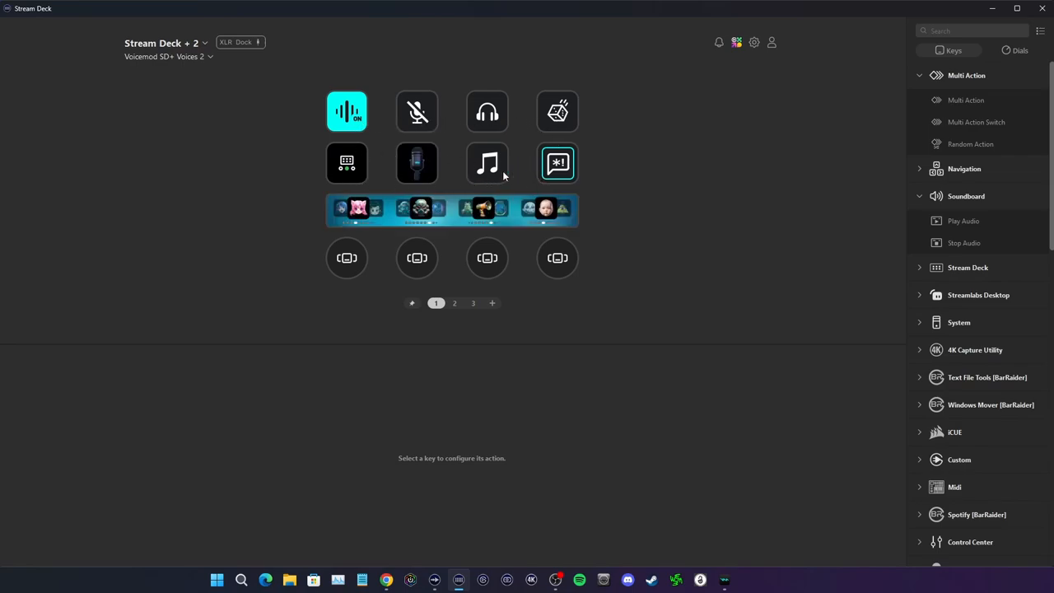
{"action": "left_click", "coordinate": [487, 163]}
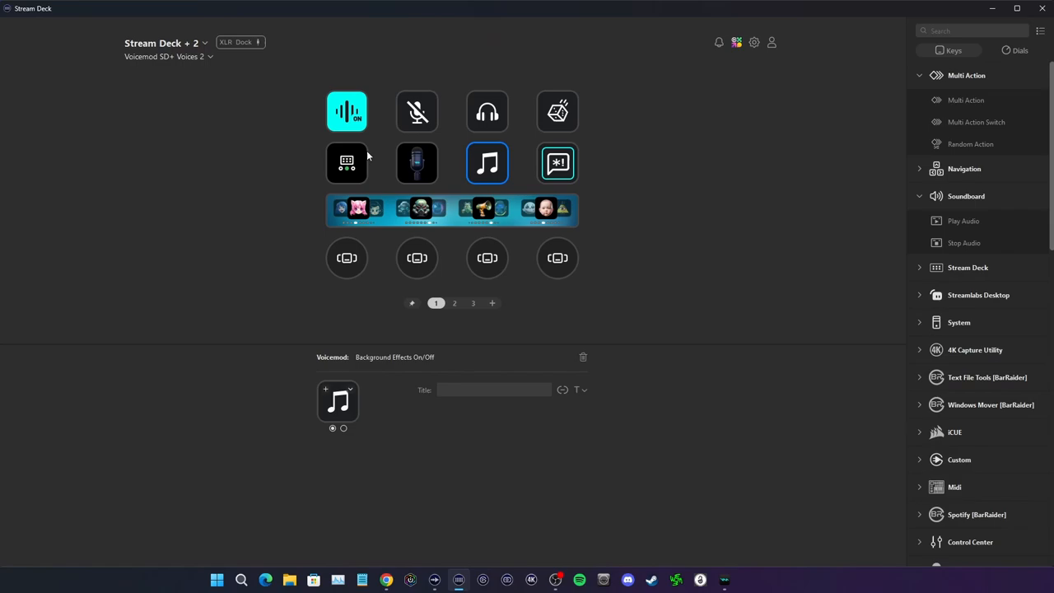
{"action": "mouse_move", "coordinate": [456, 157]}
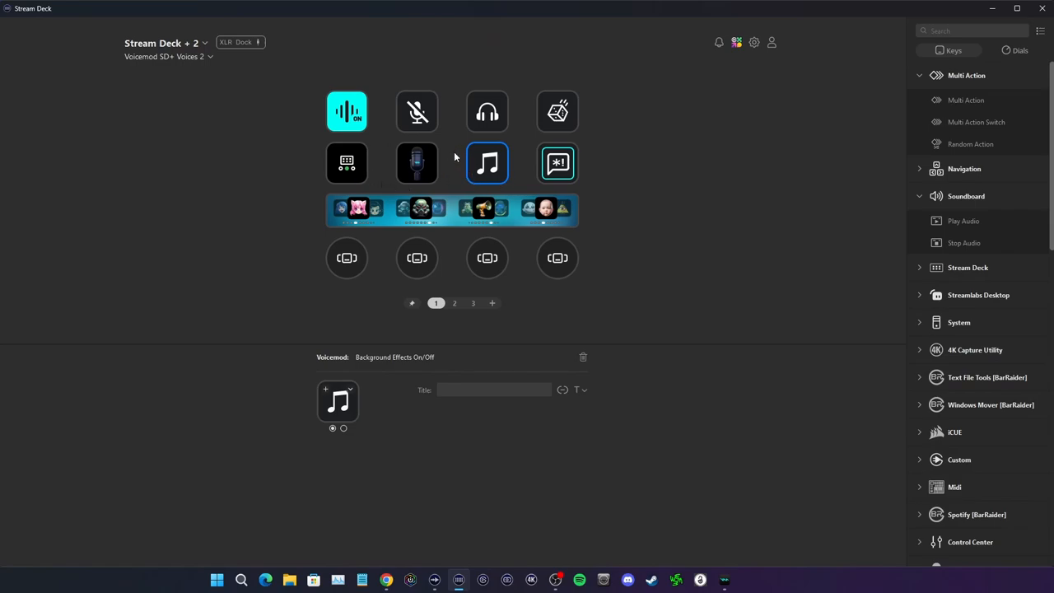
{"action": "left_click", "coordinate": [347, 258]}
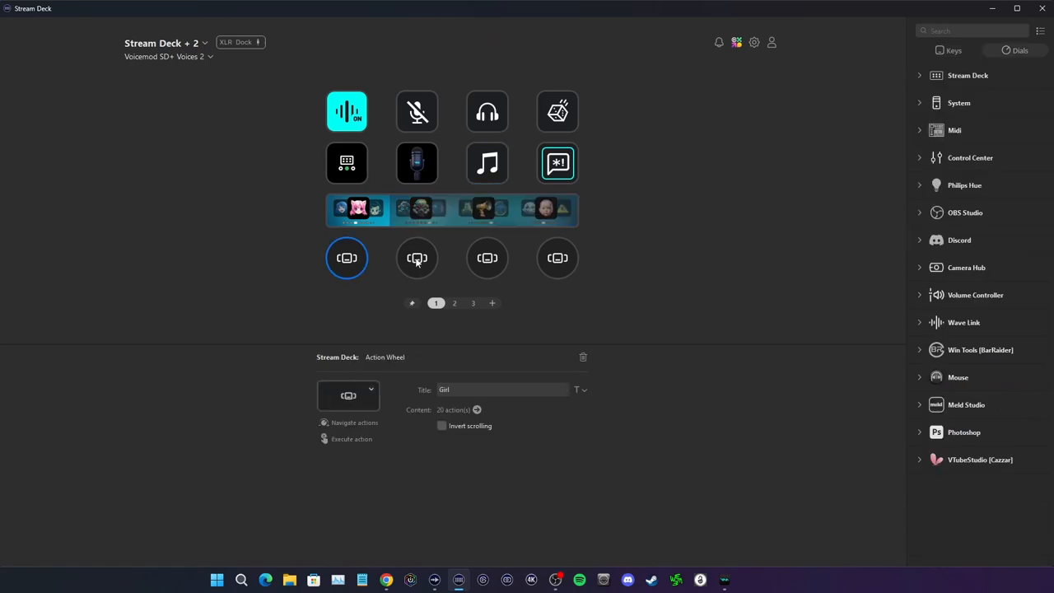
{"action": "left_click", "coordinate": [455, 303]}
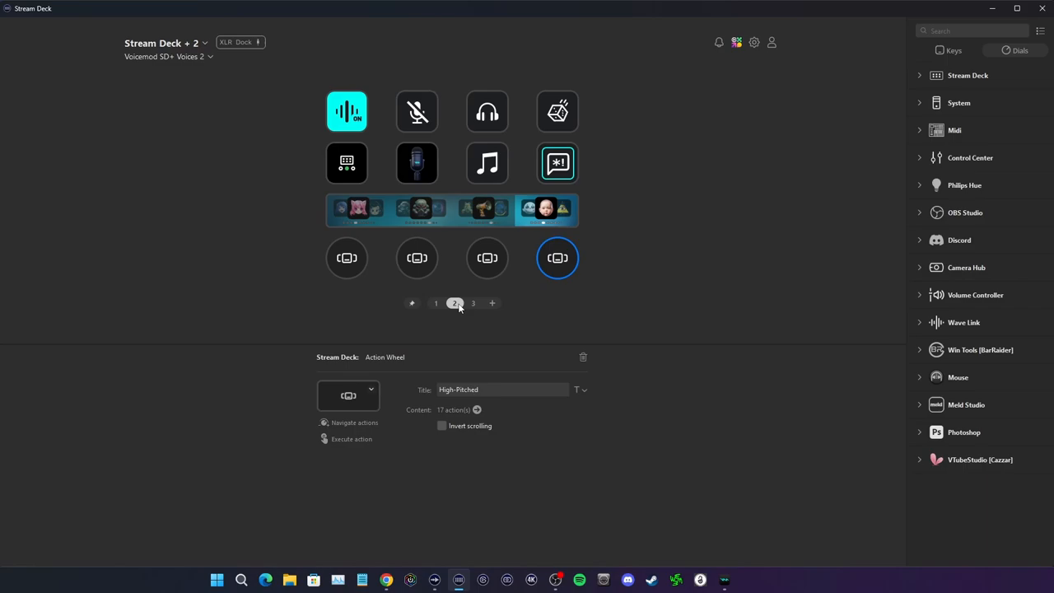
{"action": "left_click", "coordinate": [417, 258]}
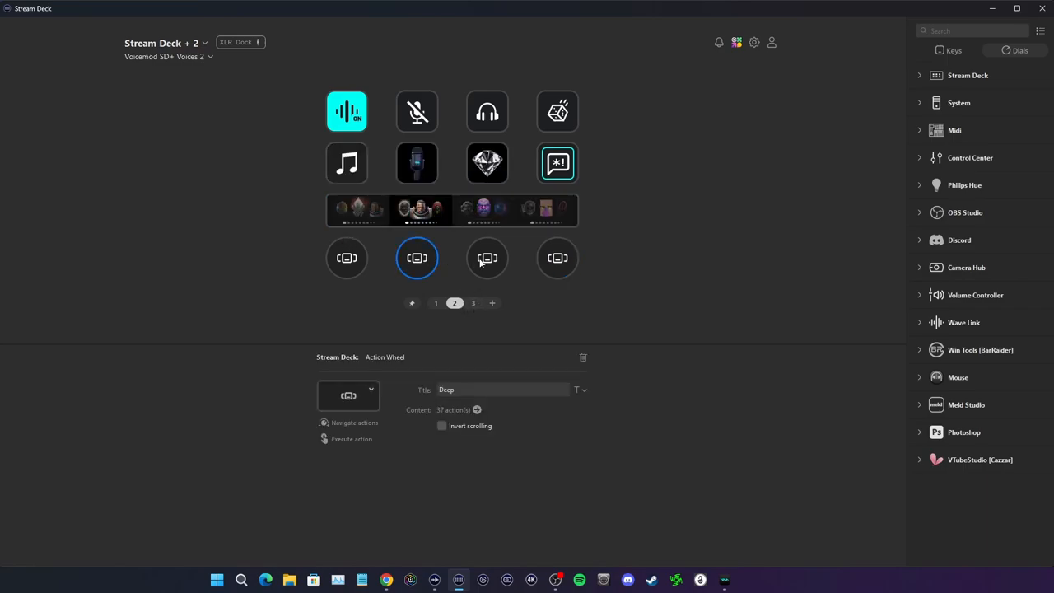
{"action": "left_click", "coordinate": [473, 303]}
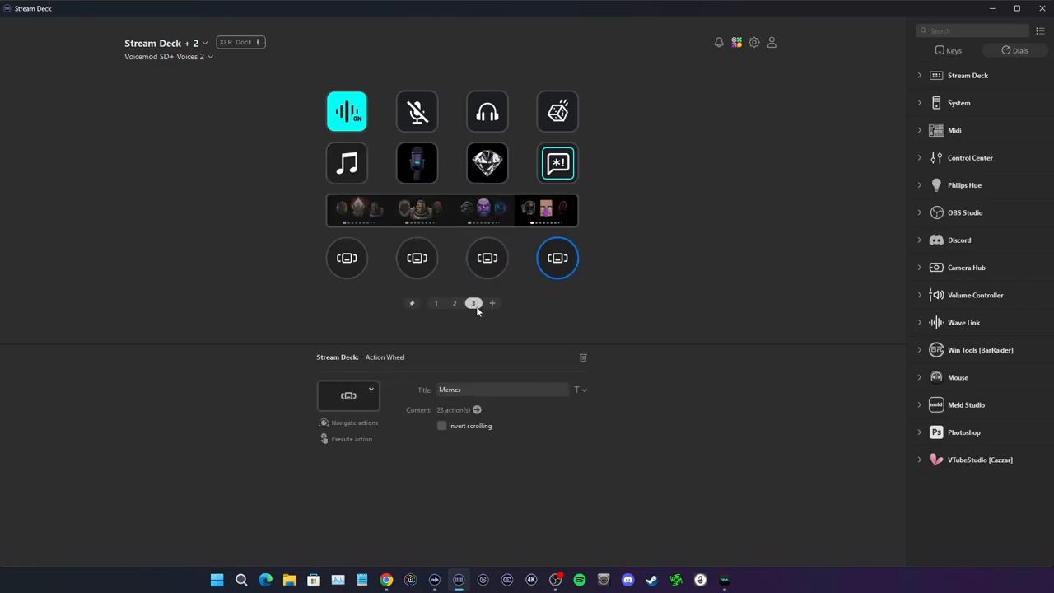
{"action": "left_click", "coordinate": [417, 258]}
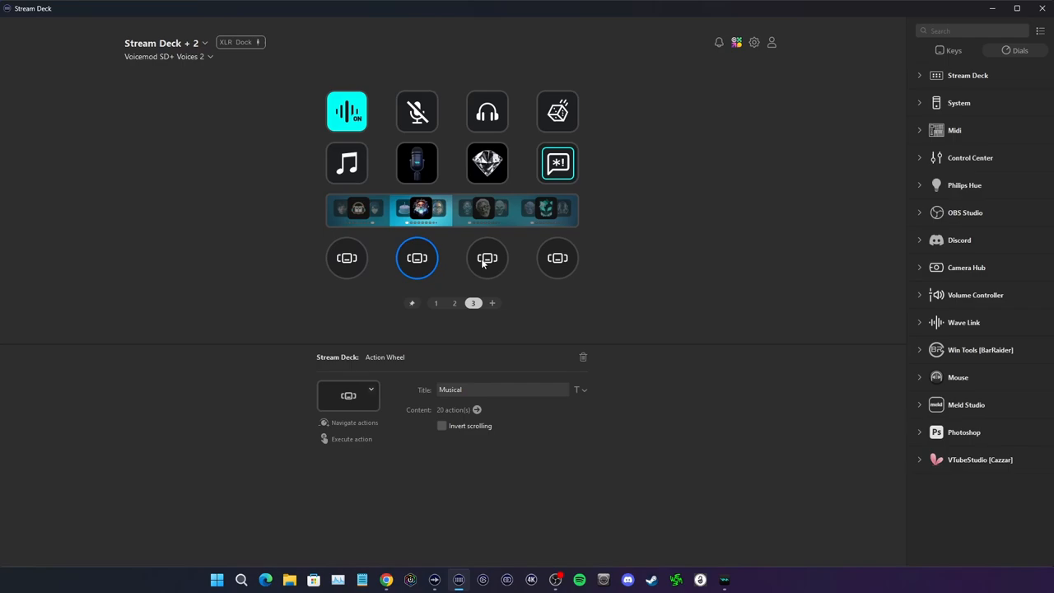
{"action": "left_click", "coordinate": [487, 162]}
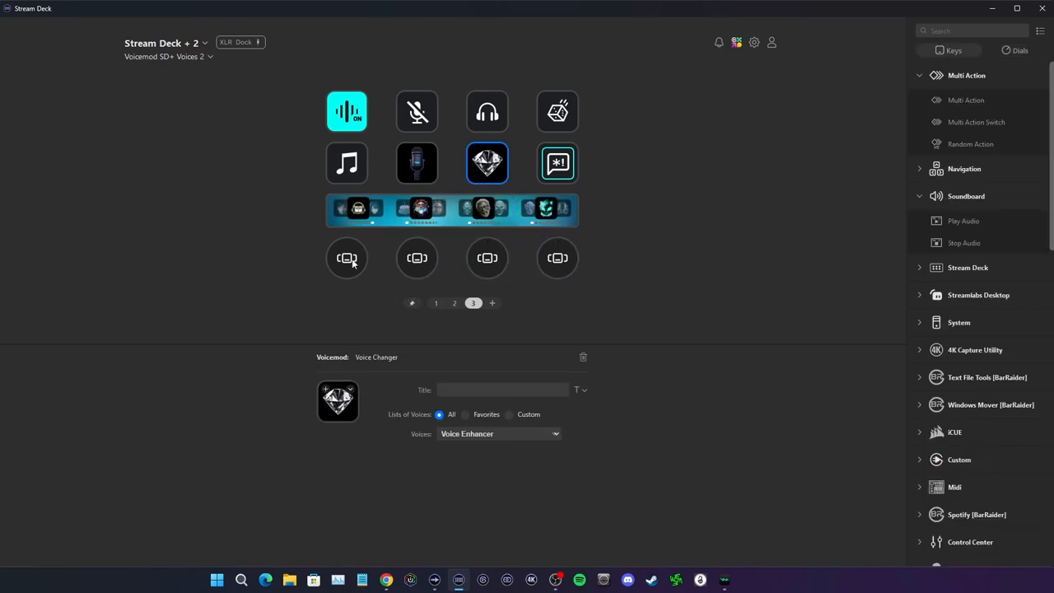
{"action": "left_click", "coordinate": [436, 303]}
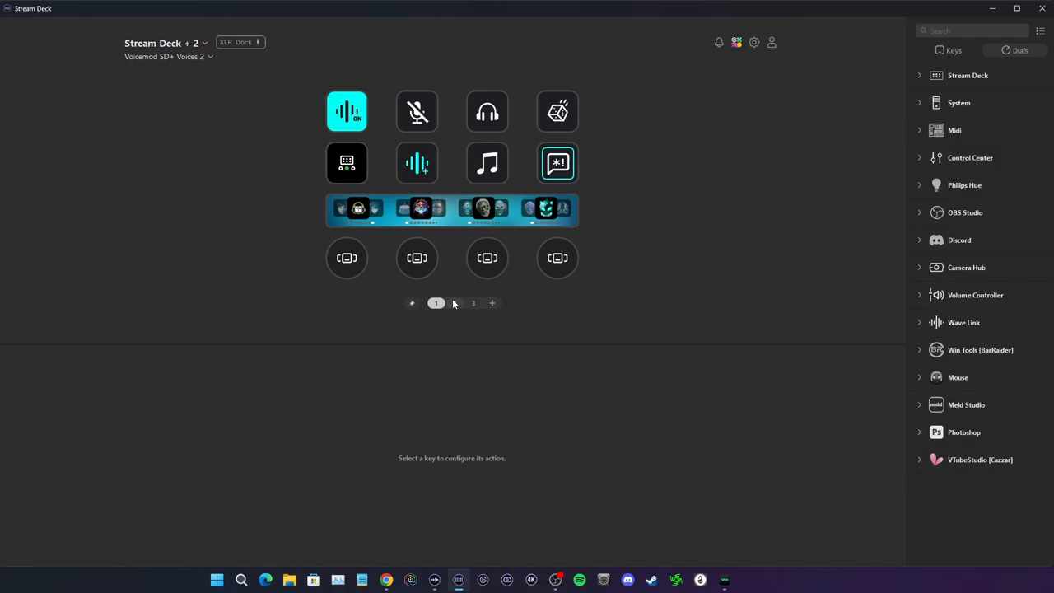
Load Soundbaord 2 and check the Farts & Burps, Horror, Hotel Radio and Inferno dials
{"action": "left_click", "coordinate": [417, 162]}
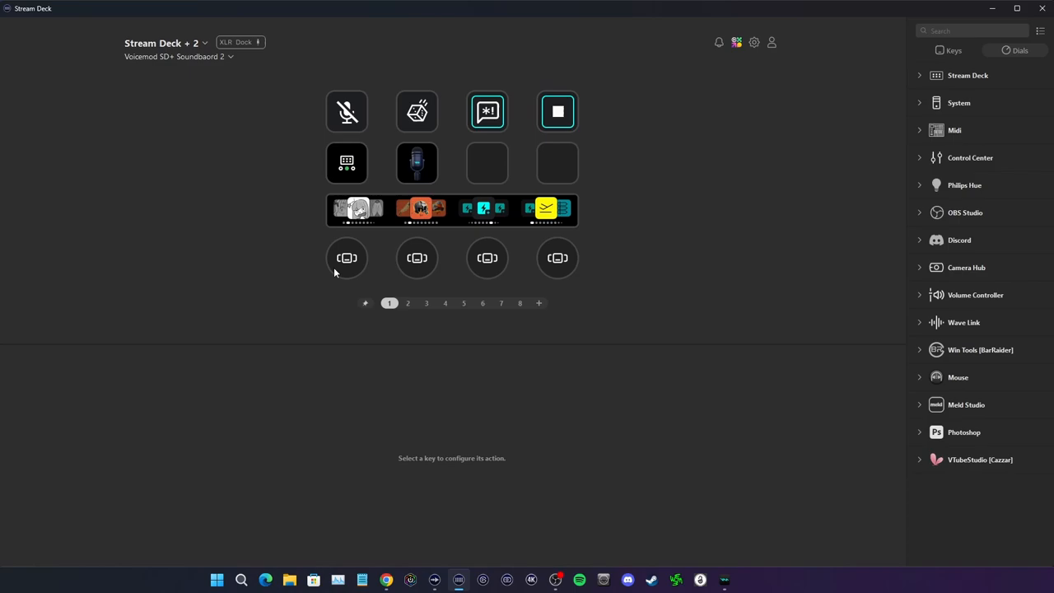
{"action": "mouse_move", "coordinate": [465, 266]}
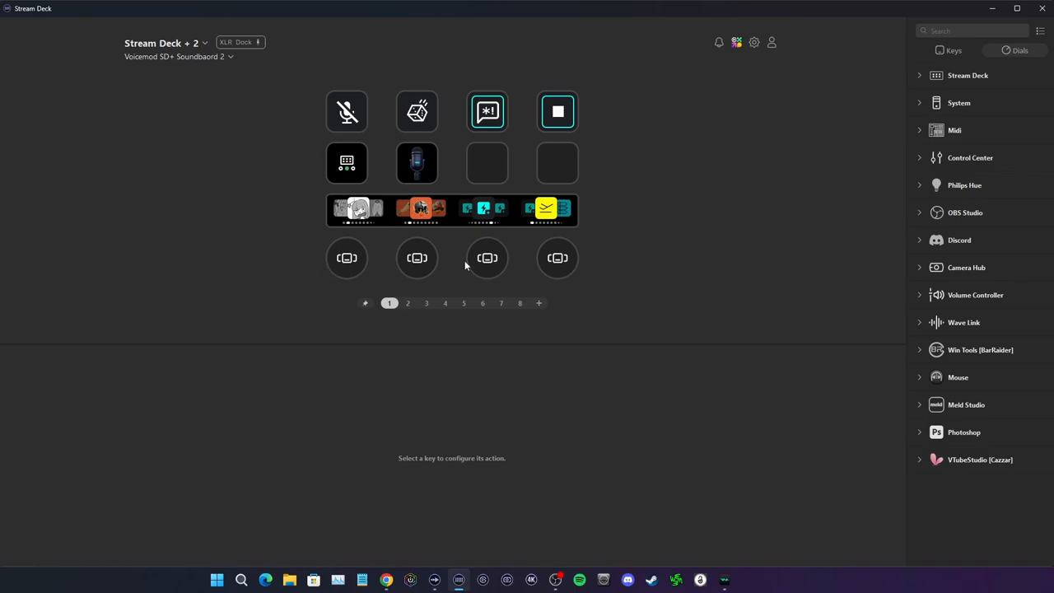
{"action": "left_click", "coordinate": [408, 303]}
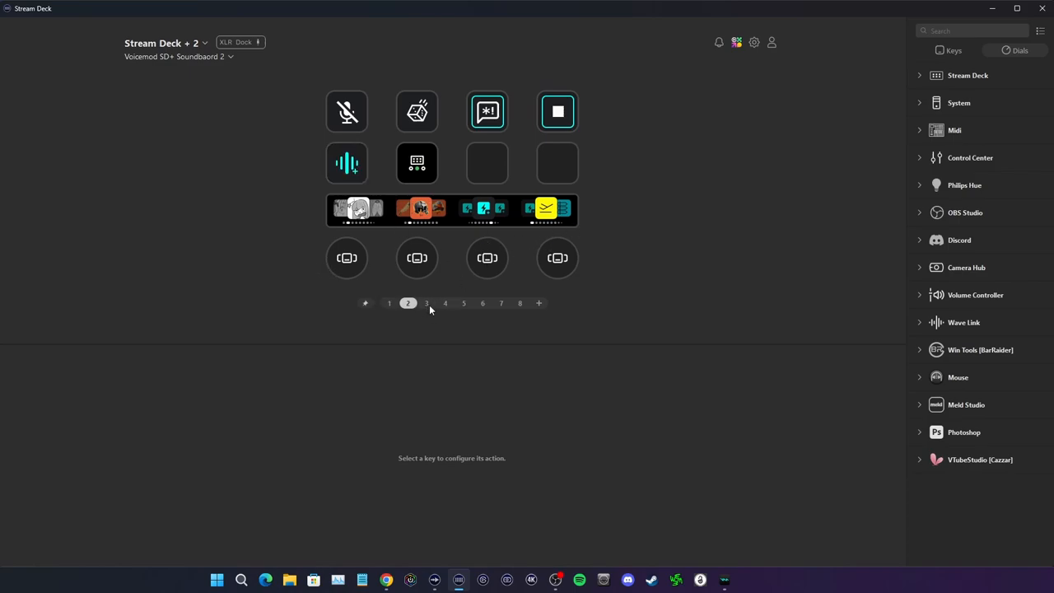
{"action": "left_click", "coordinate": [426, 303]}
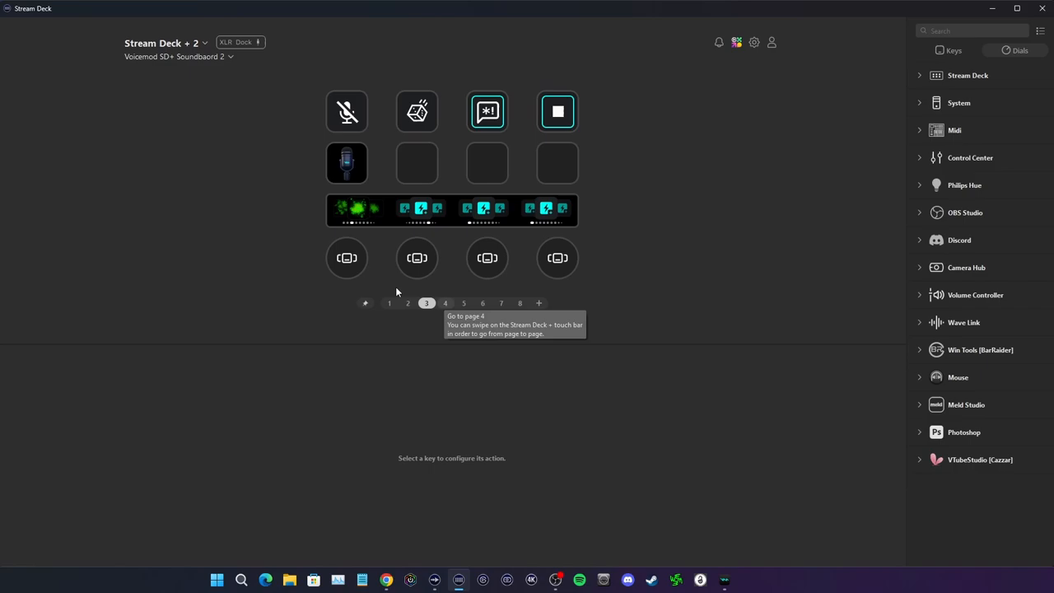
{"action": "left_click", "coordinate": [347, 258]}
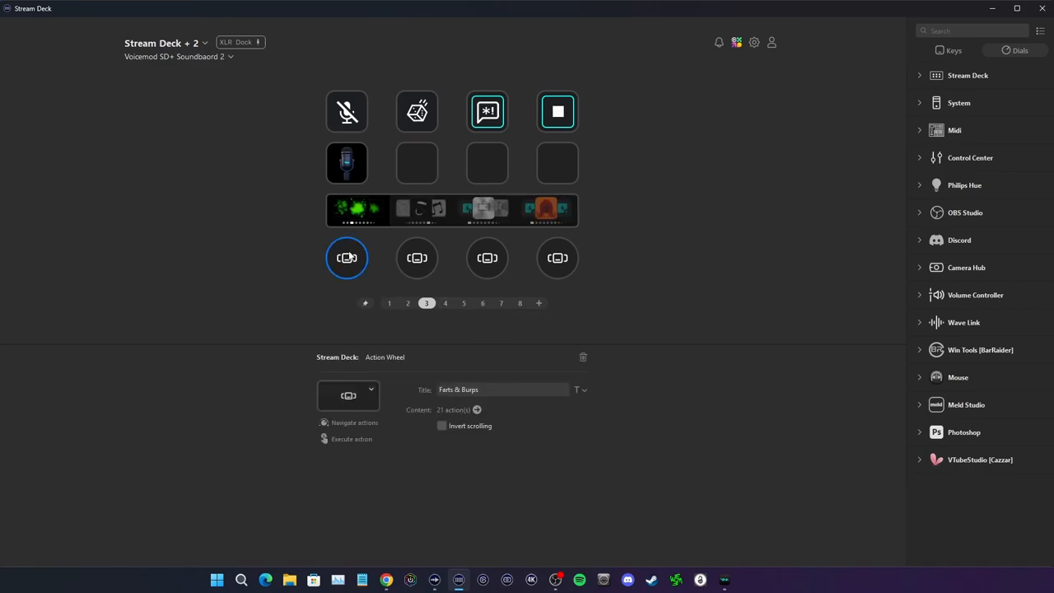
{"action": "left_click", "coordinate": [416, 257]}
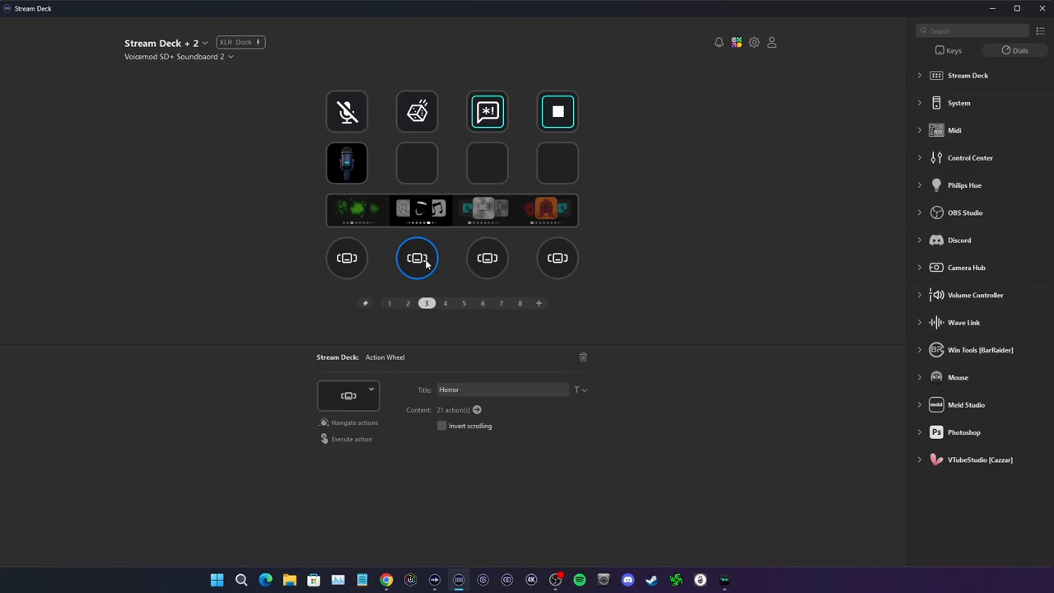
{"action": "mouse_move", "coordinate": [465, 268]}
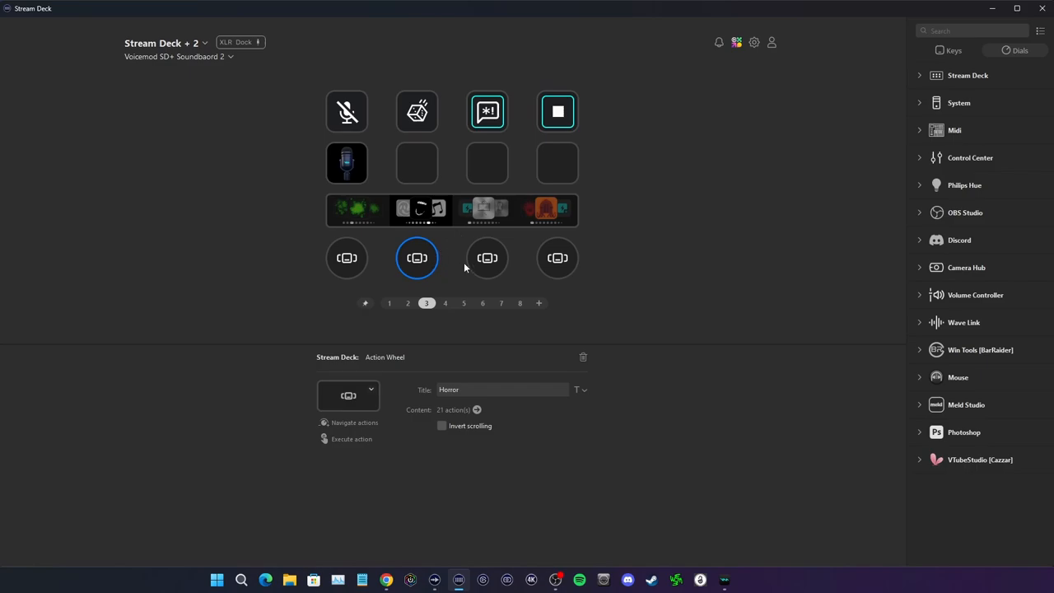
{"action": "left_click", "coordinate": [487, 258]}
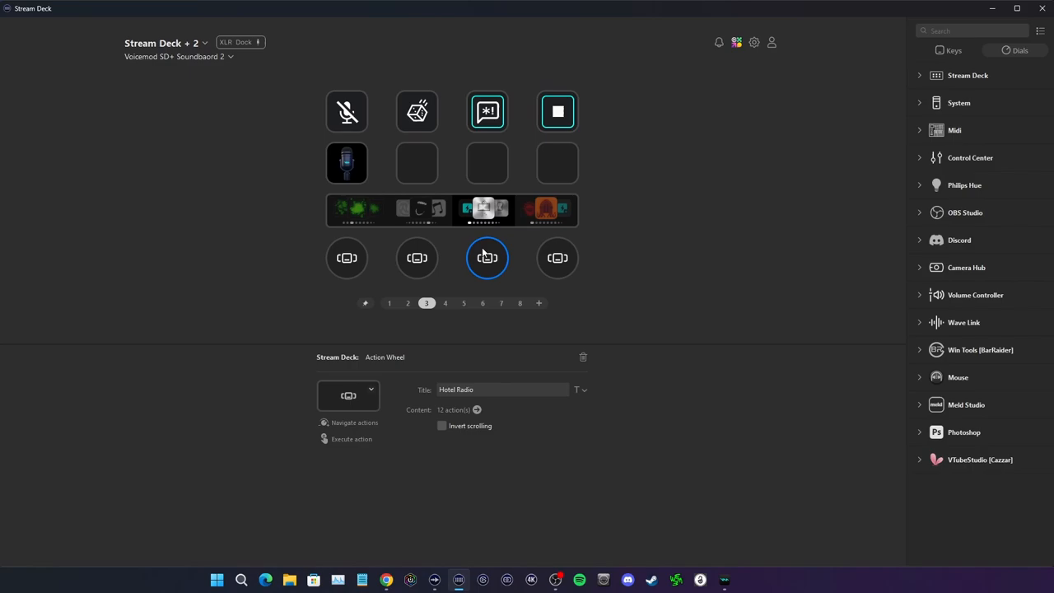
{"action": "left_click", "coordinate": [557, 257]}
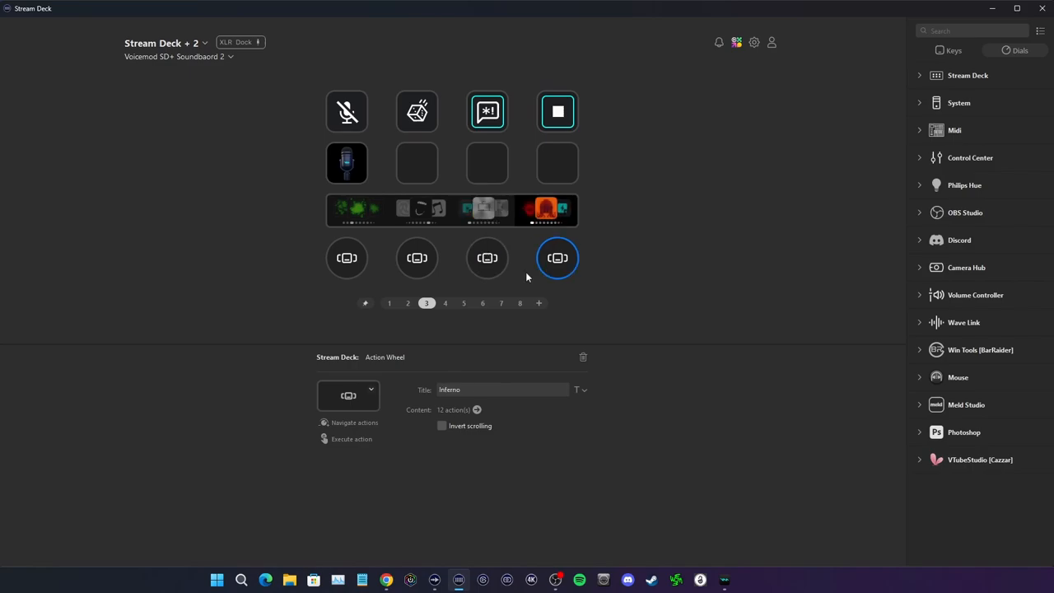
Check the Leathal Boombox, Lo-Fi Vibes and Retro Games dials on pages 4–6, then return to page 1
{"action": "left_click", "coordinate": [446, 303]}
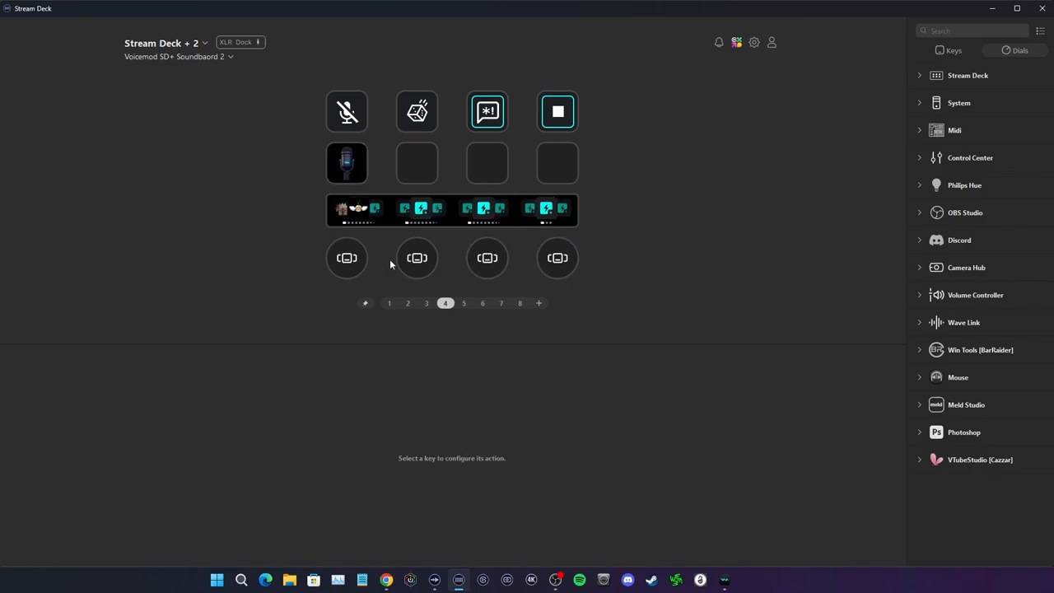
{"action": "left_click", "coordinate": [417, 257]}
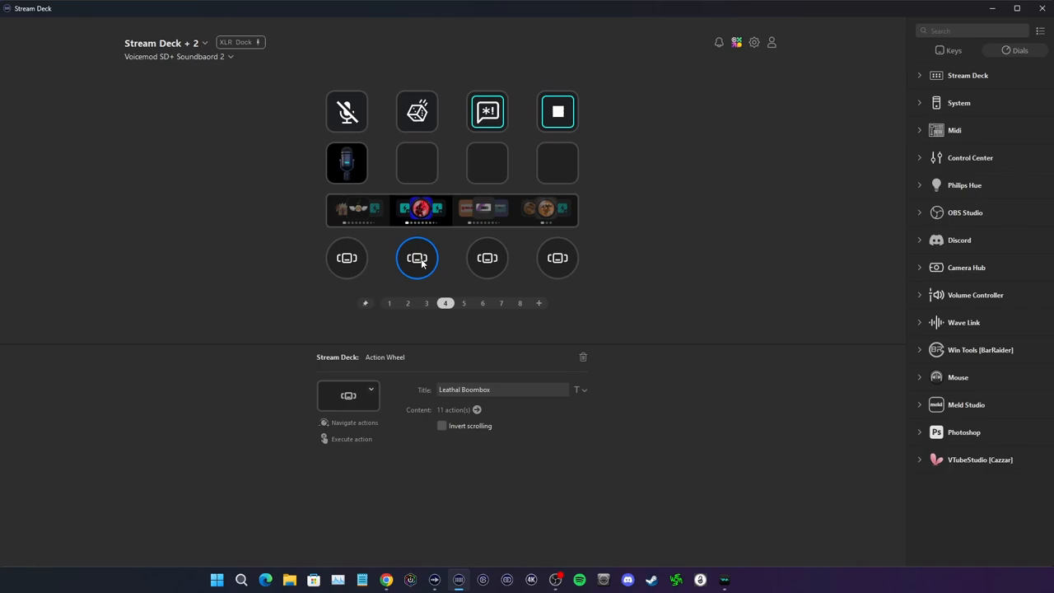
{"action": "left_click", "coordinate": [487, 258]}
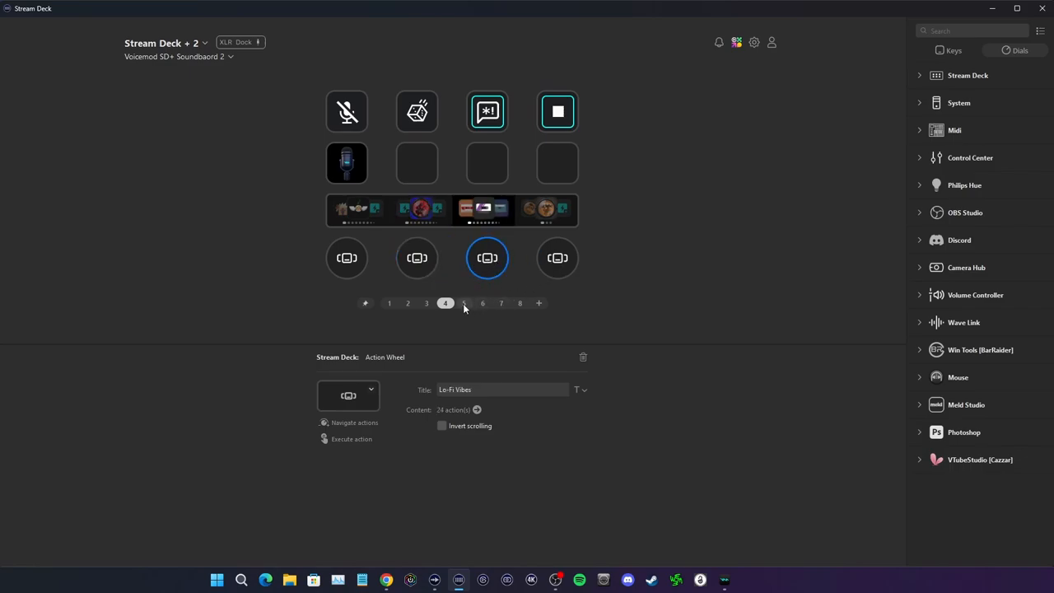
{"action": "left_click", "coordinate": [464, 303]}
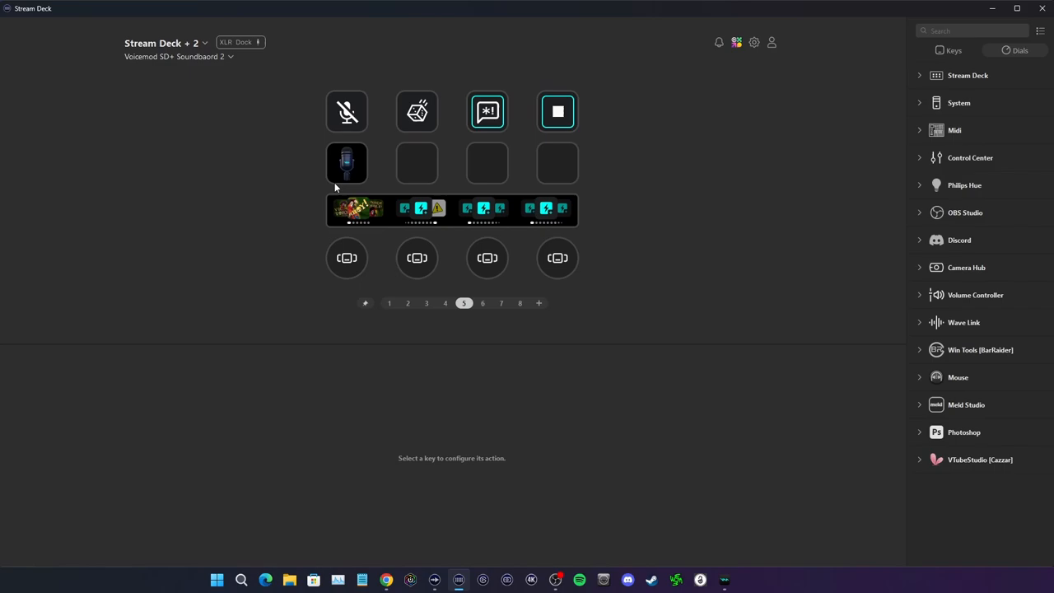
{"action": "left_click", "coordinate": [487, 162]}
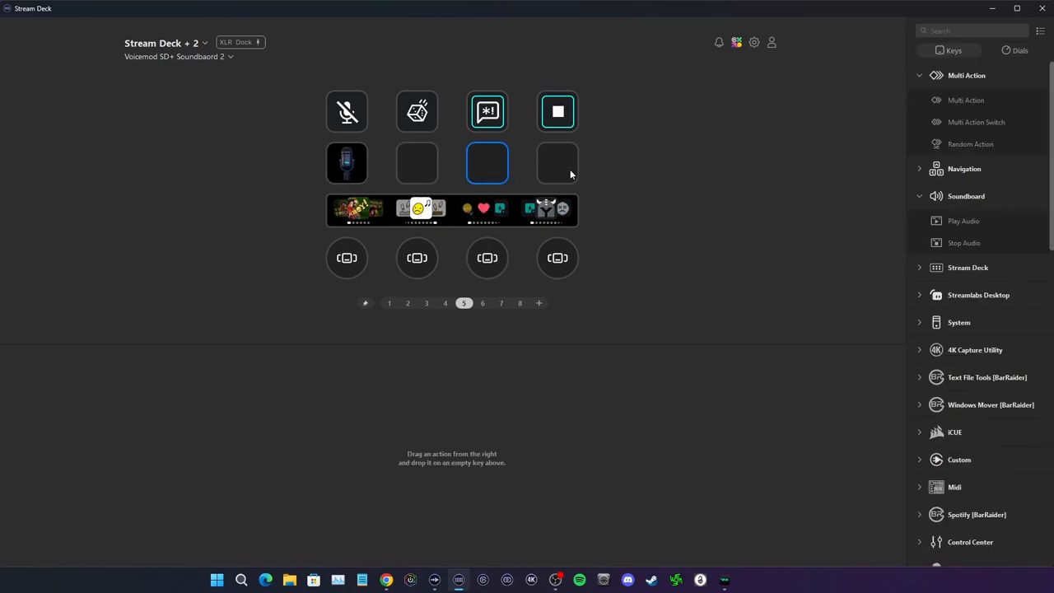
{"action": "left_click", "coordinate": [558, 164]}
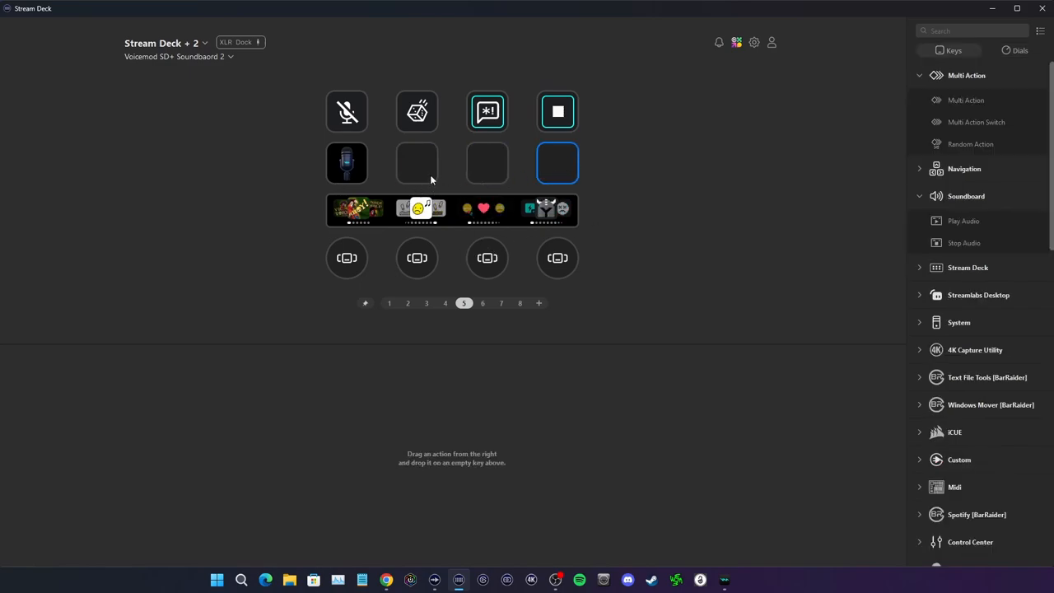
{"action": "left_click", "coordinate": [558, 258]}
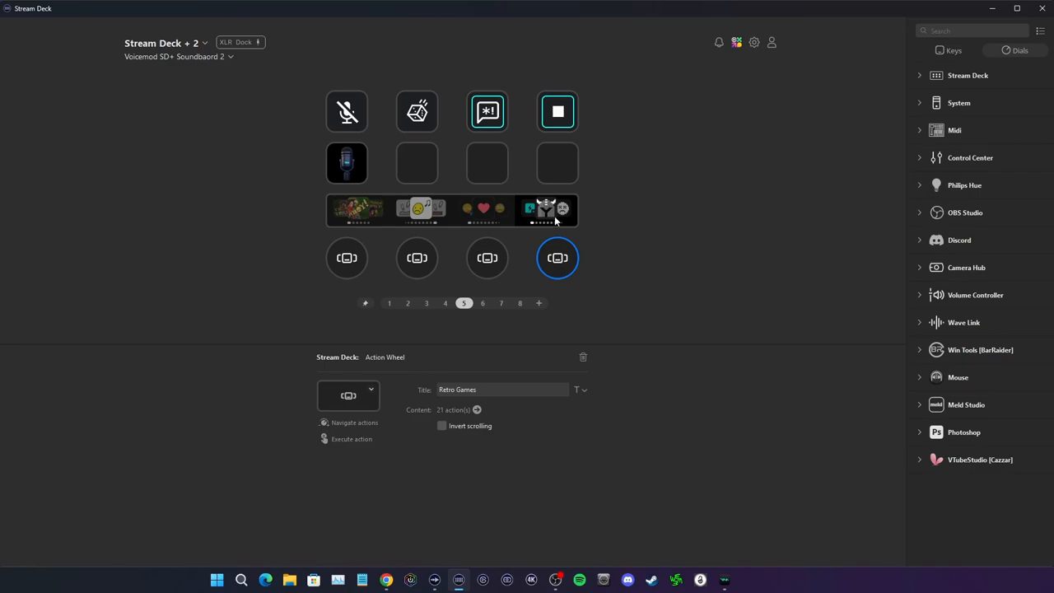
{"action": "left_click", "coordinate": [483, 304]}
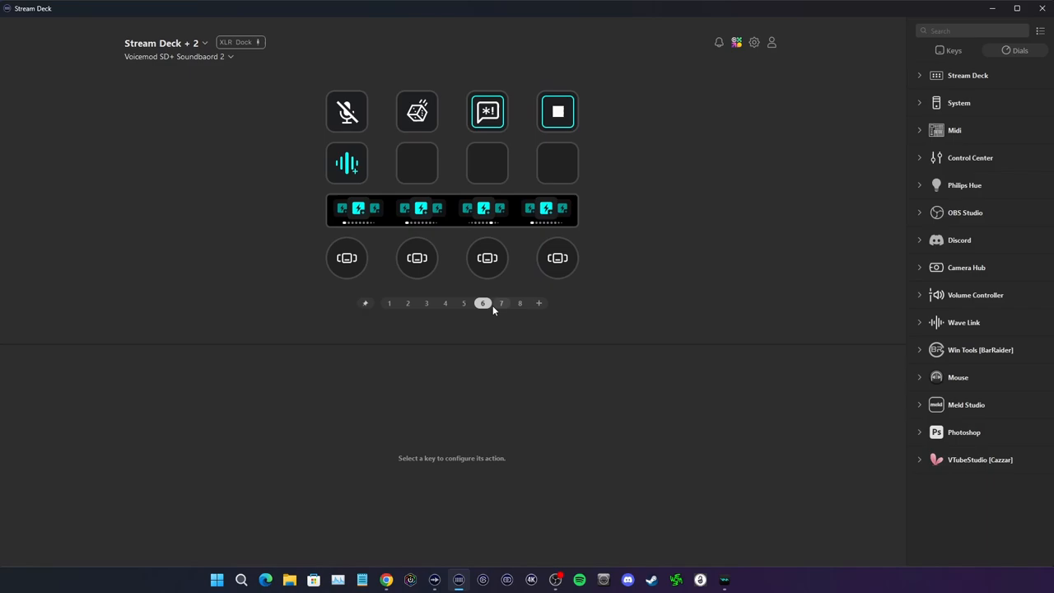
{"action": "mouse_move", "coordinate": [573, 253]}
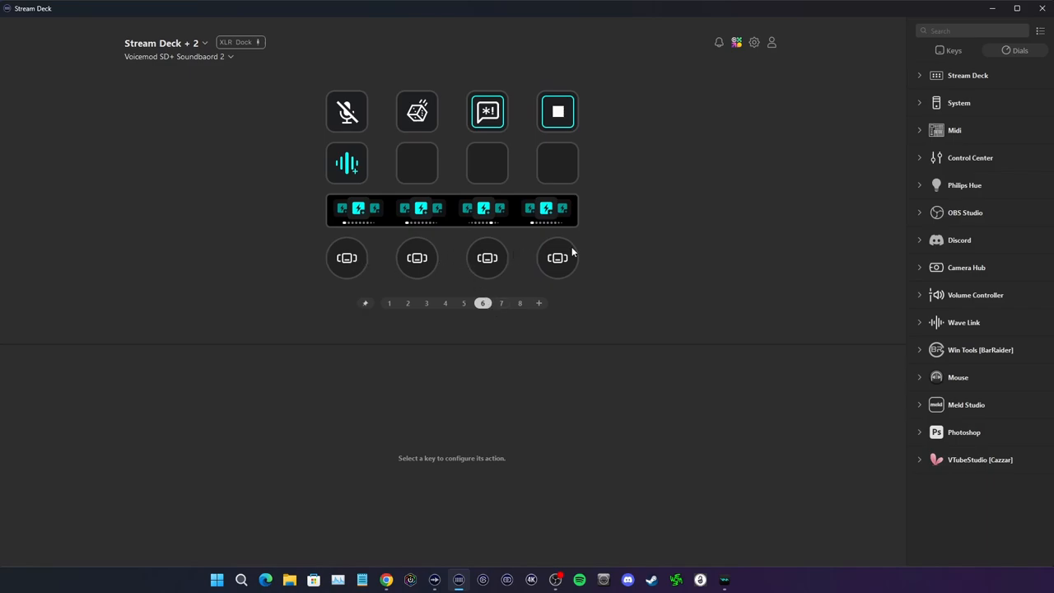
{"action": "mouse_move", "coordinate": [398, 311]}
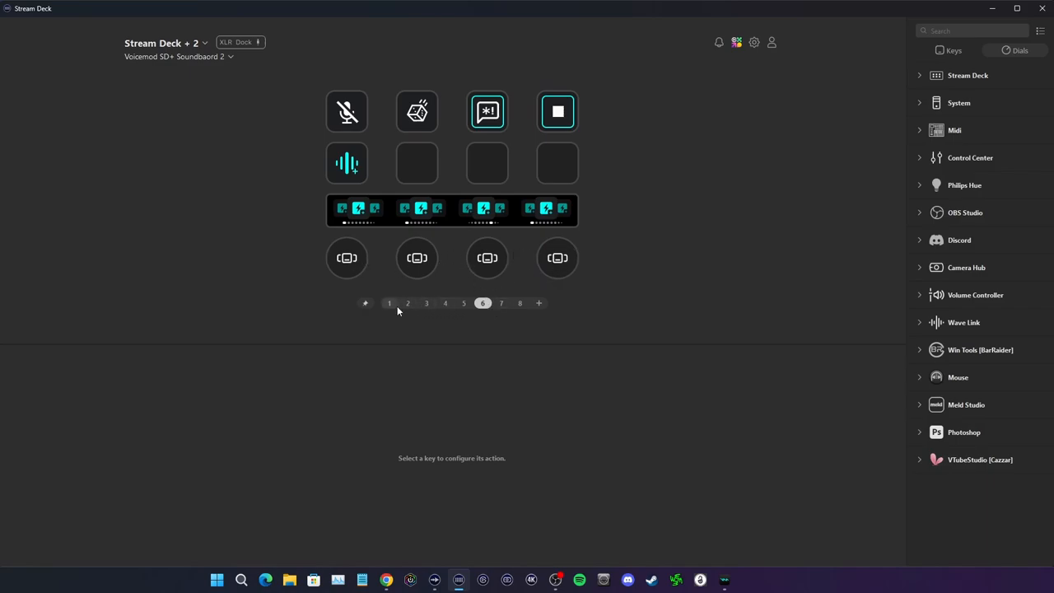
{"action": "left_click", "coordinate": [388, 303]}
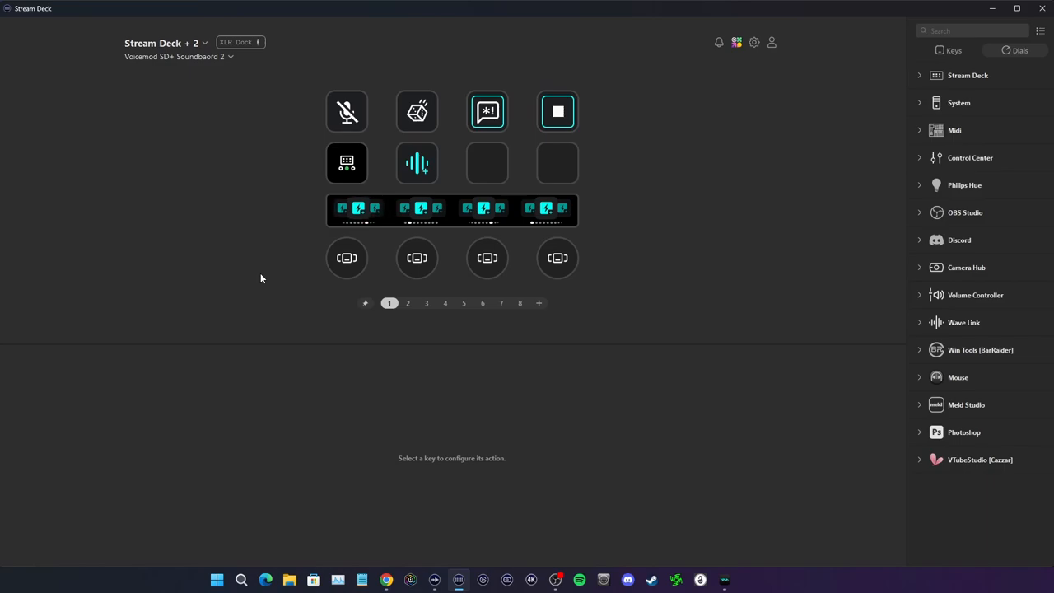
{"action": "mouse_move", "coordinate": [300, 279]}
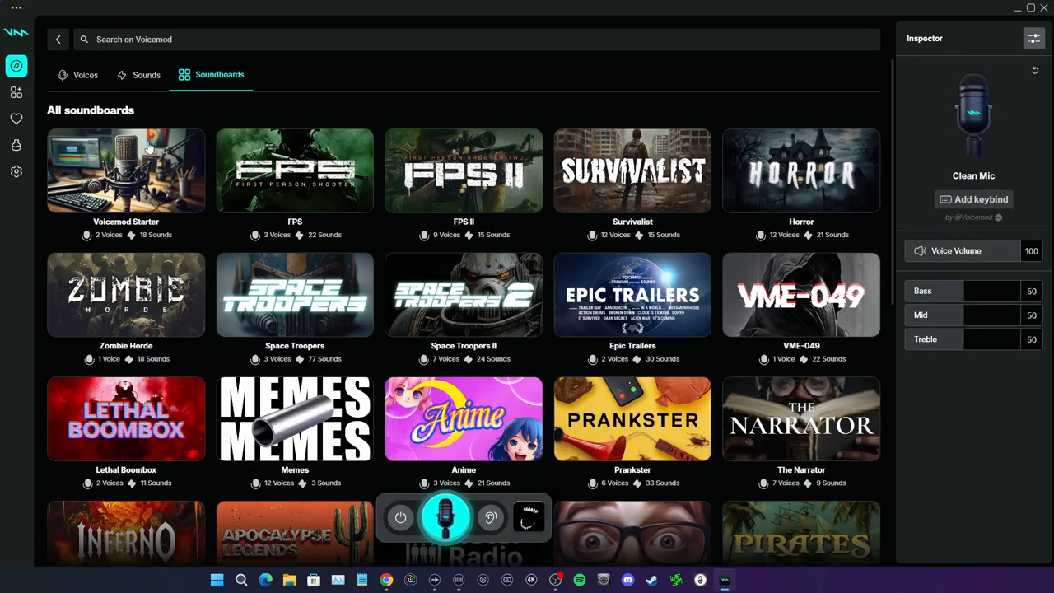
Switch from Voicemod's All soundboards library to the Wave Link mixer
{"action": "left_click", "coordinate": [15, 171]}
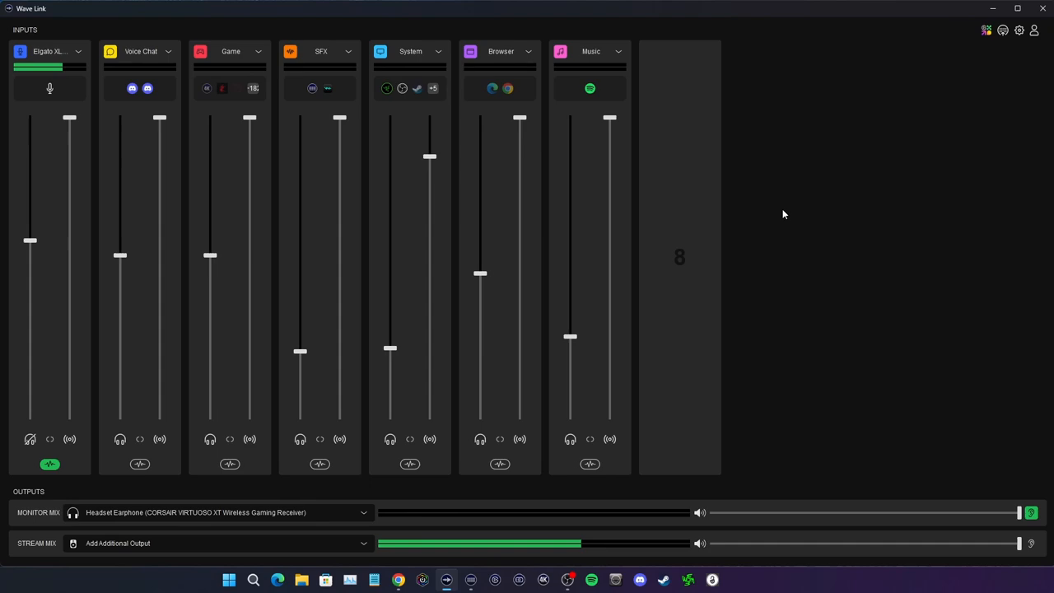
{"action": "mouse_move", "coordinate": [680, 260]}
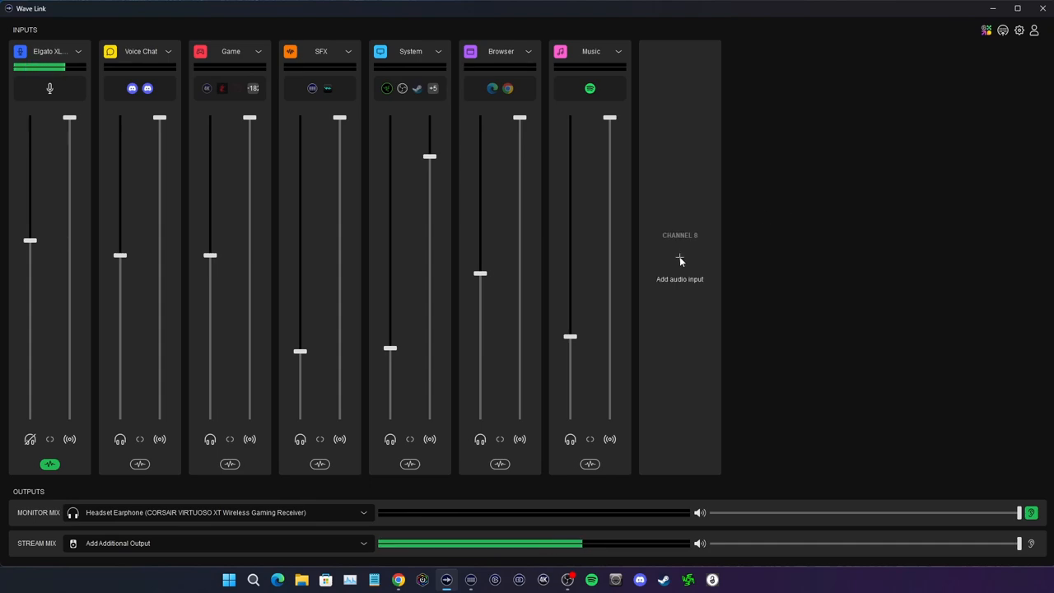
Add Microphone (2- Voicemod Virtual Audio Device) as Wave Link input channel 8, then close the mixer
{"action": "left_click", "coordinate": [679, 272]}
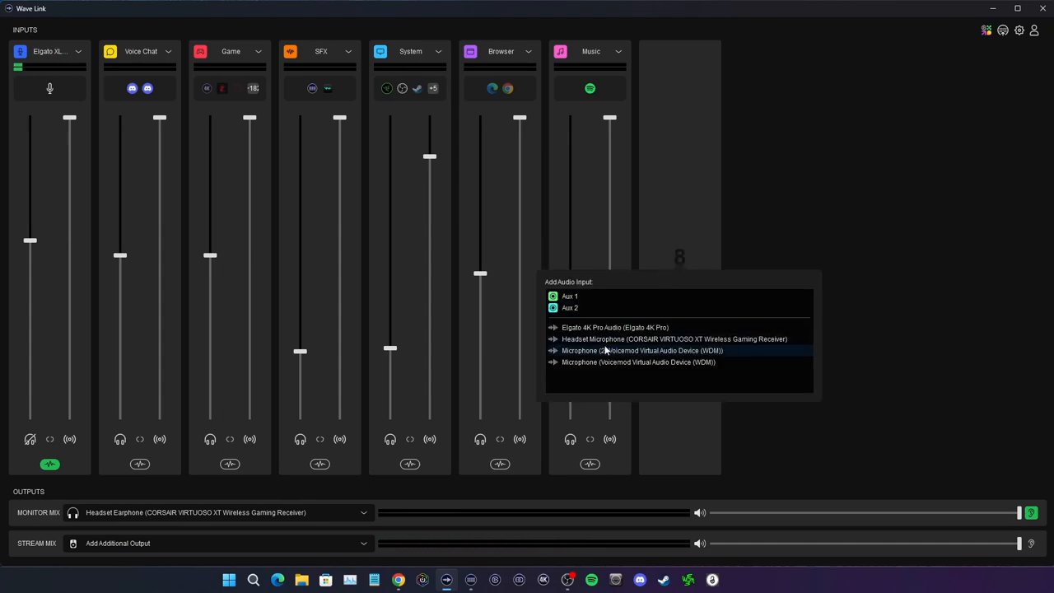
{"action": "mouse_move", "coordinate": [638, 362]}
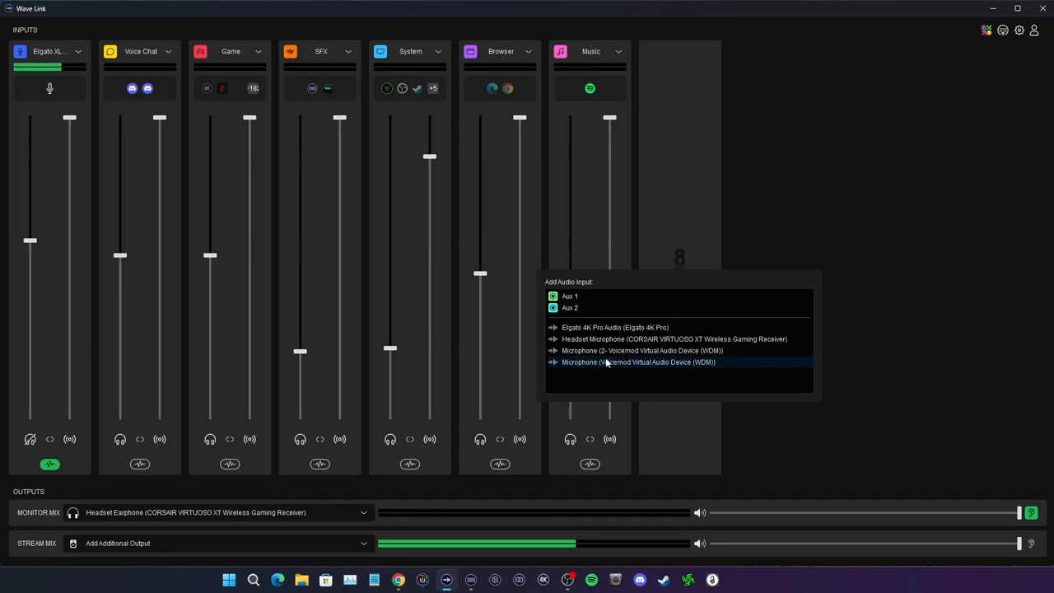
{"action": "mouse_move", "coordinate": [606, 350]}
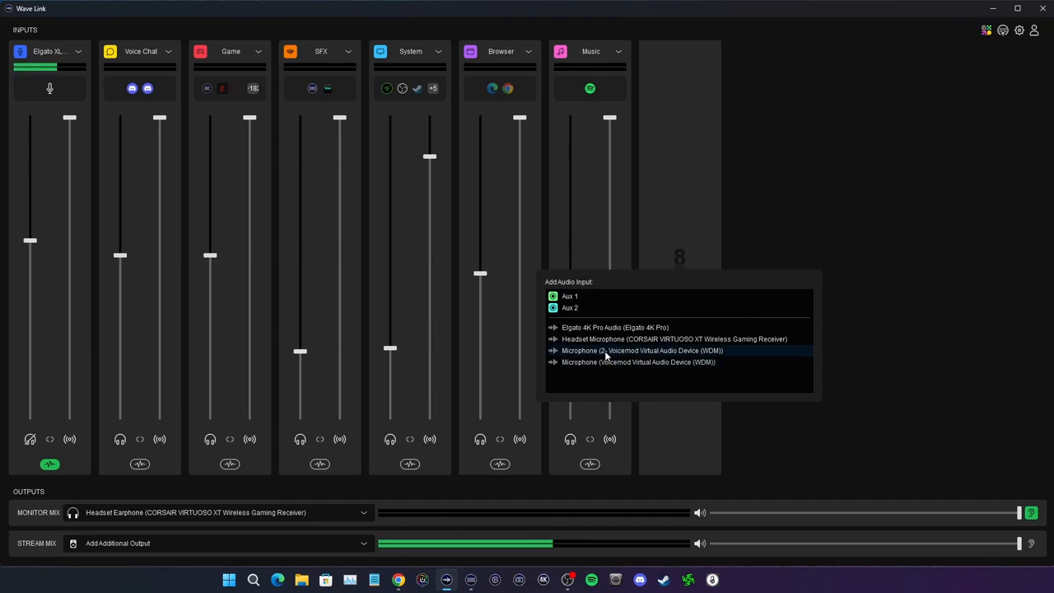
{"action": "left_click", "coordinate": [642, 350]}
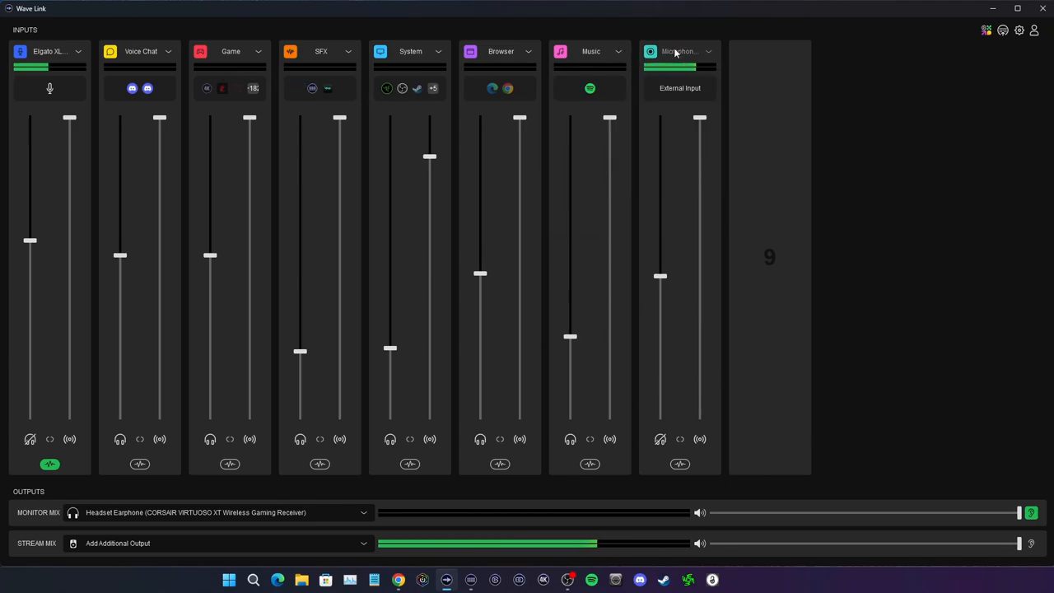
{"action": "left_click", "coordinate": [167, 51]}
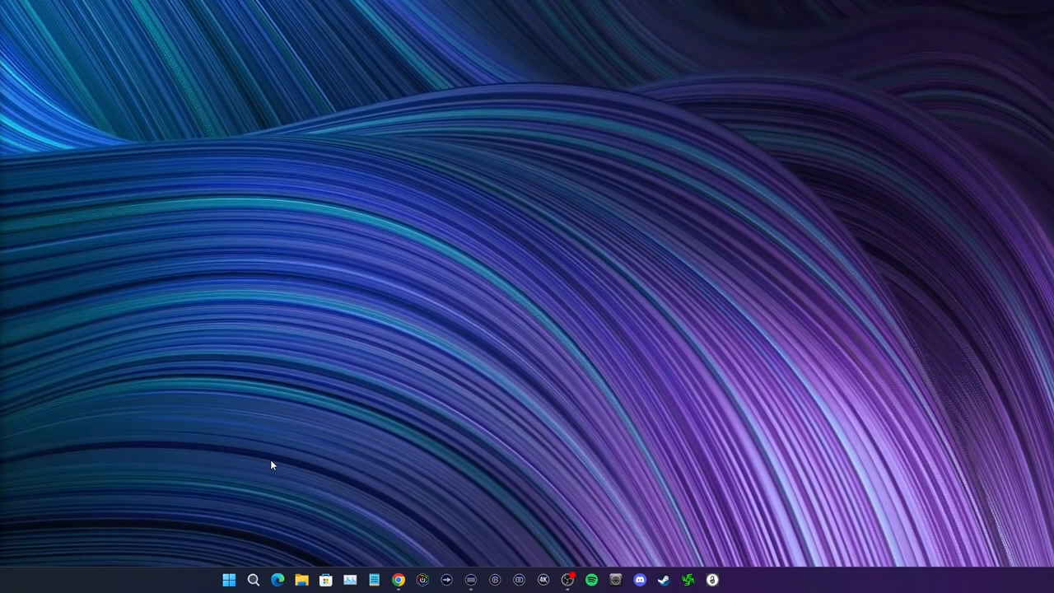
{"action": "mouse_move", "coordinate": [448, 580]}
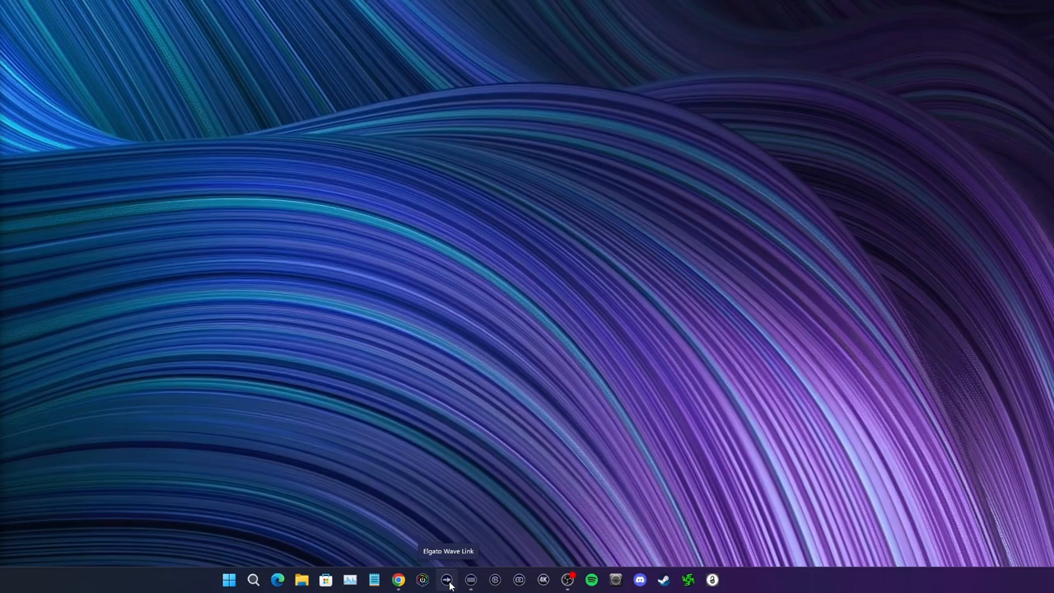
{"action": "mouse_move", "coordinate": [457, 516]}
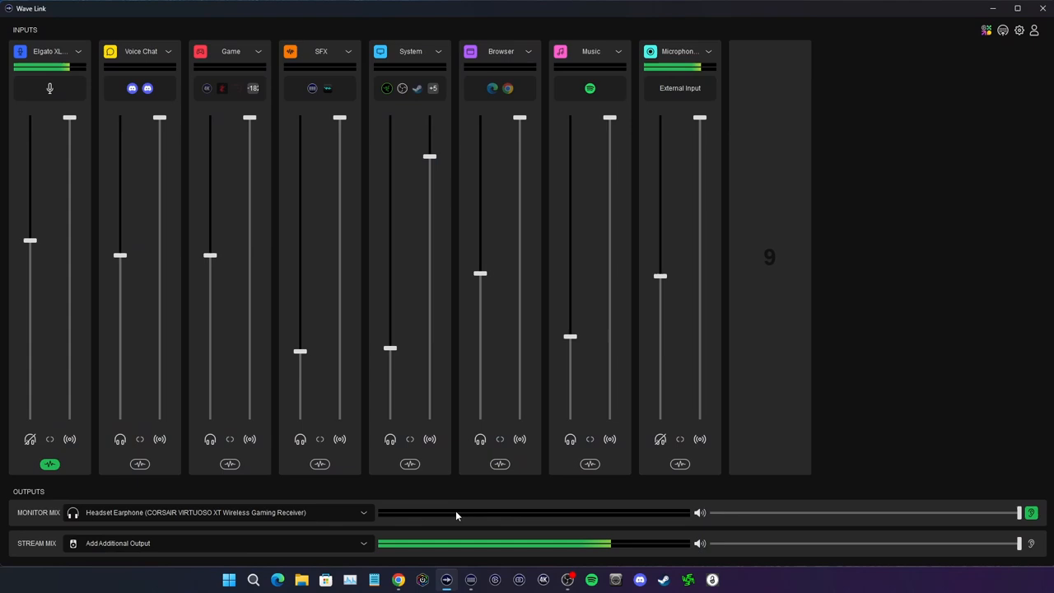
{"action": "mouse_move", "coordinate": [912, 450]}
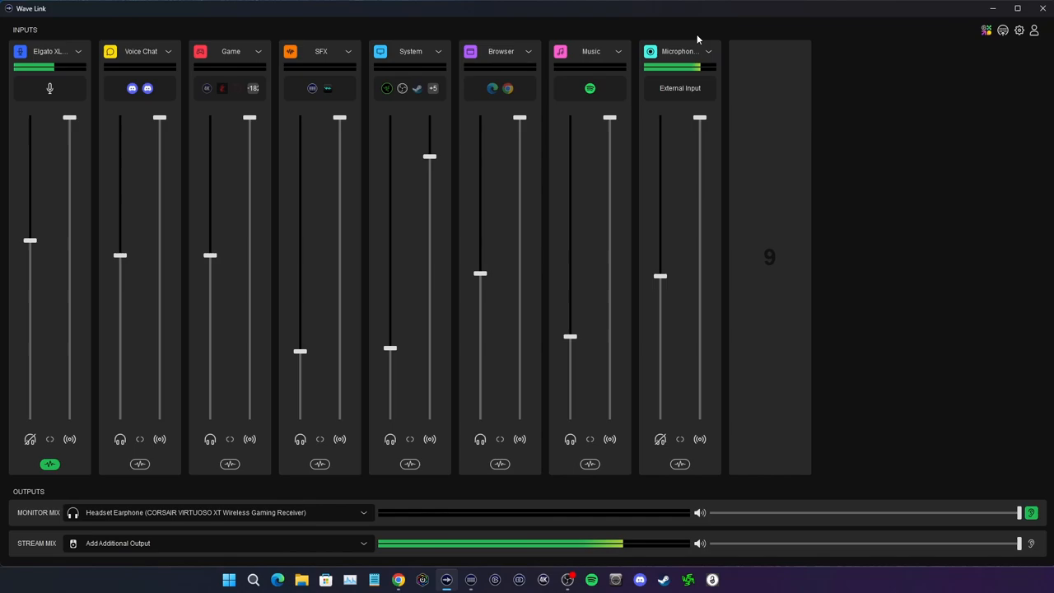
Drag the Voicemod Microphone channel into second place beside the Elgato XLR channel
{"action": "left_click_drag", "start_coordinate": [680, 51], "coordinate": [99, 97]}
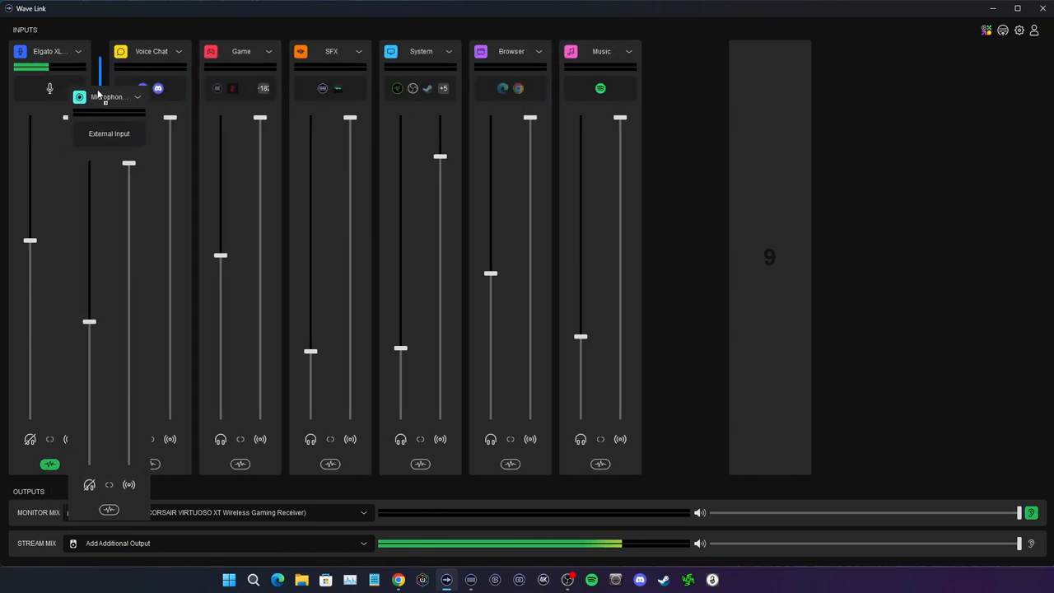
{"action": "left_click", "coordinate": [109, 133]}
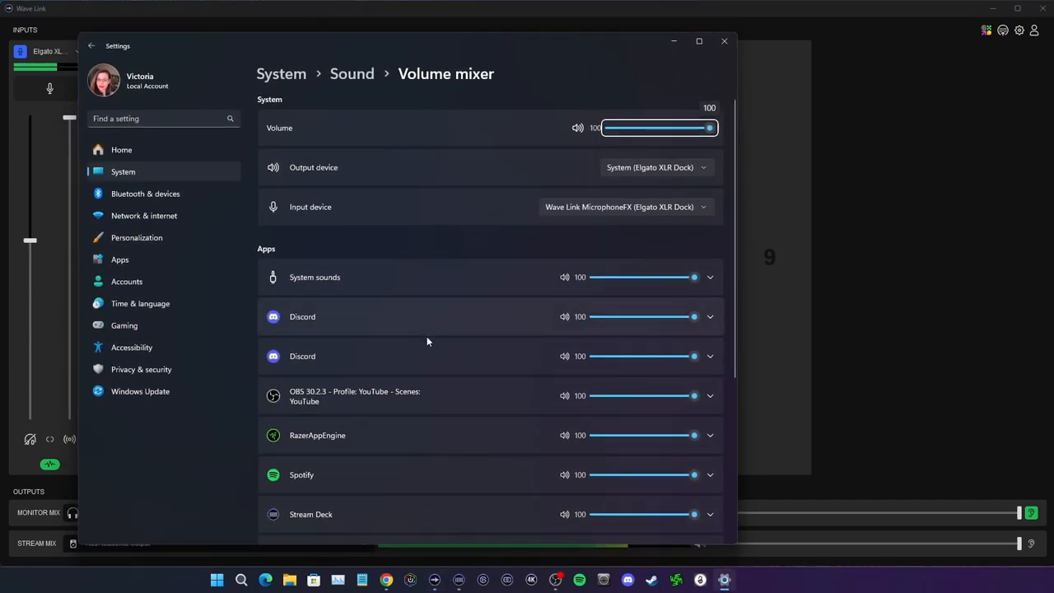
Confirm Voicemod routes output to SFX and input to Wave Link MicrophoneFX, then close Settings
{"action": "scroll", "scroll_direction": "down", "scroll_amount": 3}
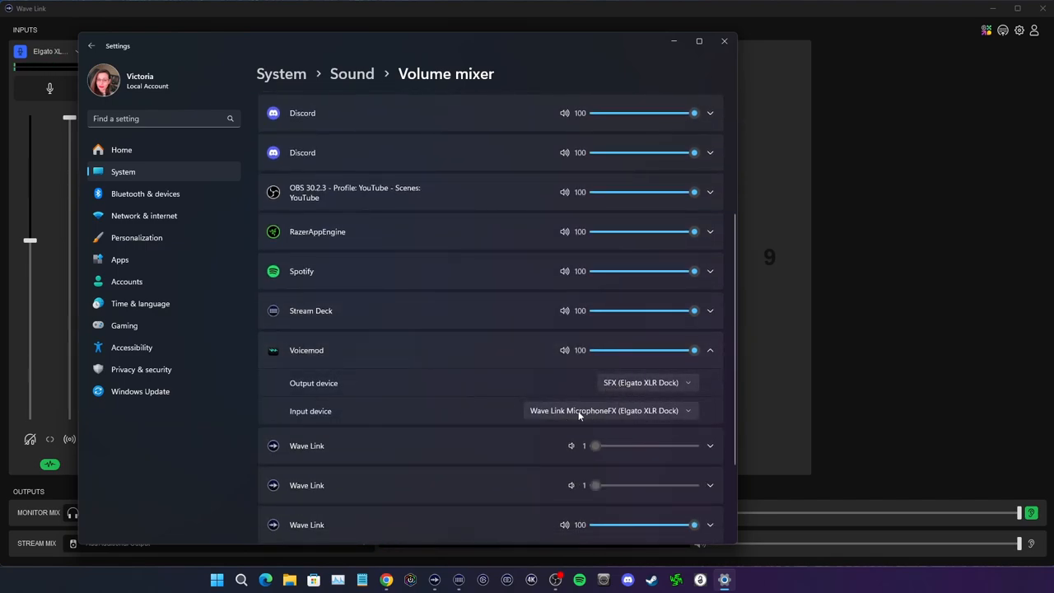
{"action": "mouse_move", "coordinate": [564, 420]}
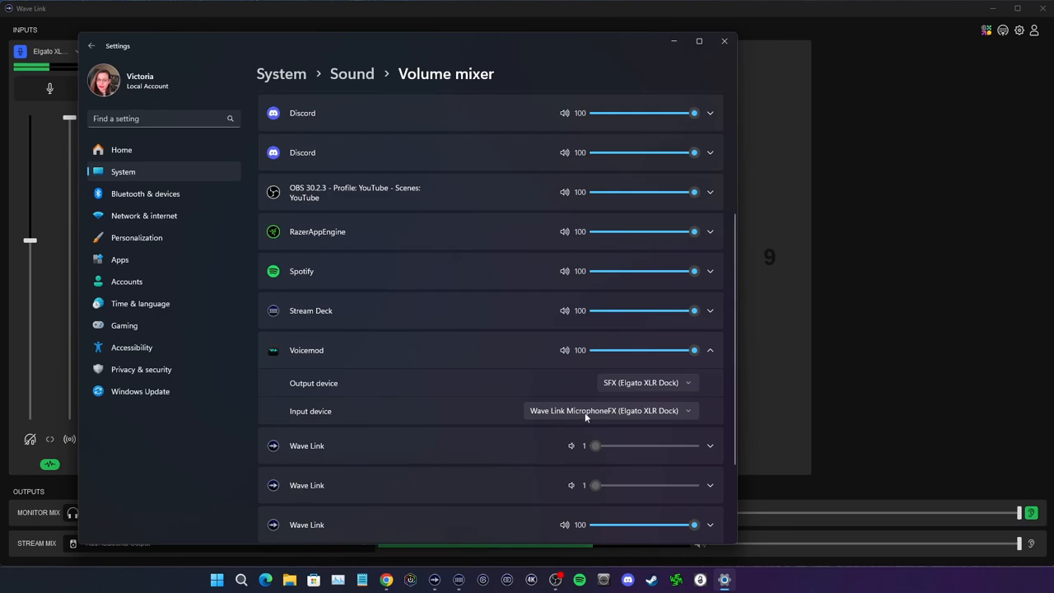
{"action": "mouse_move", "coordinate": [629, 397]}
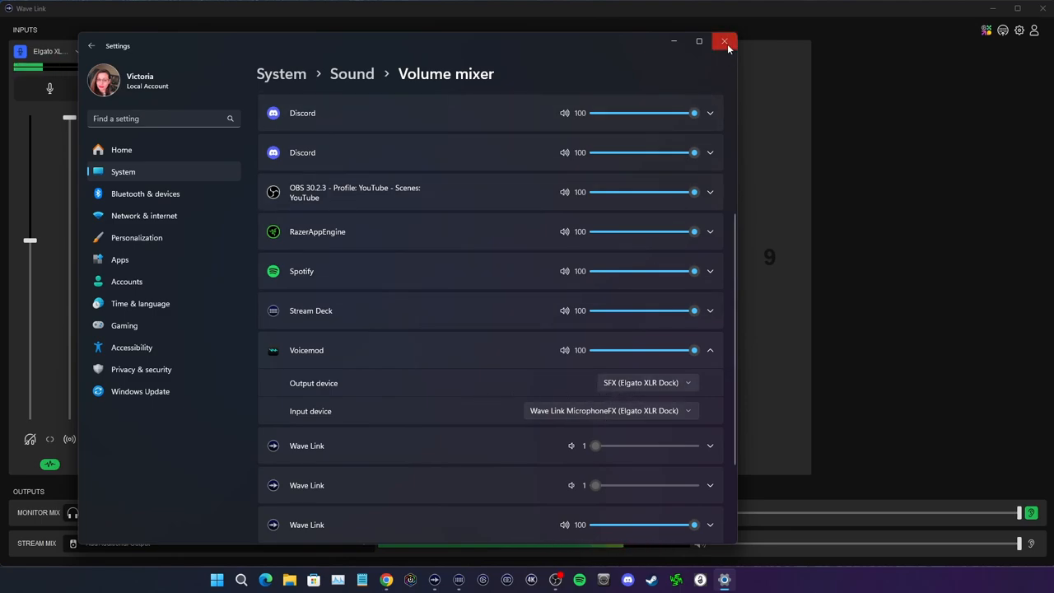
{"action": "left_click", "coordinate": [725, 41]}
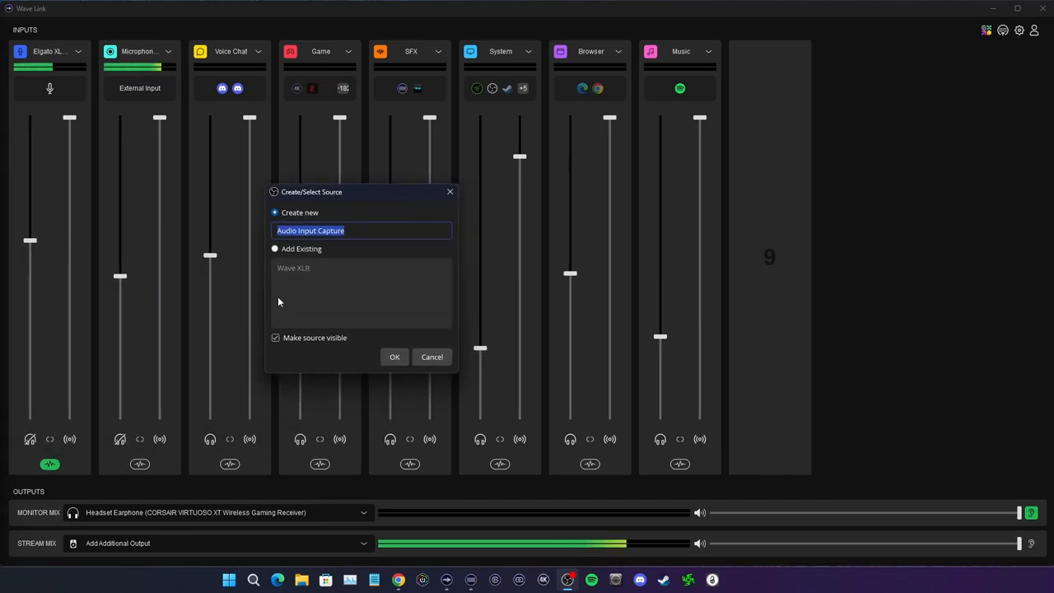
Create an OBS Audio Input Capture source 'Voicemod' using the Voicemod Virtual Audio Device microphone
{"action": "type", "text": "Voicemod"}
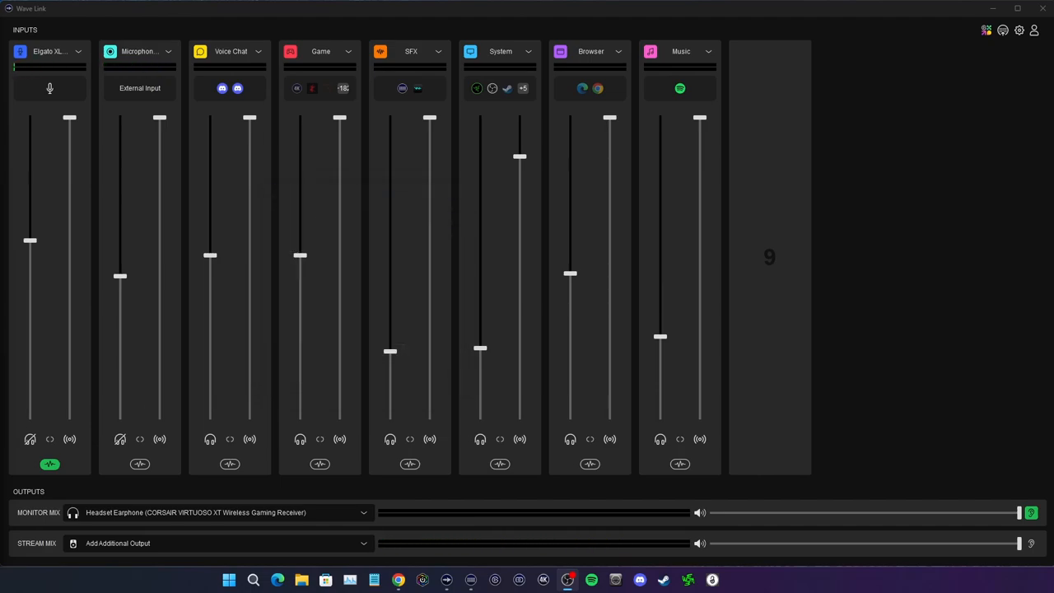
{"action": "left_click", "coordinate": [412, 152]}
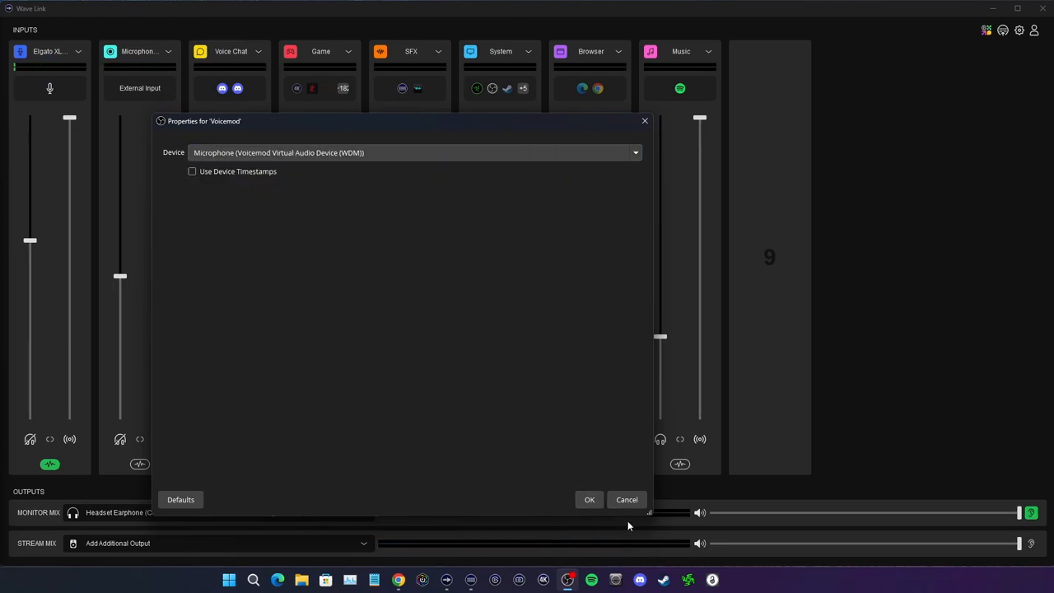
{"action": "left_click", "coordinate": [627, 499]}
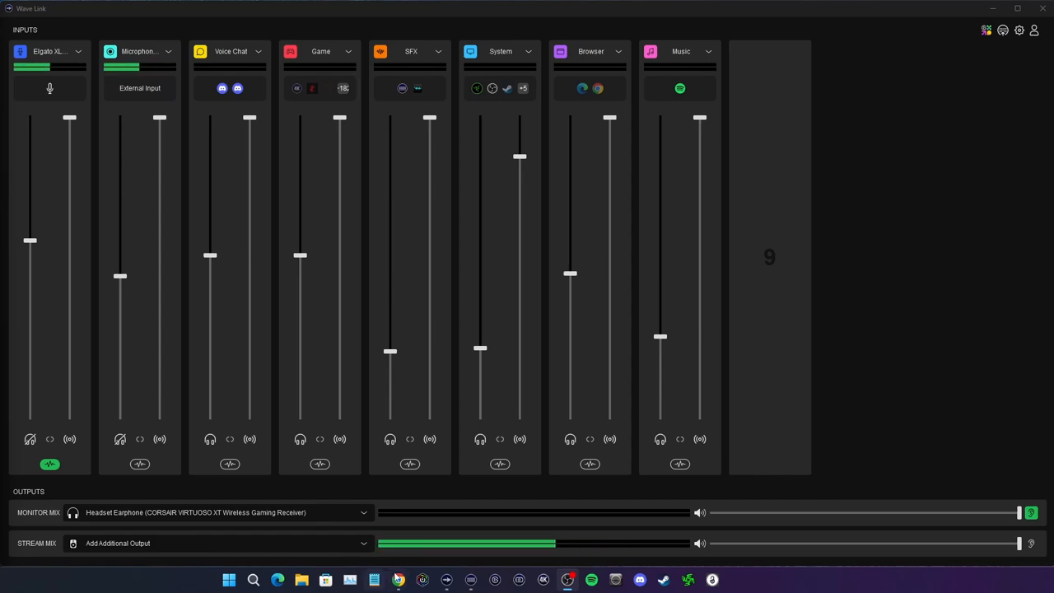
Bring up Stream Deck, pick the Voicemod SD+ Voices 2 profile, and show page 2
{"action": "left_click", "coordinate": [470, 580]}
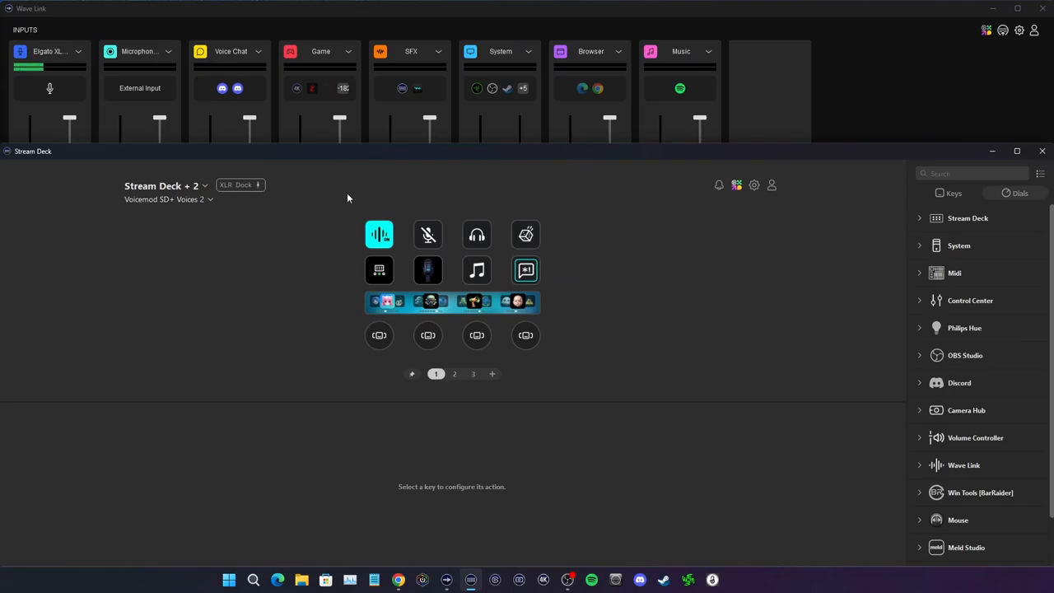
{"action": "mouse_move", "coordinate": [222, 248]}
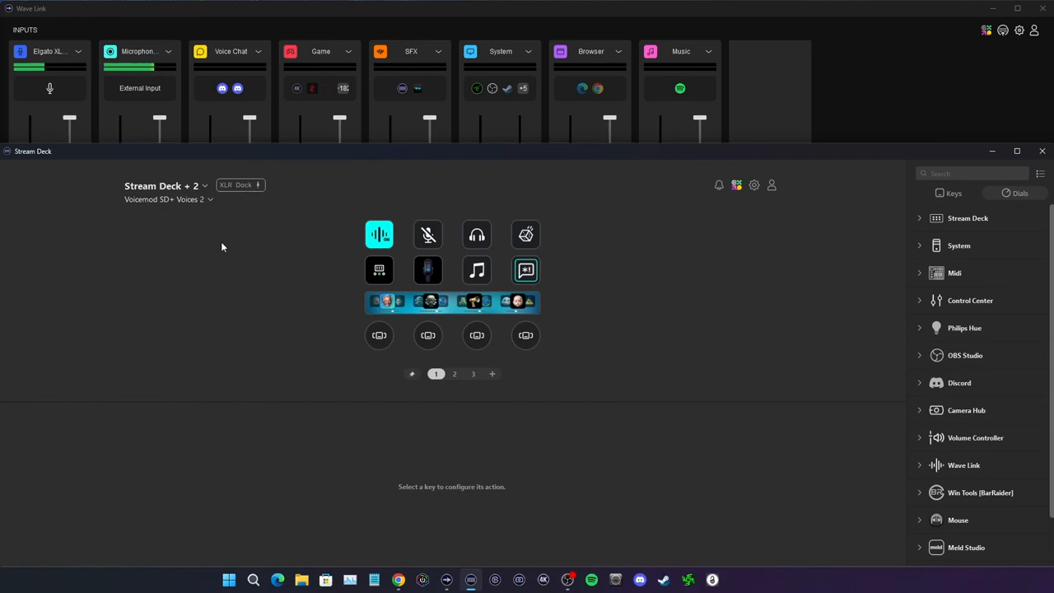
{"action": "left_click", "coordinate": [428, 271]}
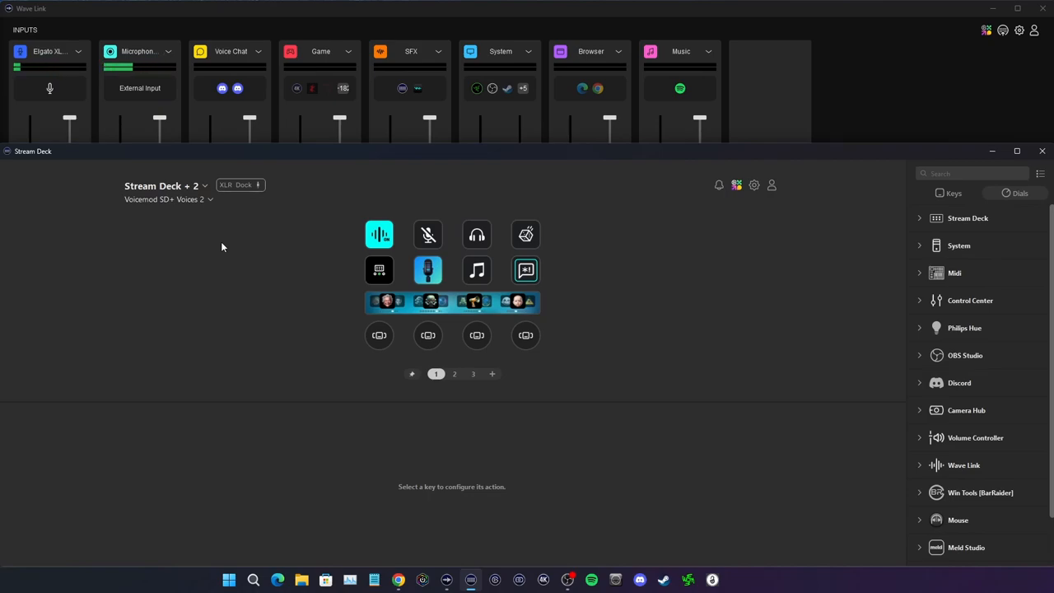
{"action": "left_click", "coordinate": [455, 374]}
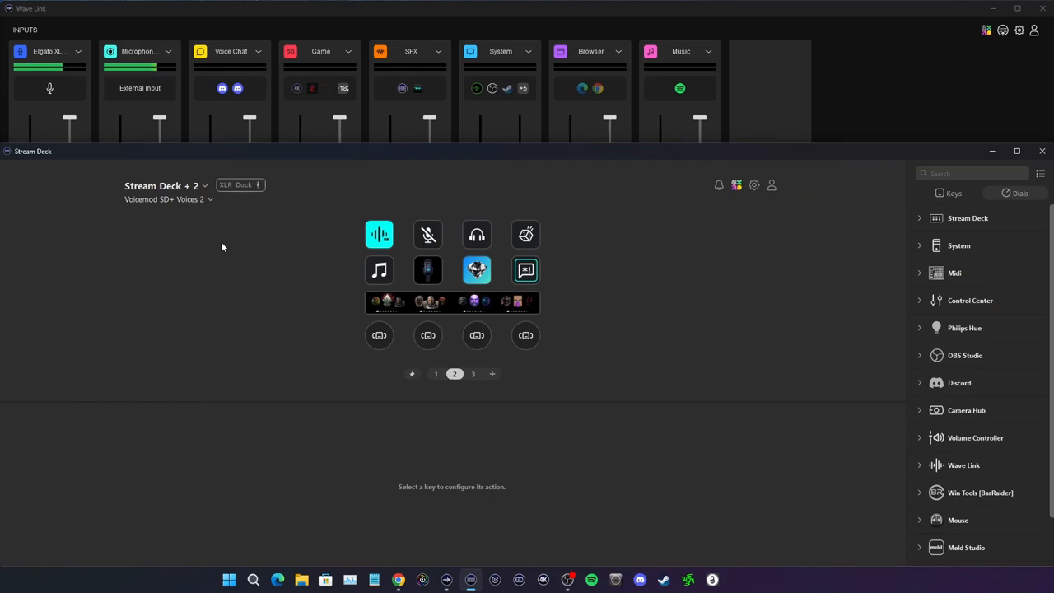
{"action": "mouse_move", "coordinate": [492, 385]}
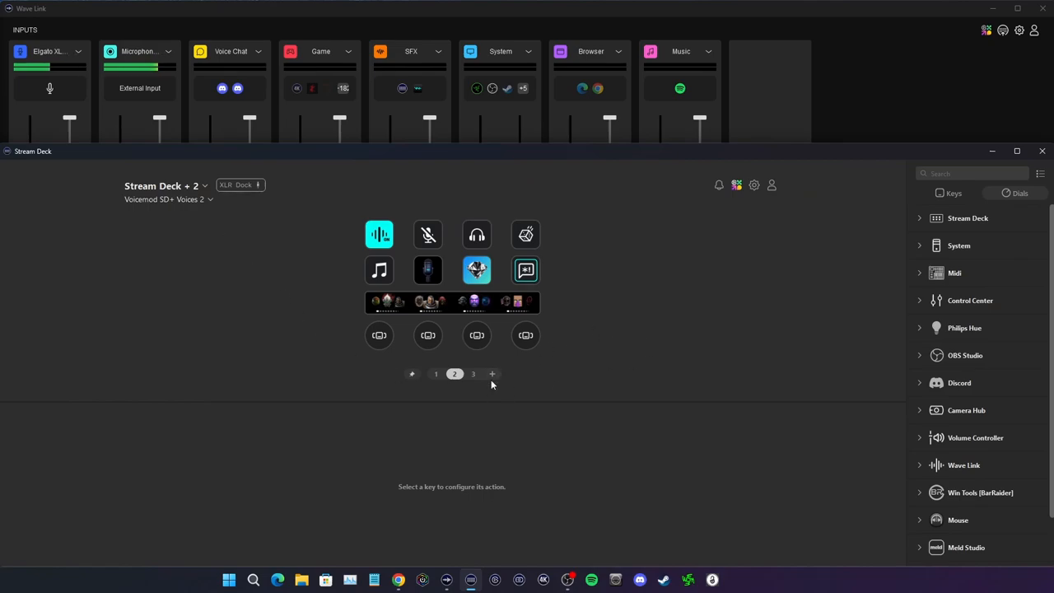
Add two blank pages to Voicemod SD+ Voices 2, delete the extra page, and return to Wave Link
{"action": "left_click", "coordinate": [493, 374]}
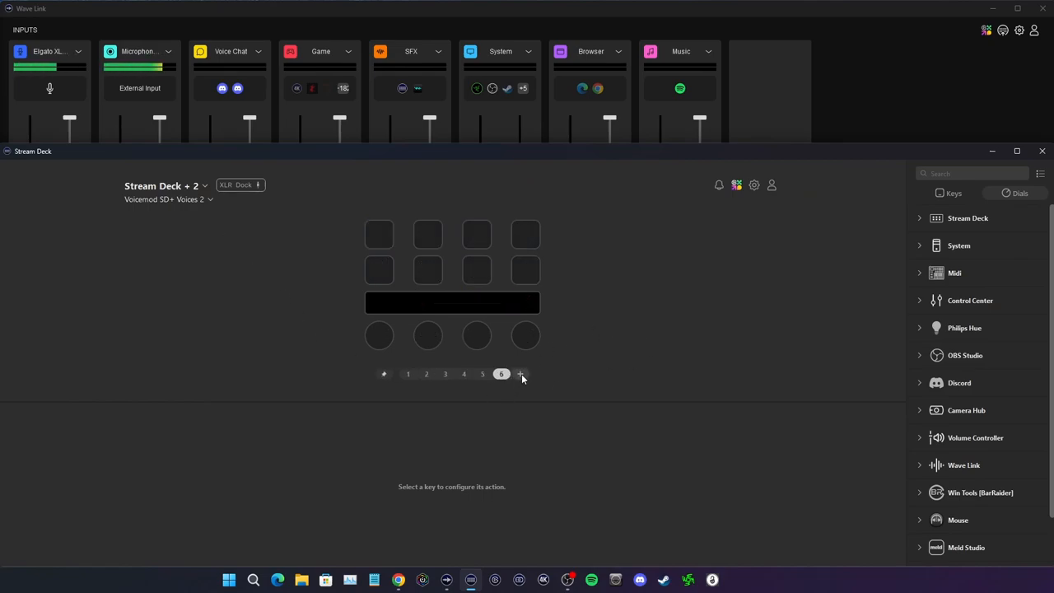
{"action": "left_click", "coordinate": [520, 374]}
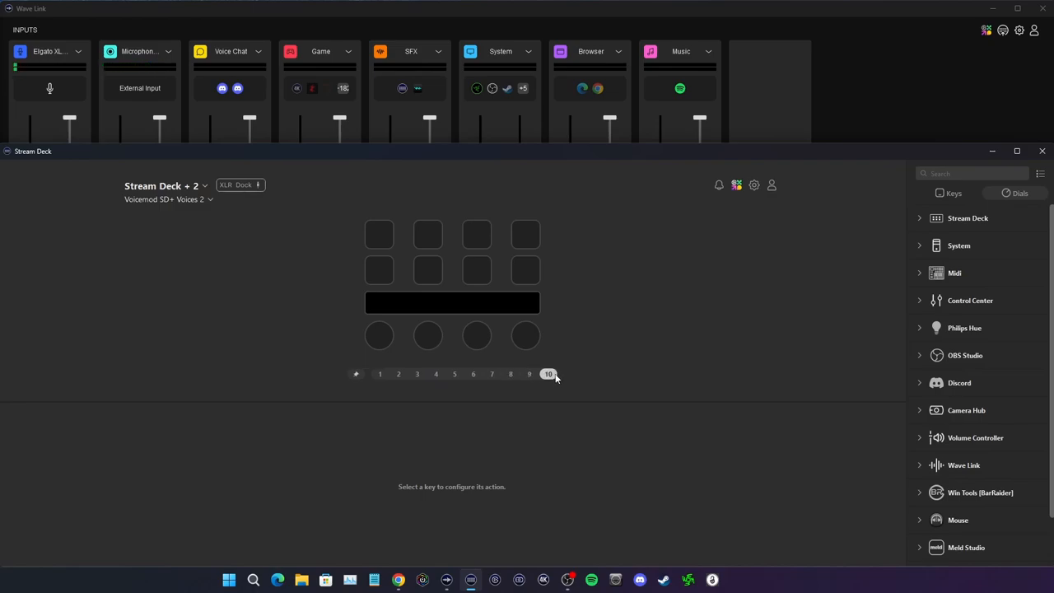
{"action": "left_click", "coordinate": [418, 374]}
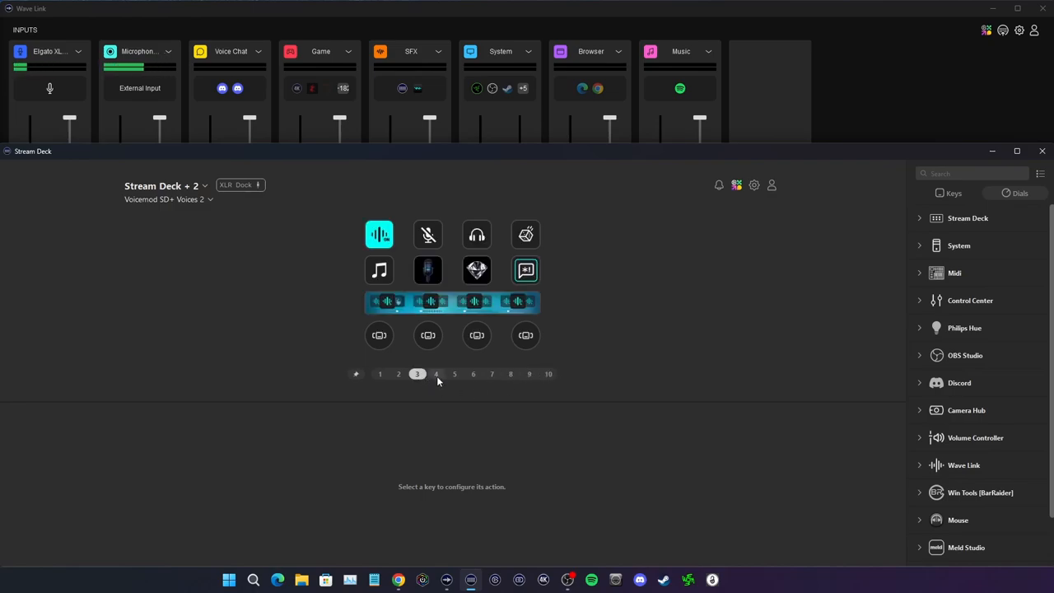
{"action": "right_click", "coordinate": [435, 374]}
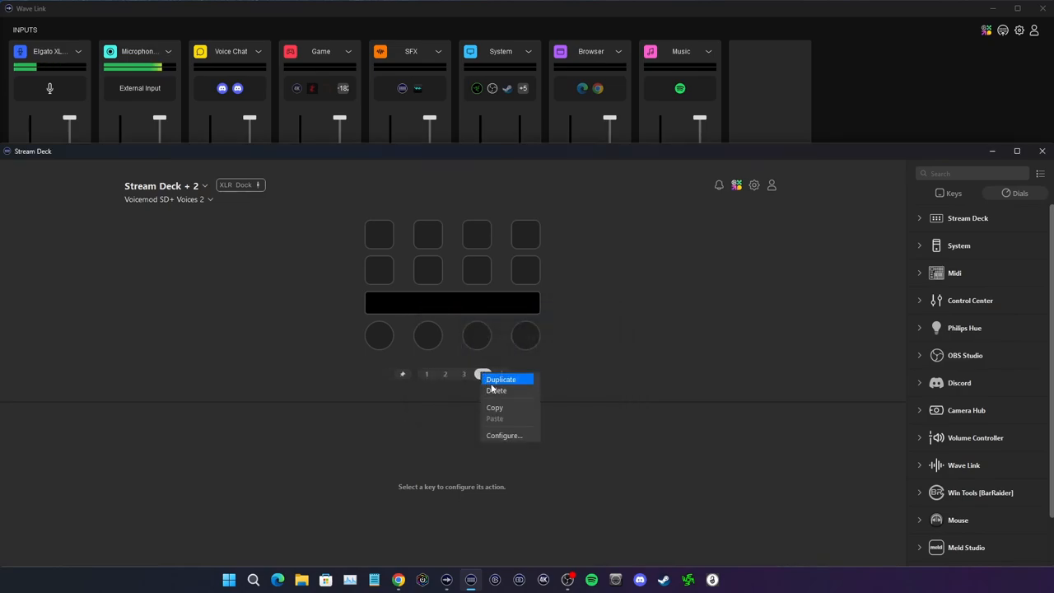
{"action": "left_click", "coordinate": [501, 379]}
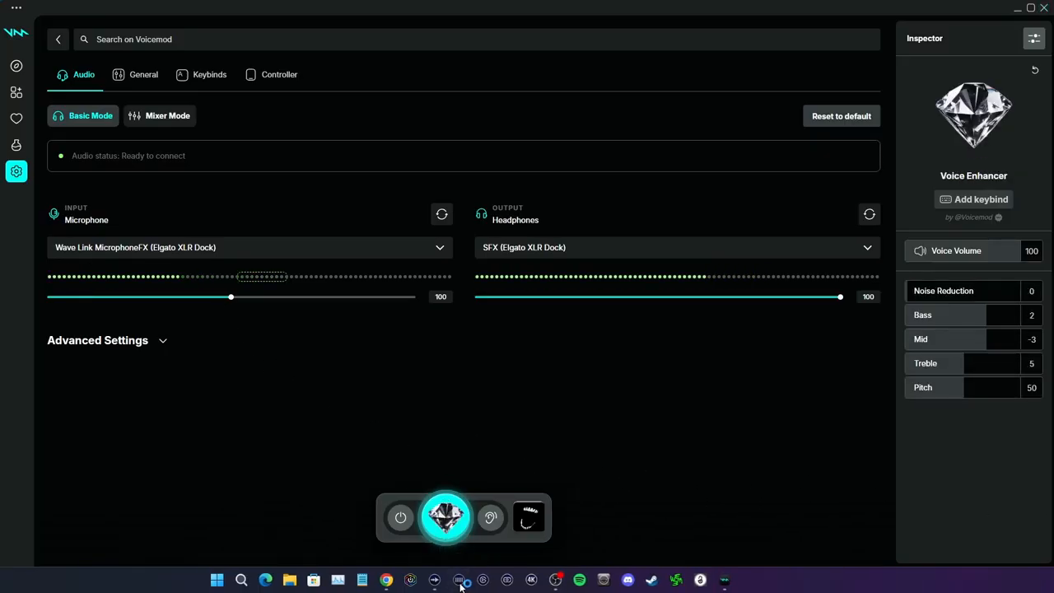
{"action": "left_click", "coordinate": [458, 580]}
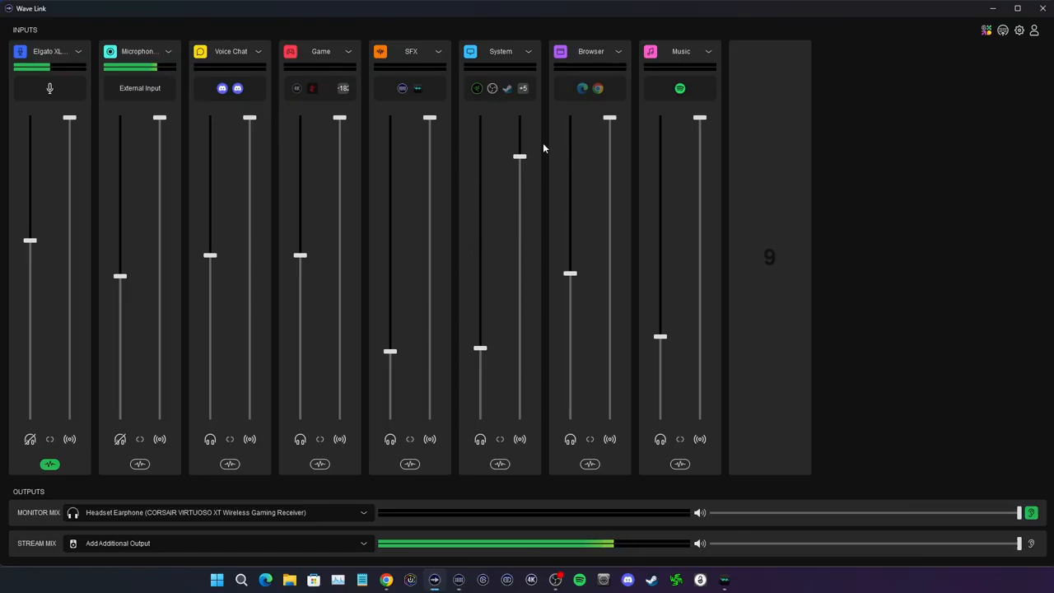
Open the SFX channel settings to see Stream Deck and Voicemod ticked as inputs
{"action": "left_click", "coordinate": [438, 51]}
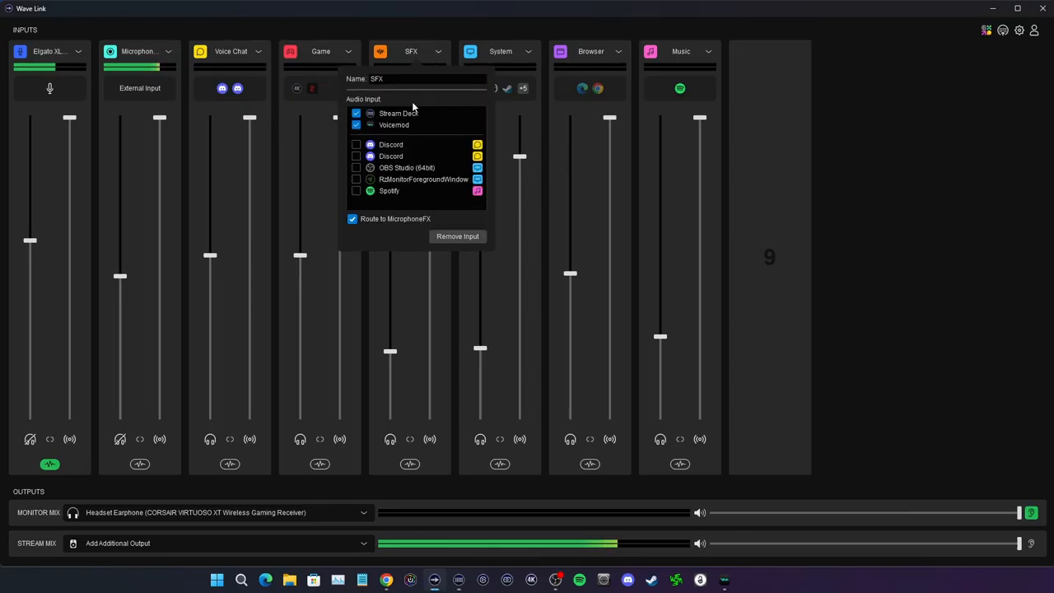
{"action": "mouse_move", "coordinate": [394, 124]}
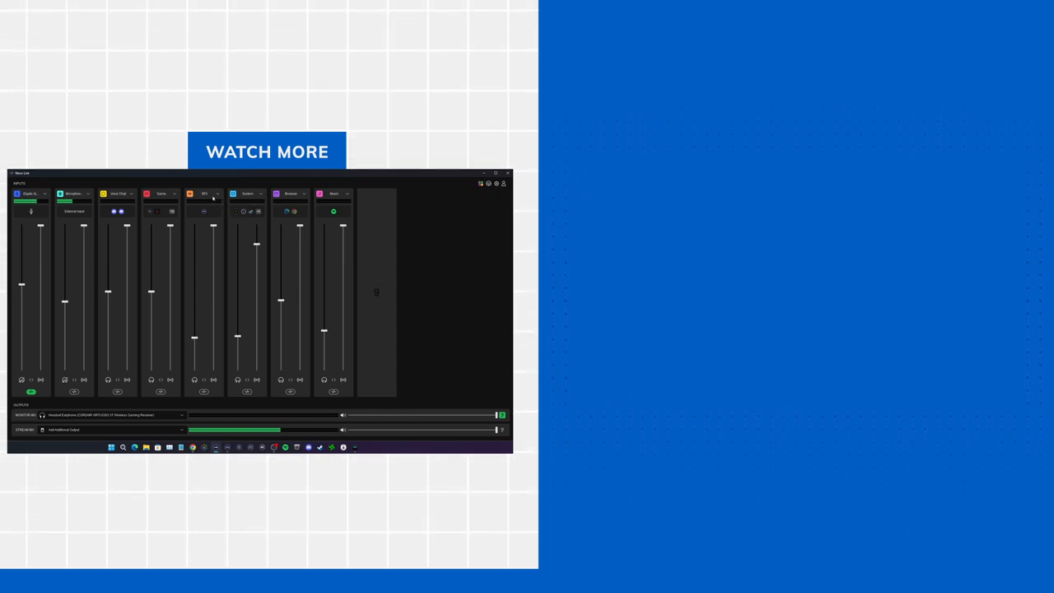
{"action": "left_click", "coordinate": [204, 194]}
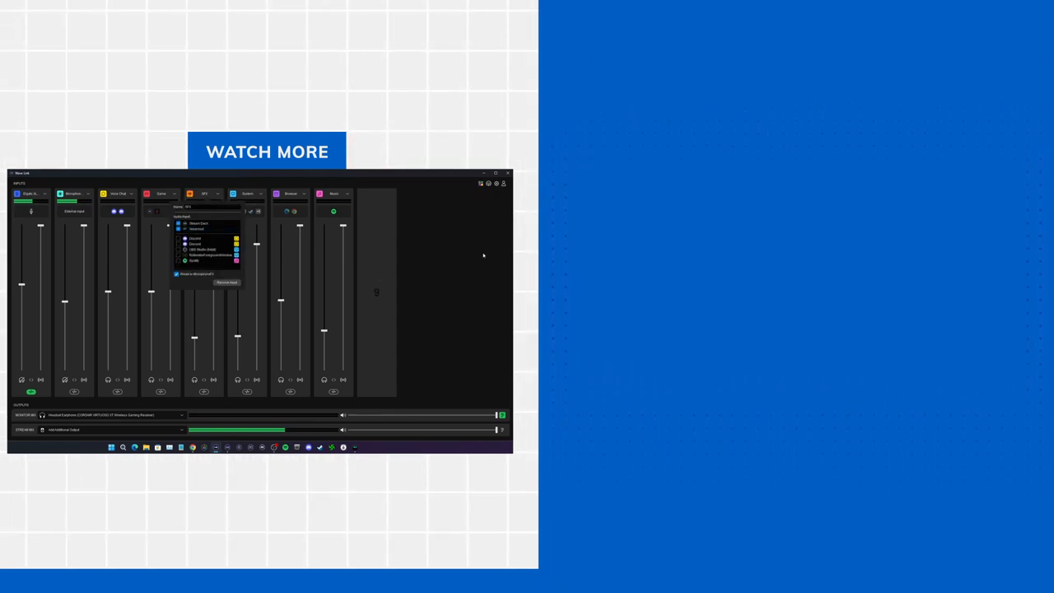